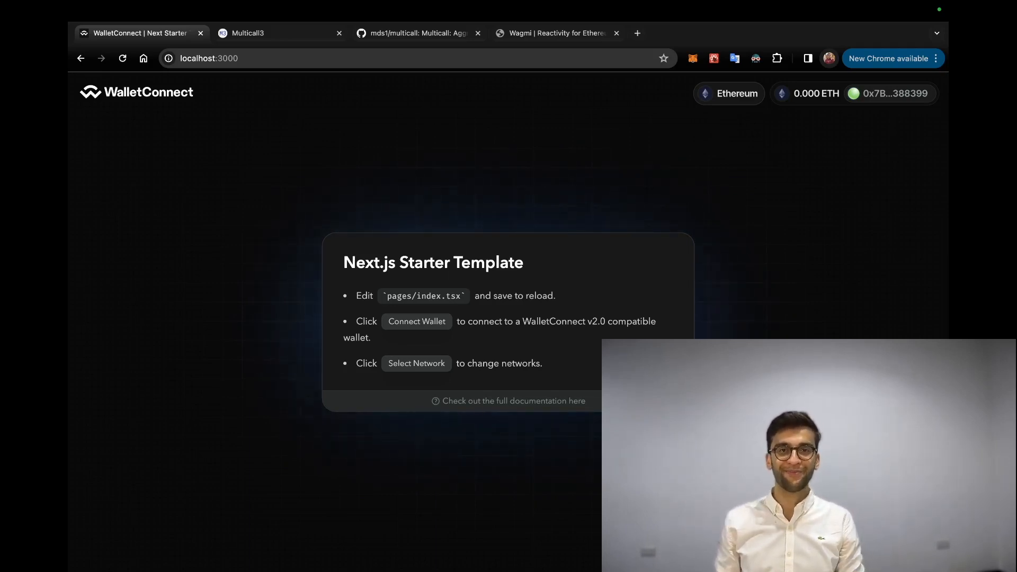
Review the Multicall3 deployments list of supported chains and return to the home page.
left_click(272, 33)
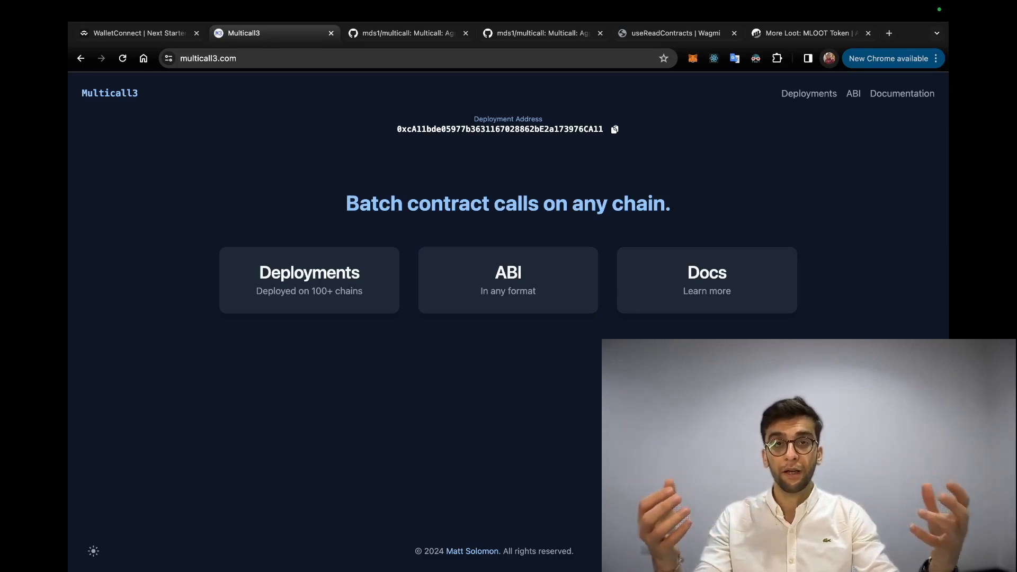
mouse_move(525, 384)
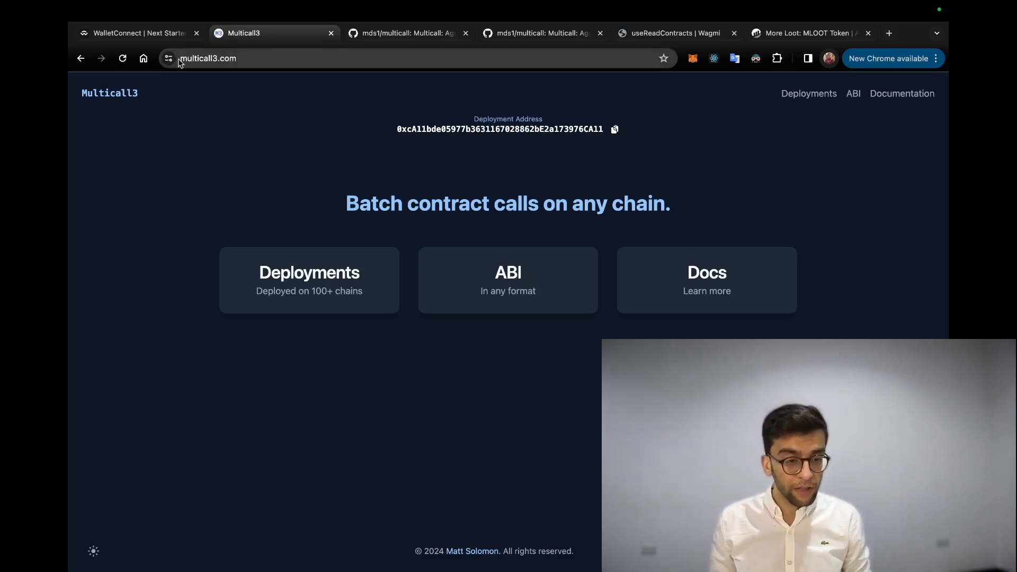
mouse_move(388, 137)
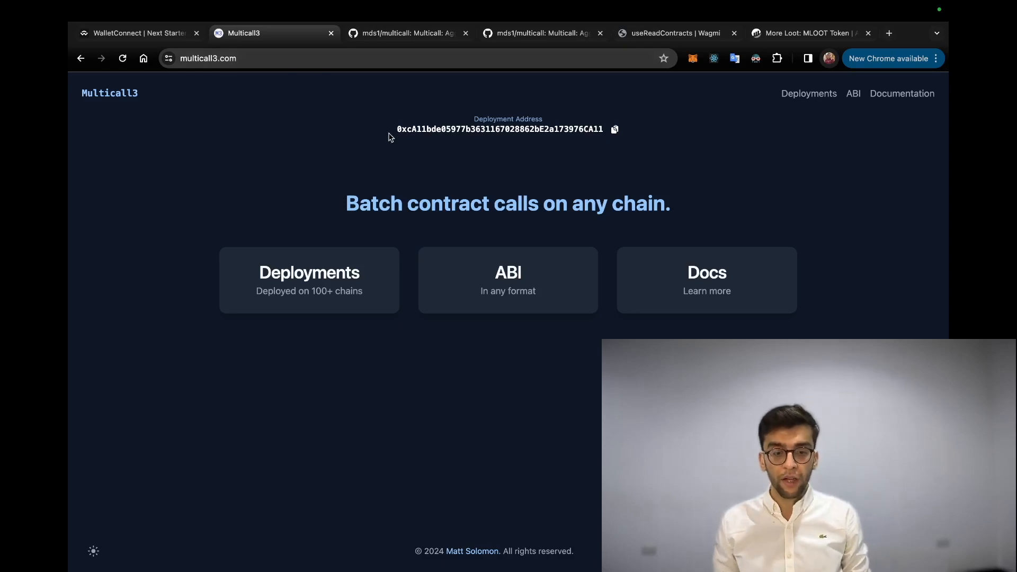
mouse_move(439, 168)
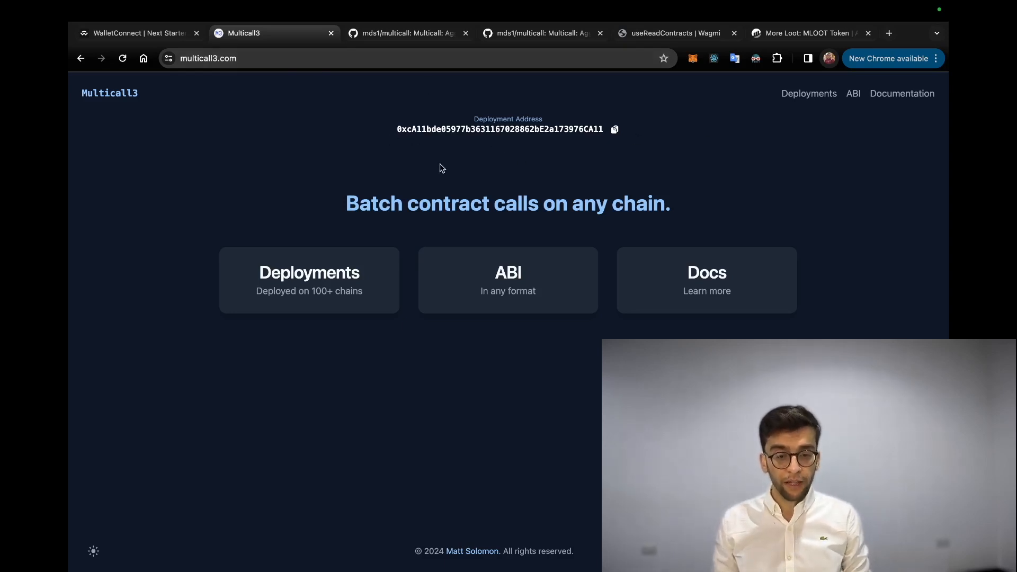
left_click(308, 272)
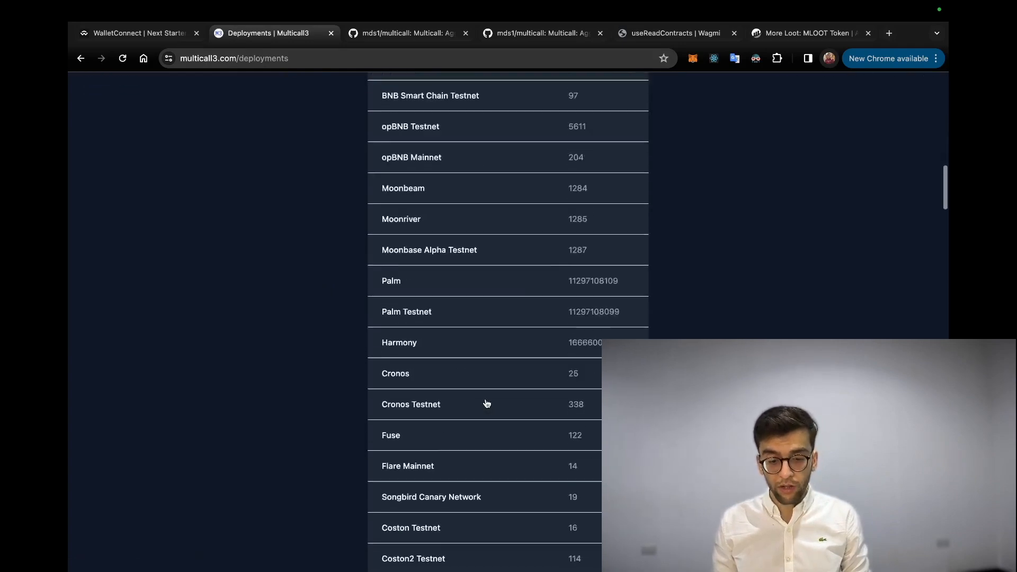
scroll("down", 3)
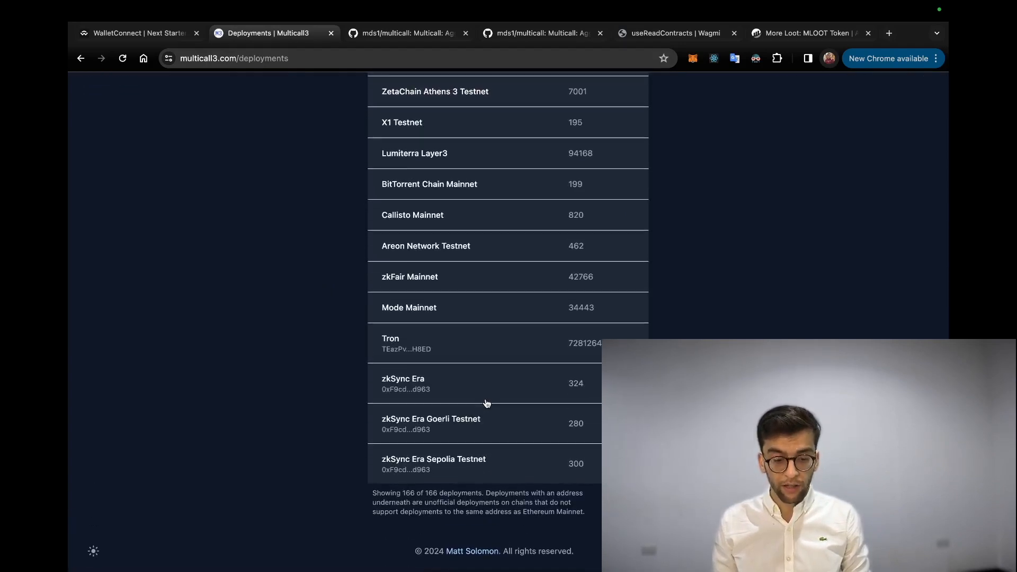
scroll("up", 3)
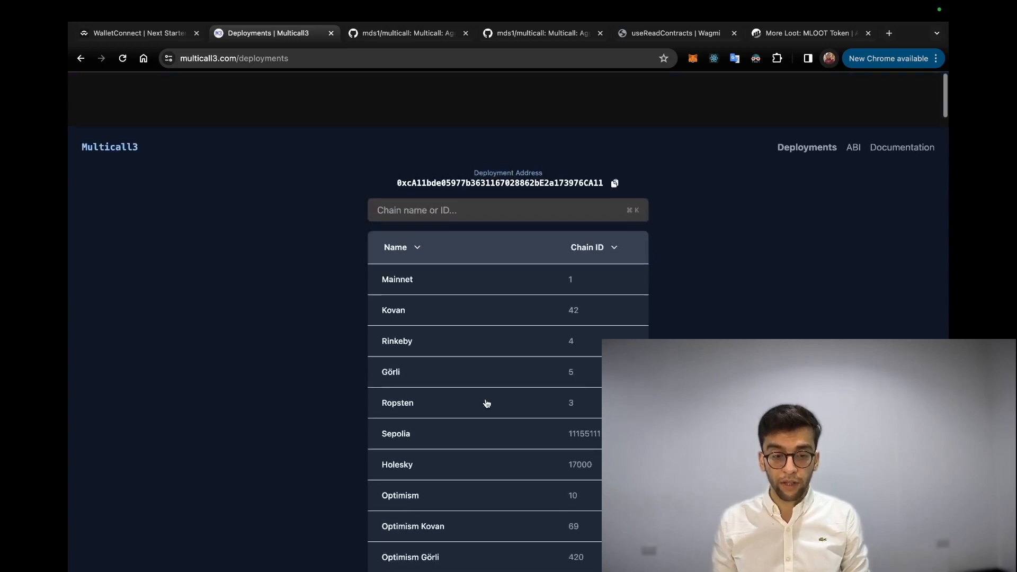
left_click(109, 146)
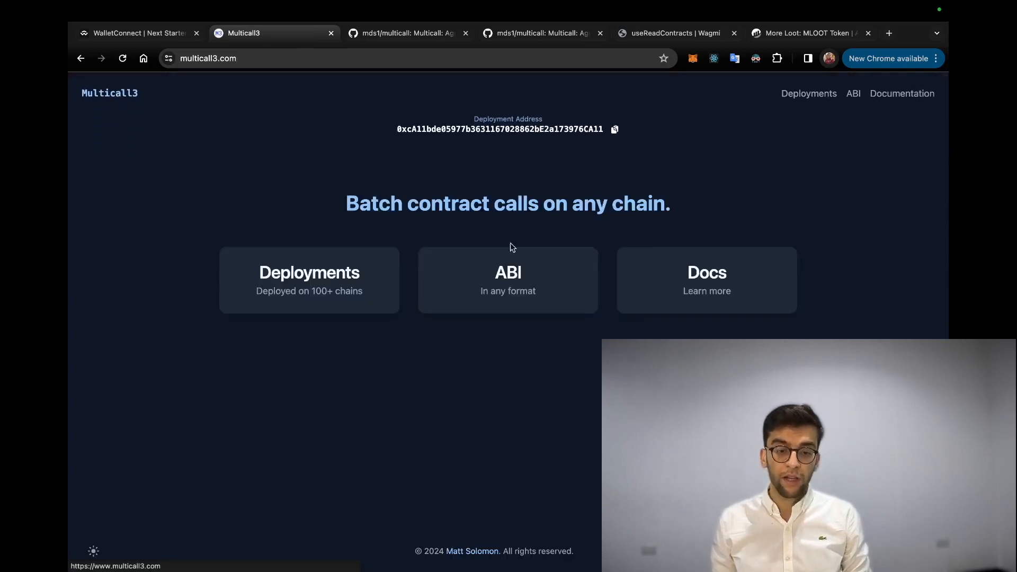
Review the Multicall3 Solidity ABI, then go to the multicall GitHub repository via Docs.
left_click(507, 272)
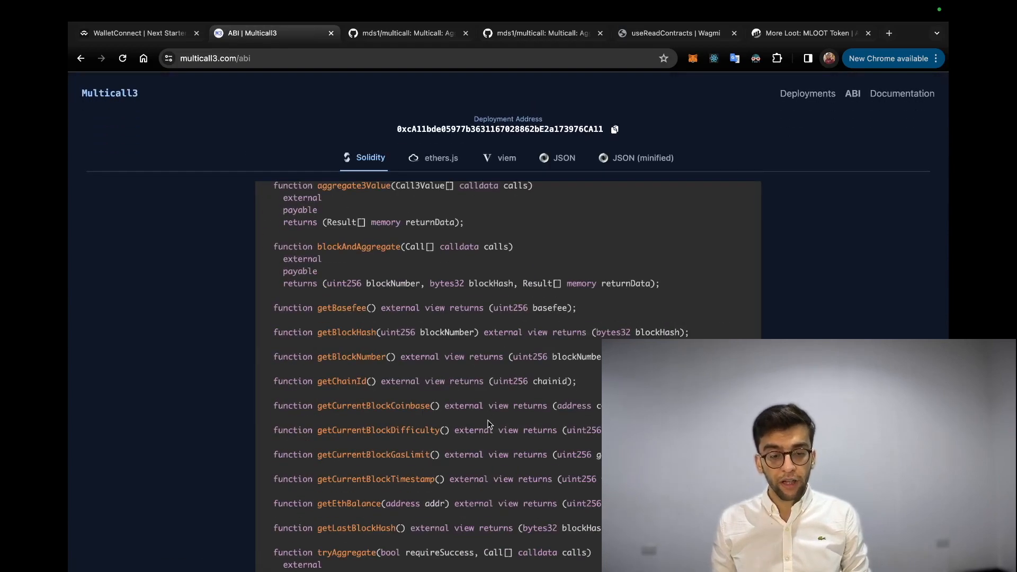
scroll("up", 3)
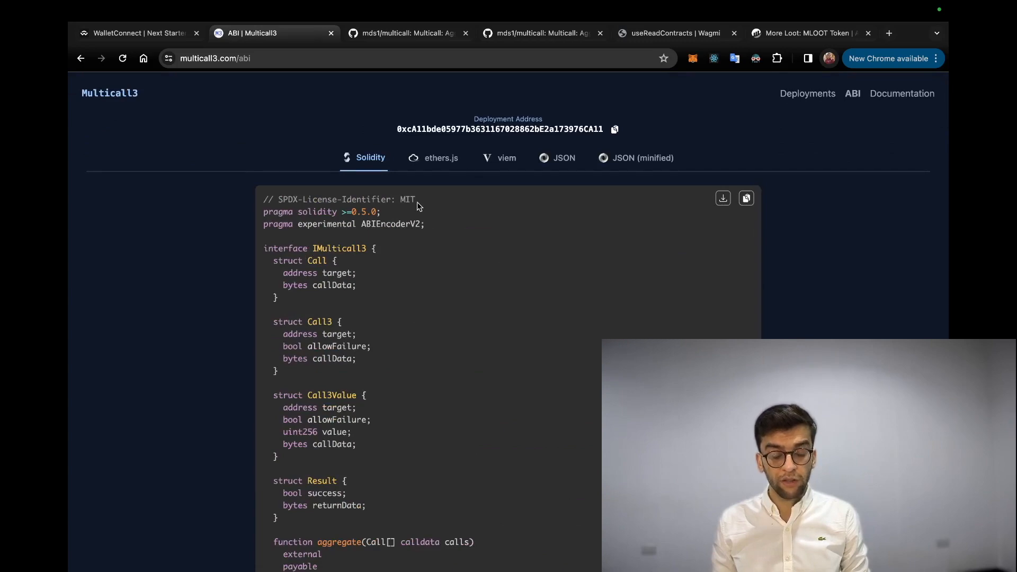
left_click(109, 94)
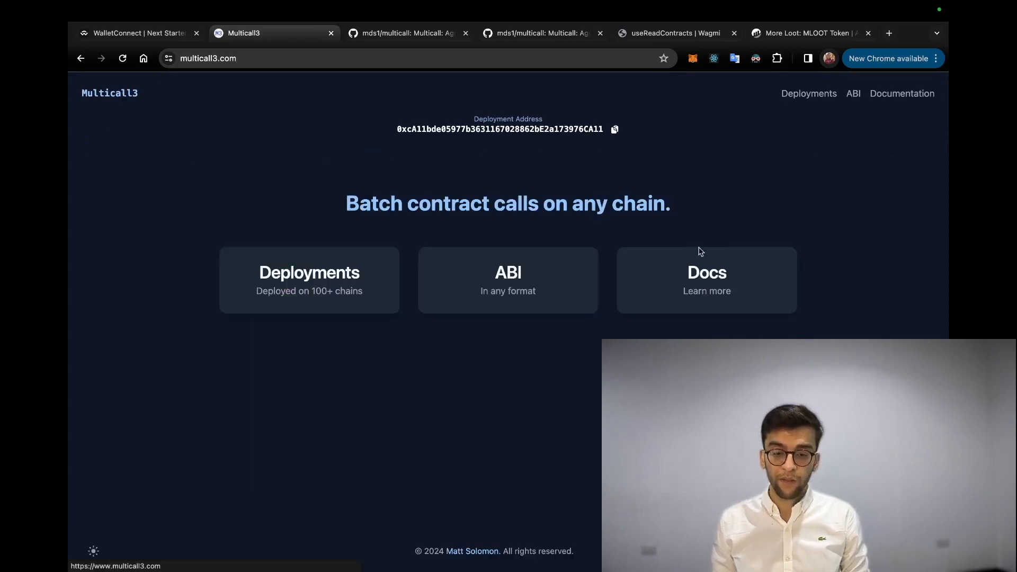
left_click(406, 33)
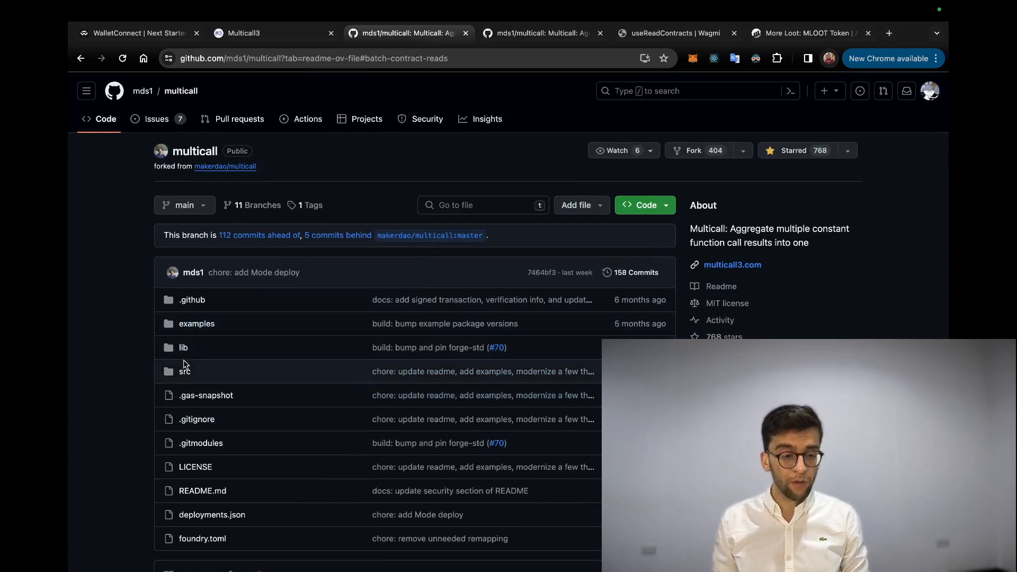
left_click(184, 371)
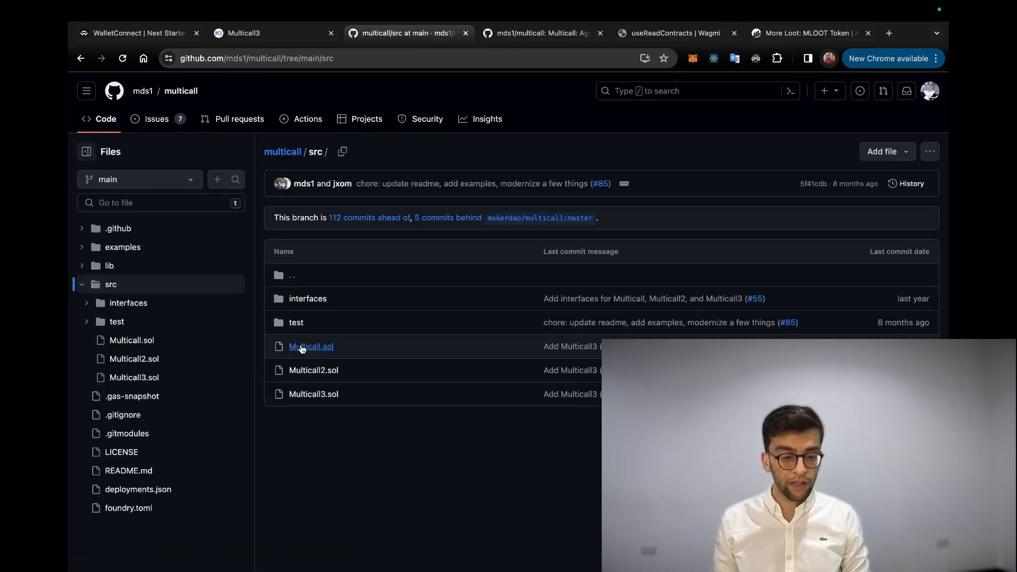
left_click(313, 394)
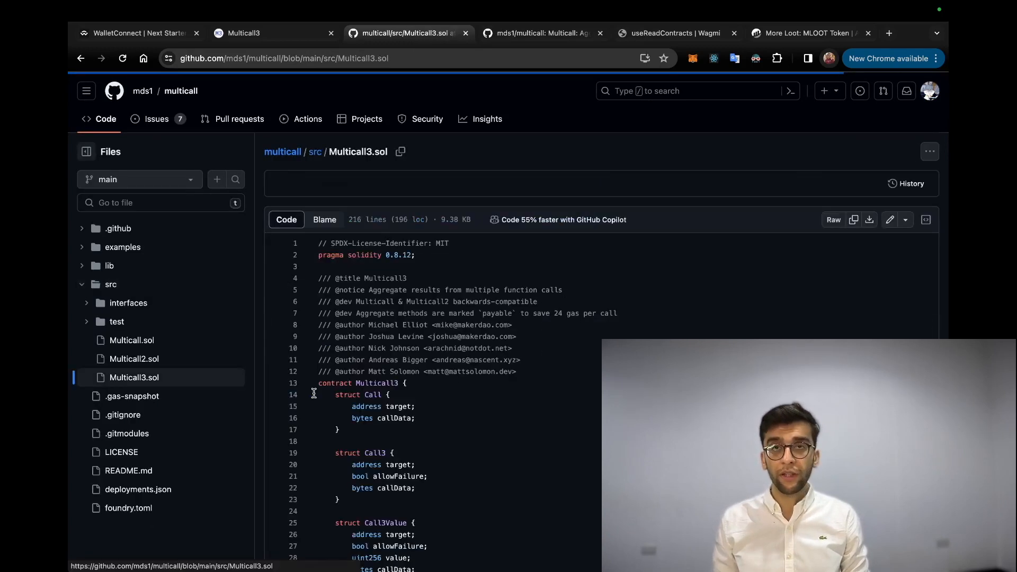
scroll("down", 3)
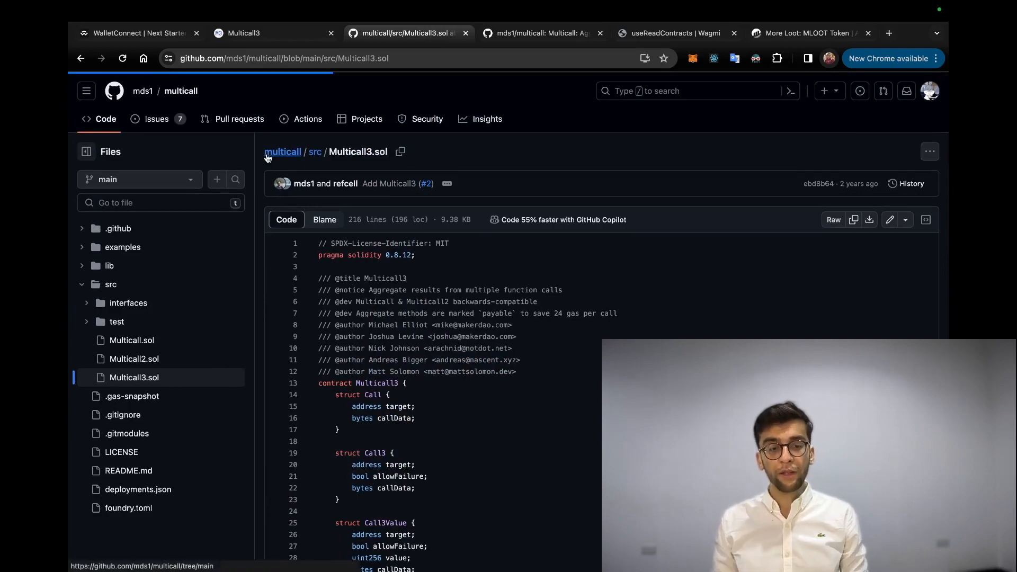
left_click(282, 152)
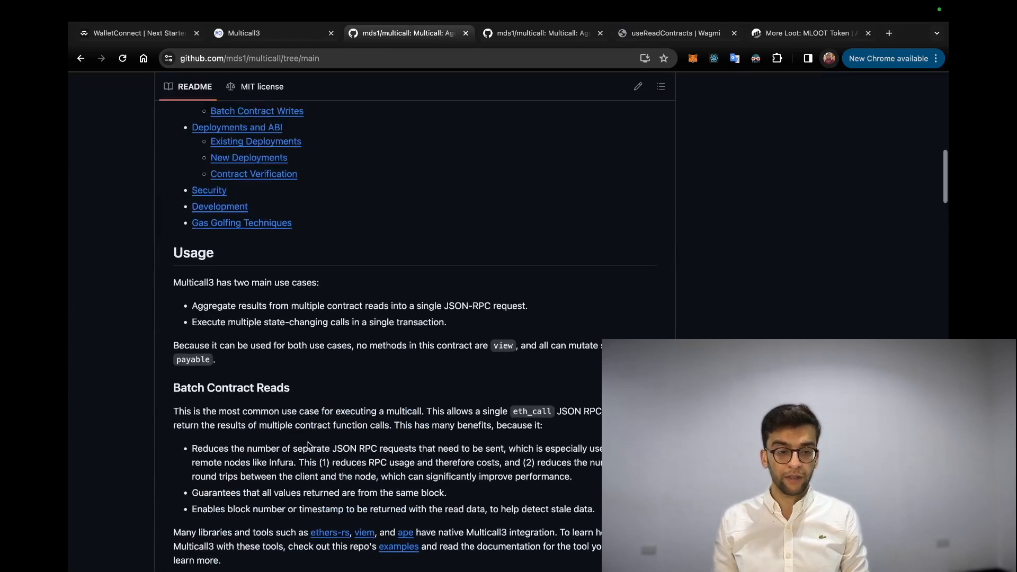
scroll("up", 3)
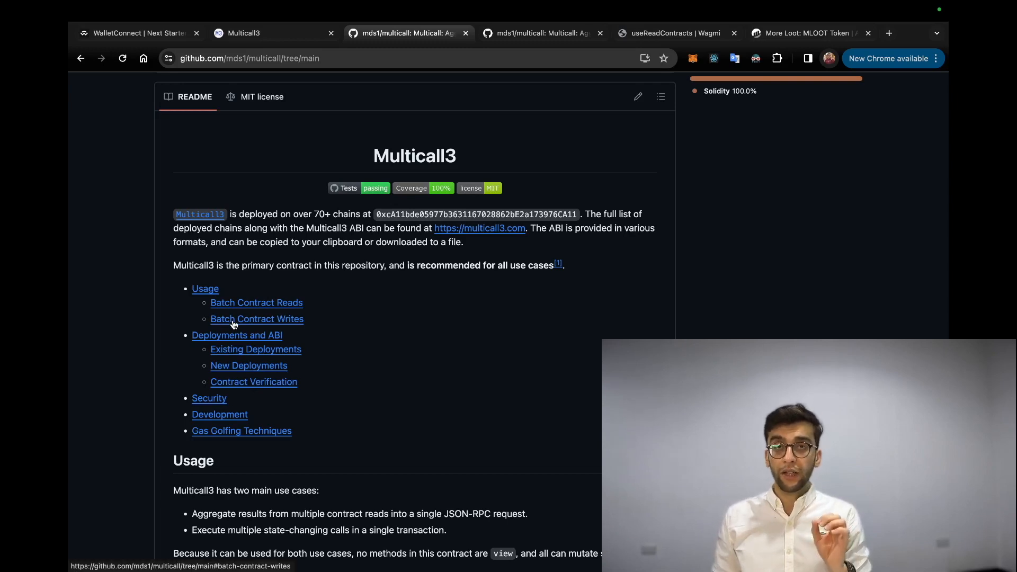
mouse_move(214, 335)
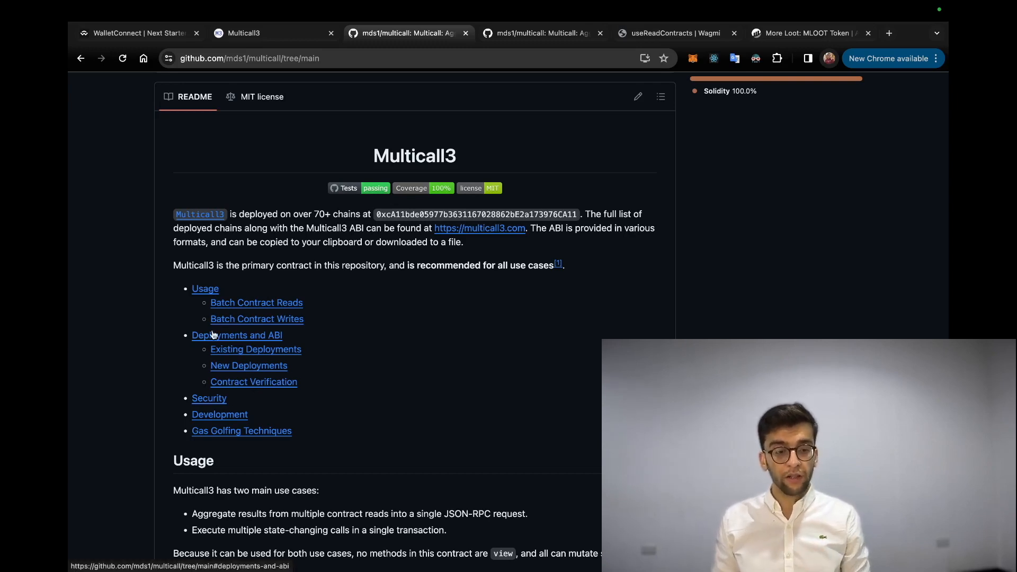
mouse_move(259, 393)
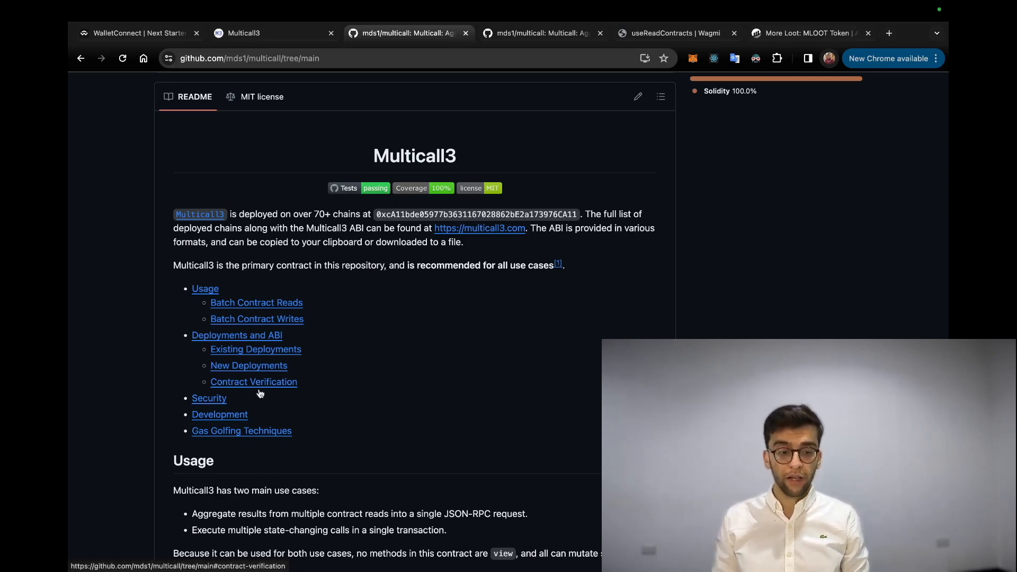
mouse_move(207, 409)
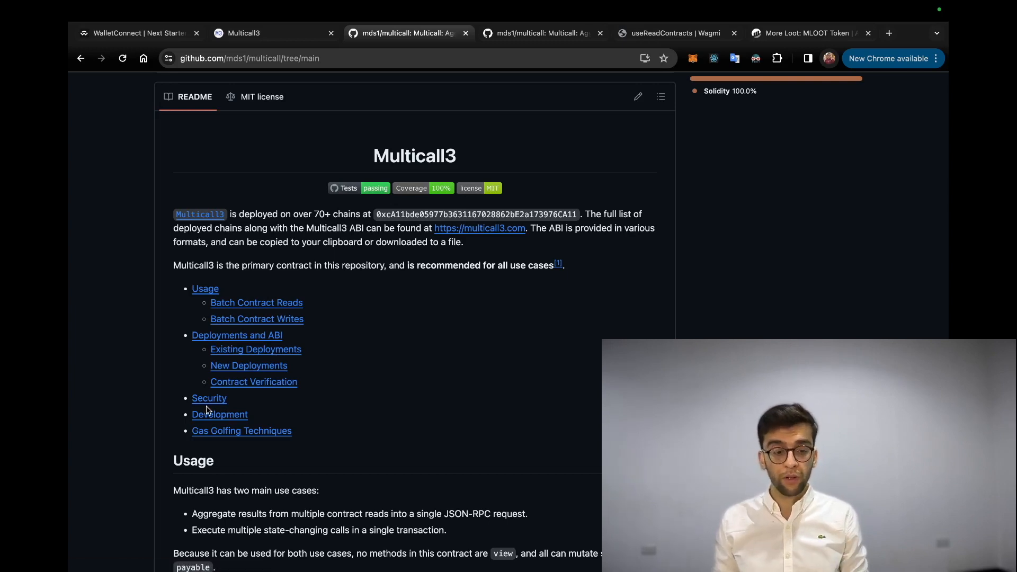
mouse_move(218, 423)
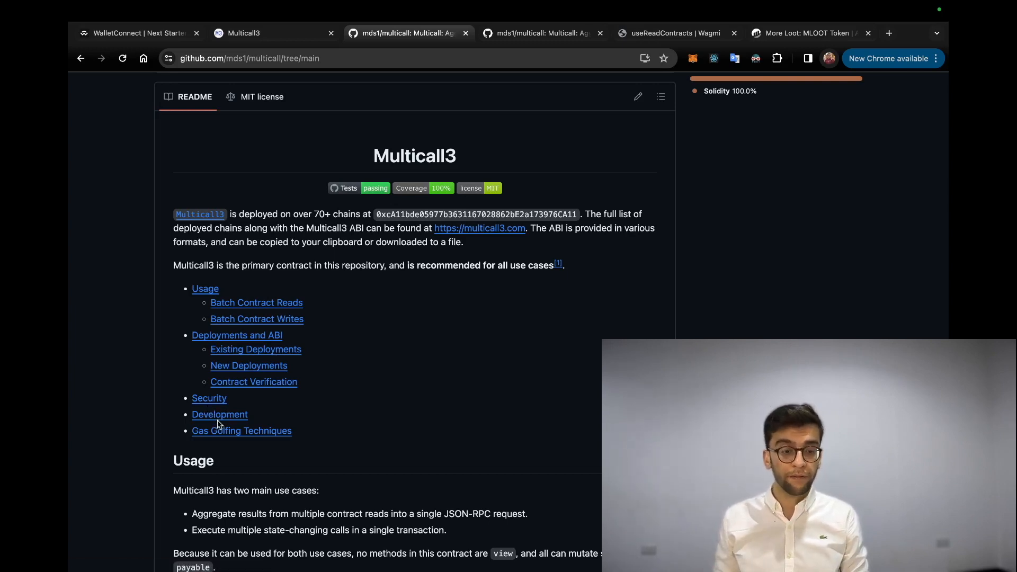
mouse_move(219, 414)
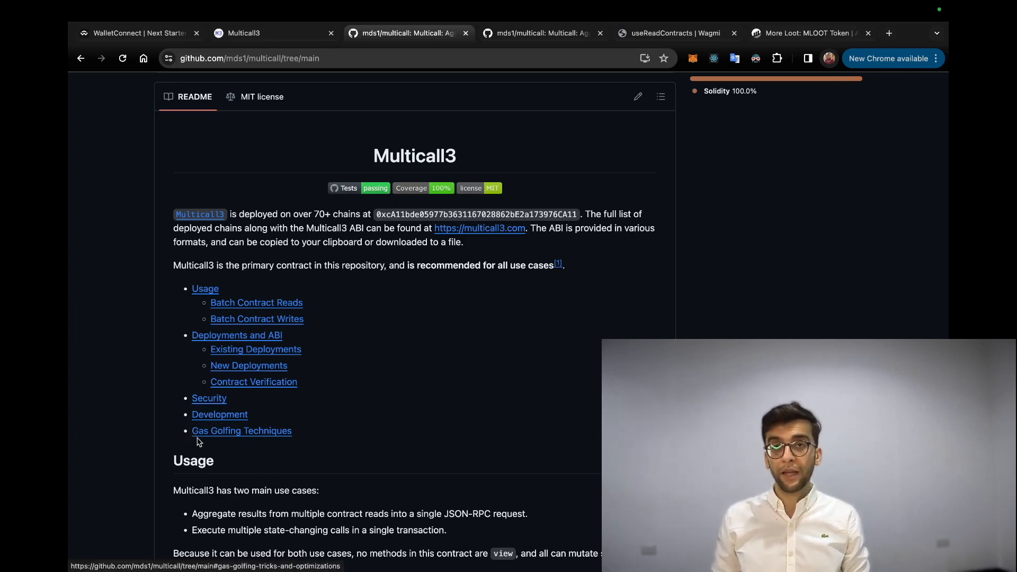
mouse_move(203, 442)
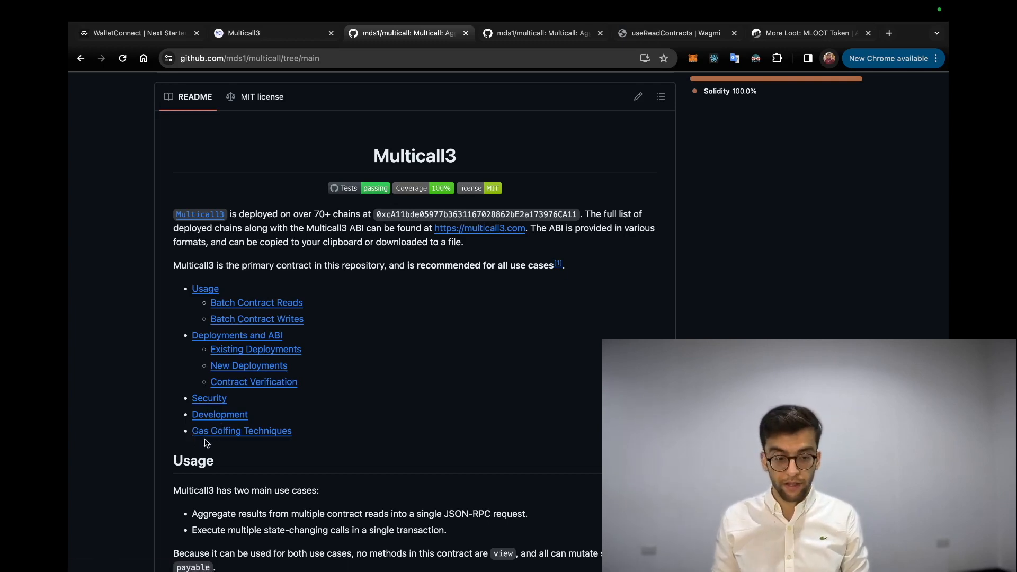
mouse_move(256, 303)
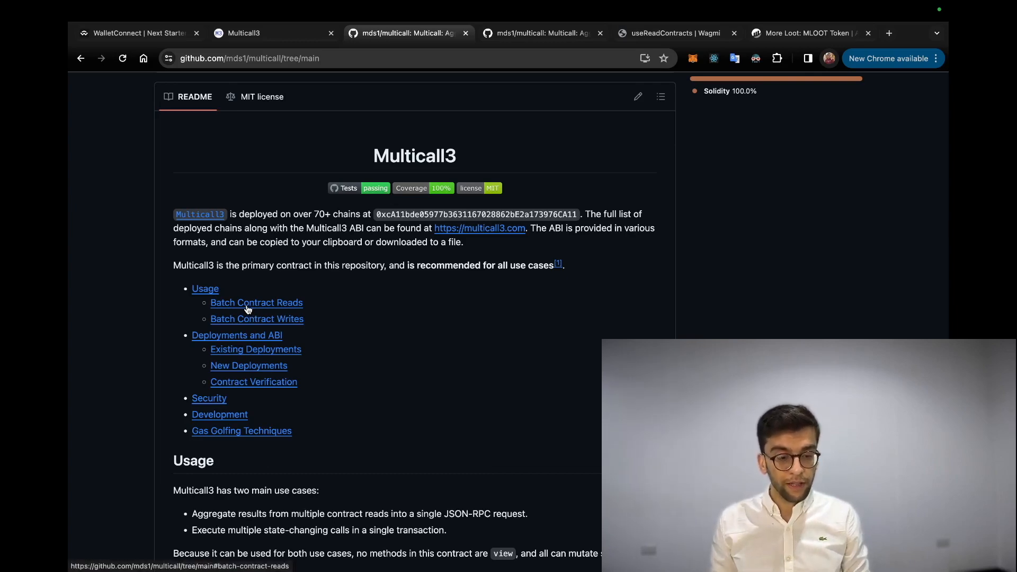
Jump to the Batch Contract Reads section from the README table of contents.
left_click(257, 302)
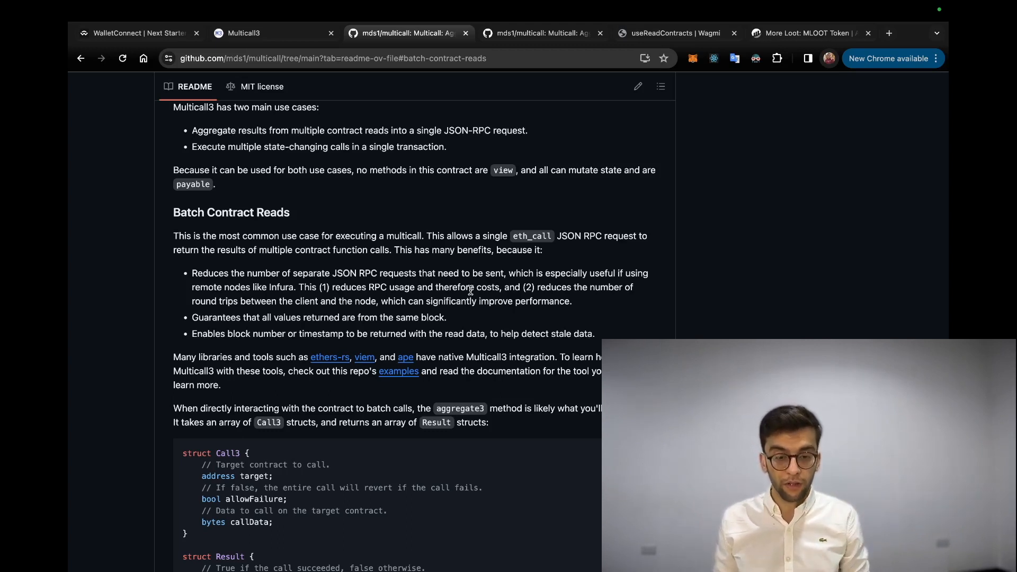
mouse_move(496, 243)
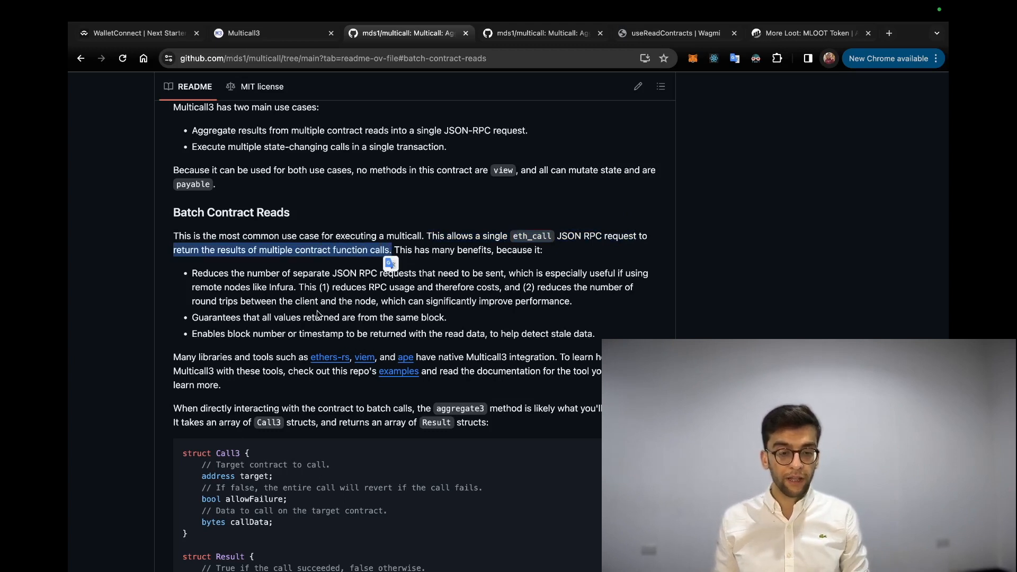
mouse_move(525, 284)
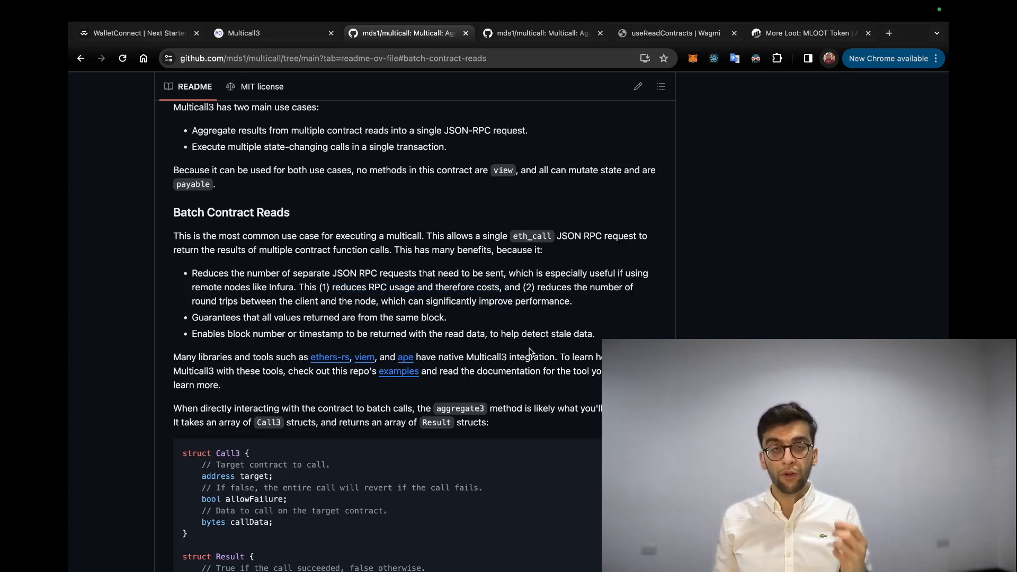
mouse_move(201, 332)
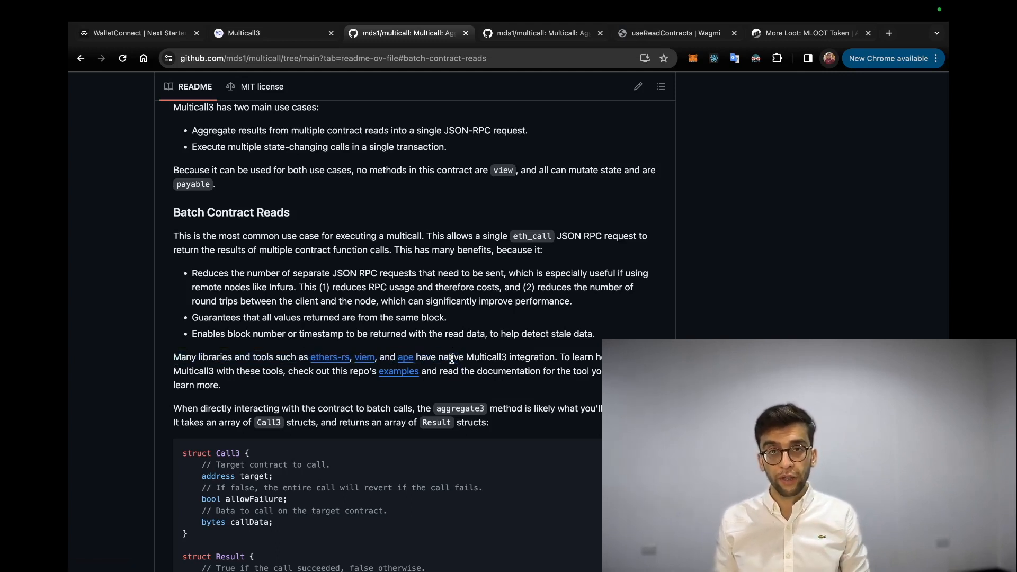
scroll("down", 3)
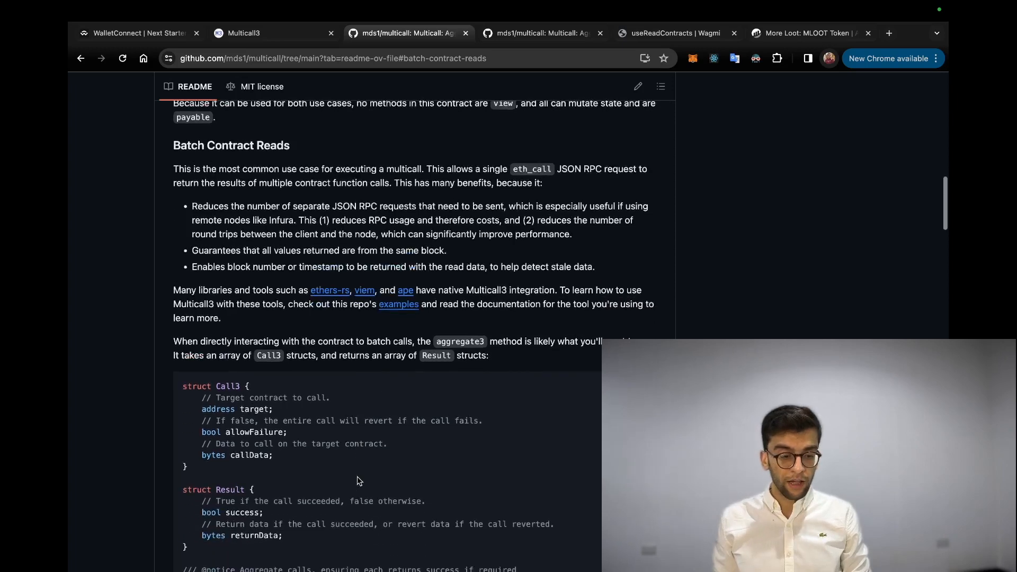
scroll("down", 3)
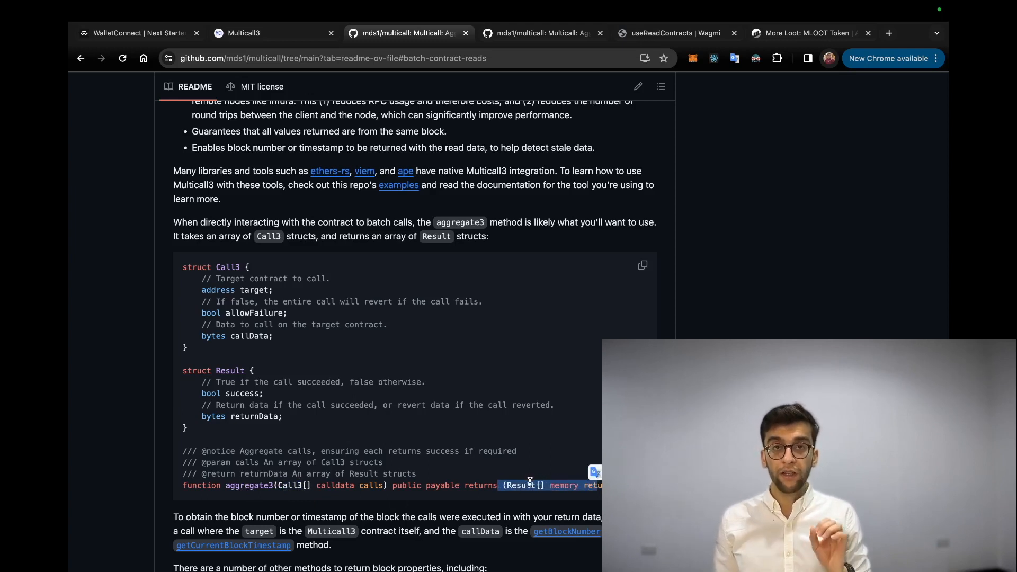
mouse_move(483, 465)
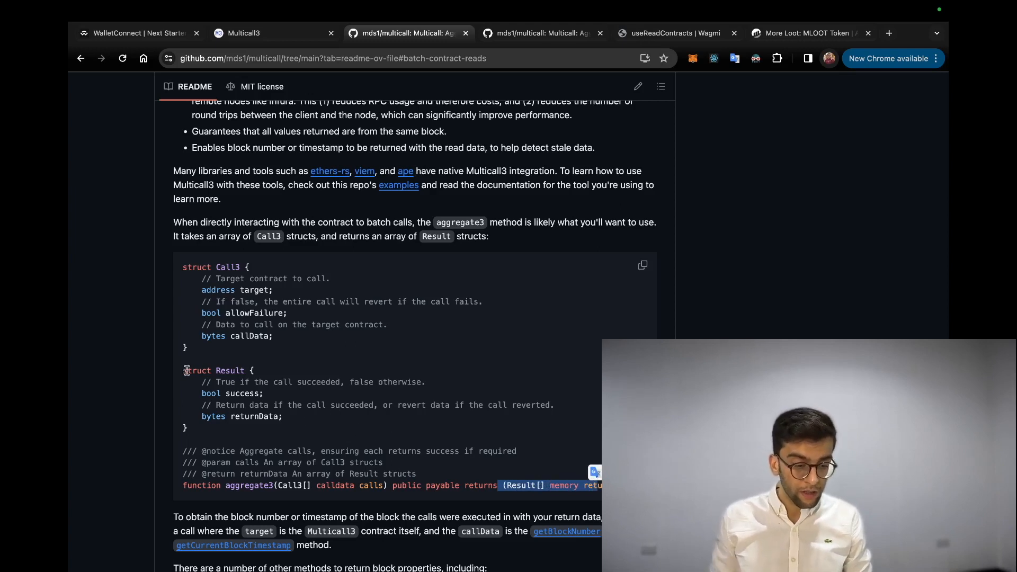
mouse_move(184, 266)
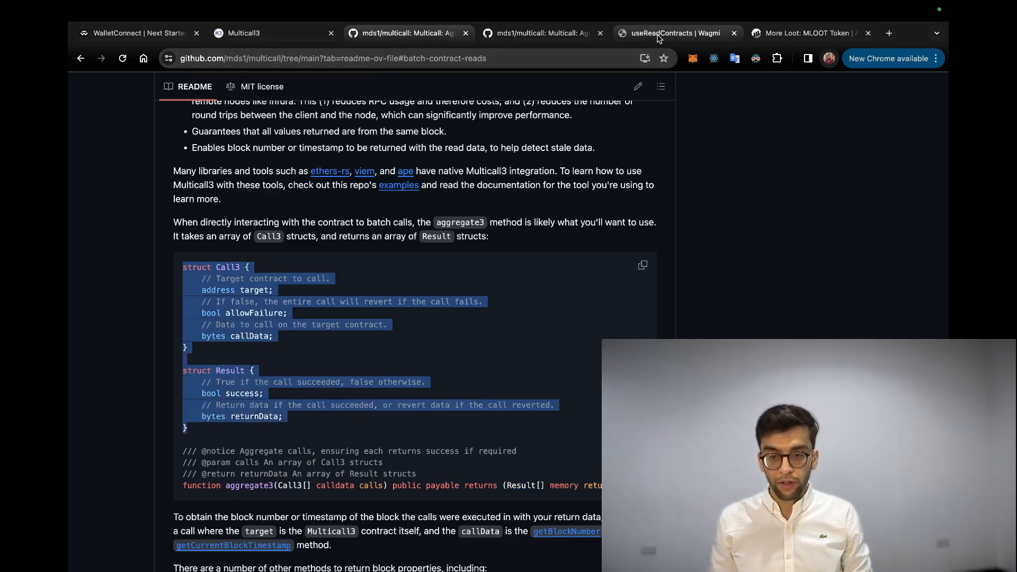
From wagmi's Get Started guide, search 'multi' and open the multicall action reference.
left_click(675, 33)
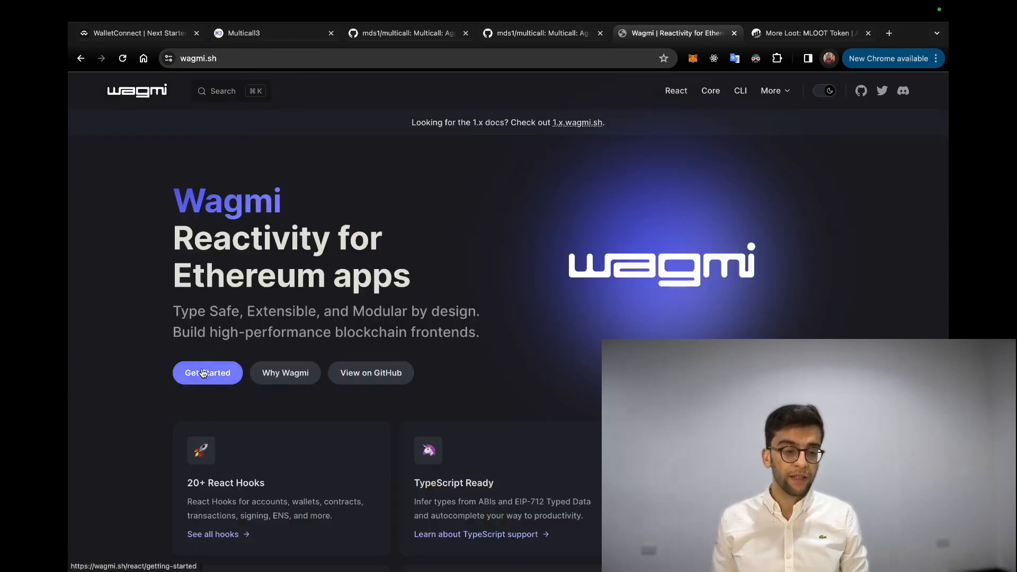
left_click(208, 372)
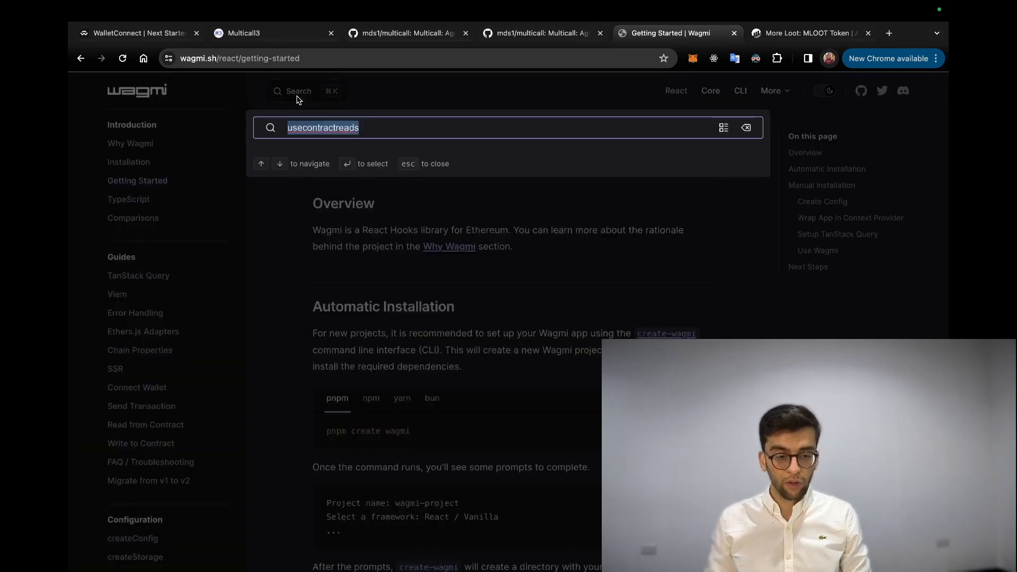
type("mut")
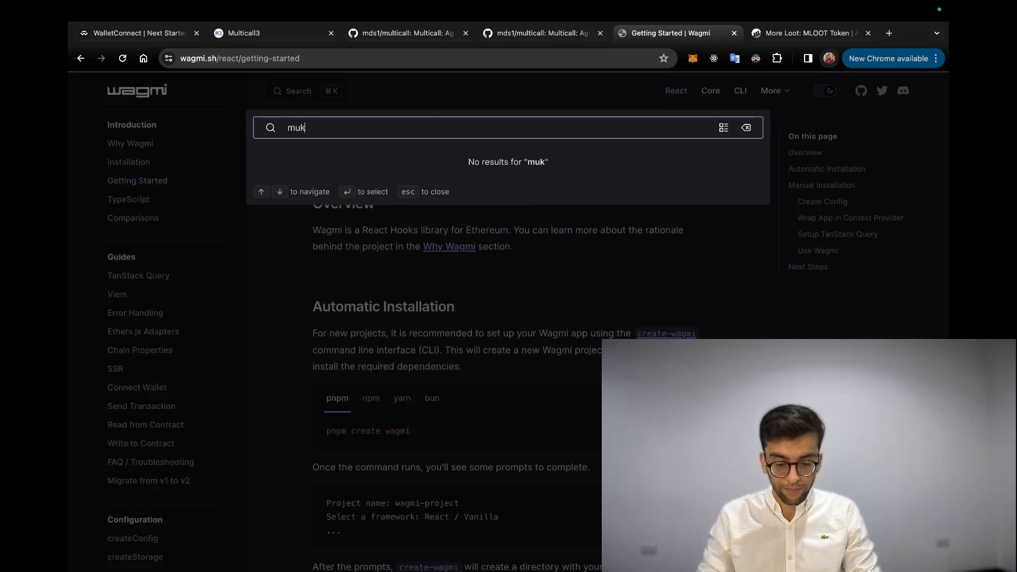
type("multi")
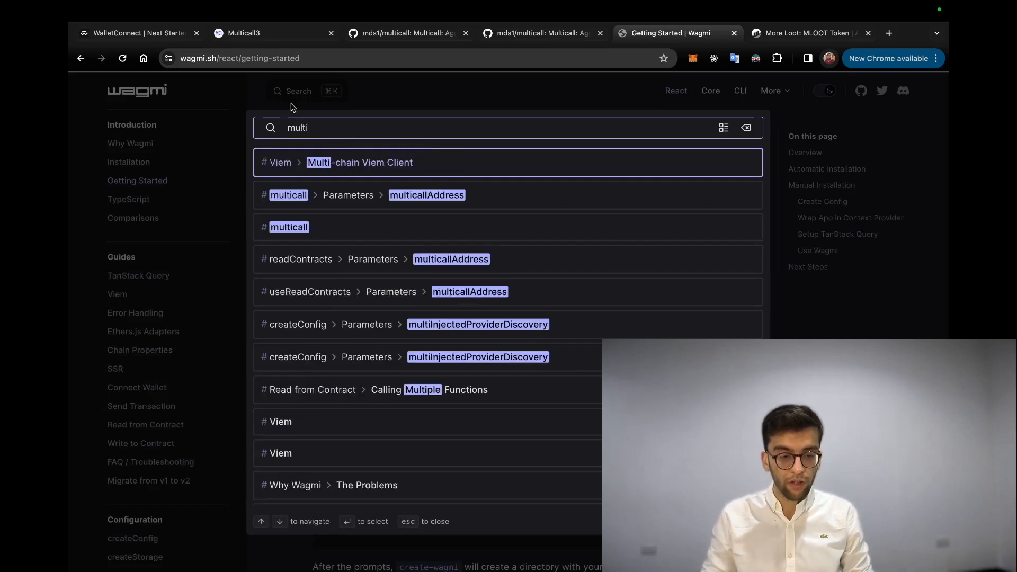
left_click(288, 227)
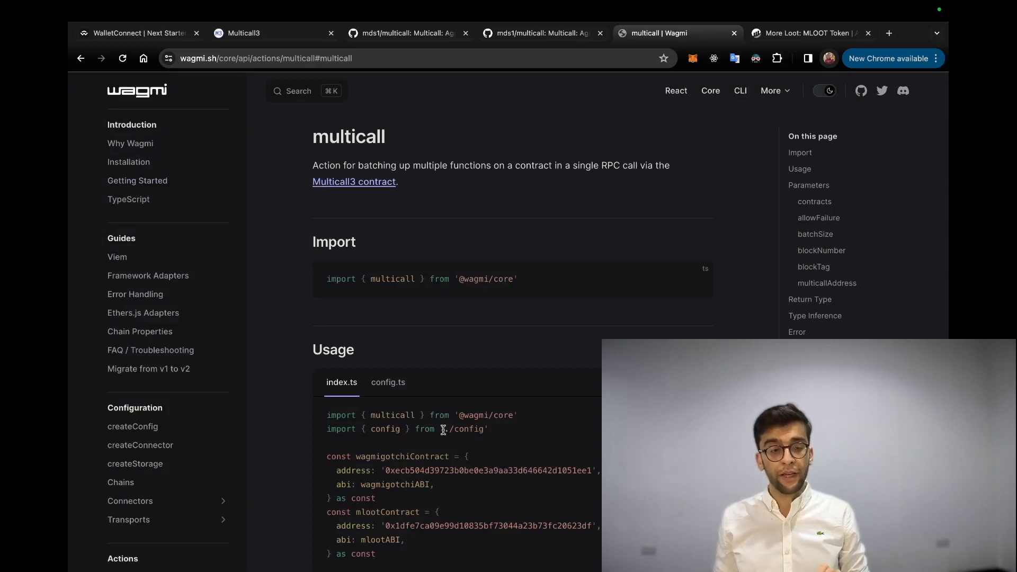
mouse_move(354, 181)
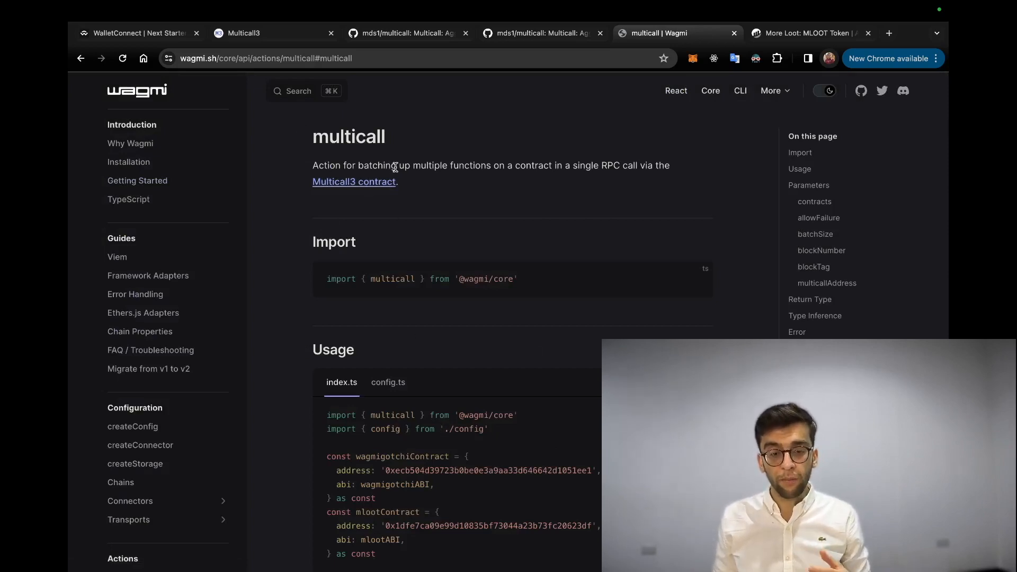
mouse_move(542, 180)
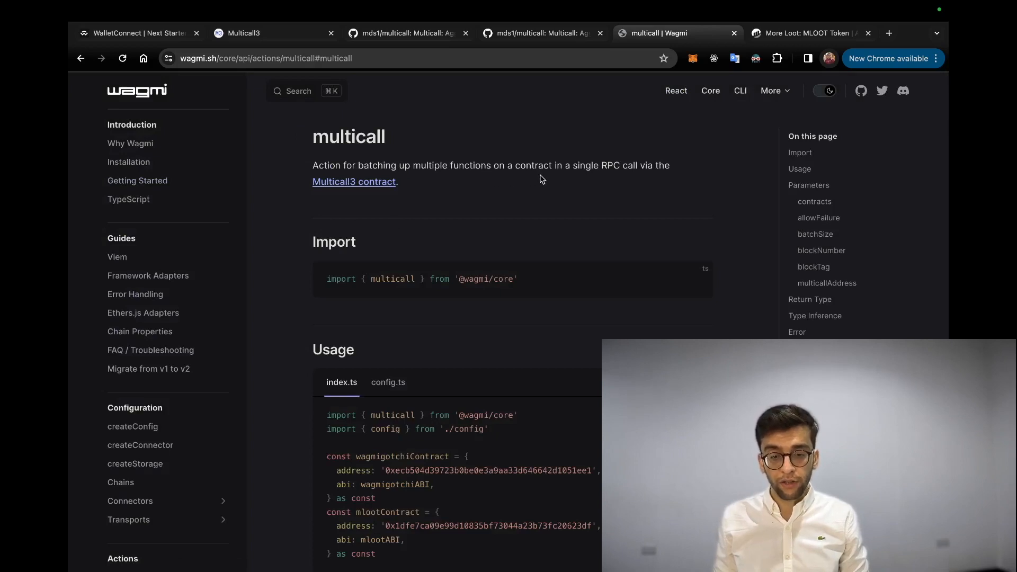
mouse_move(591, 183)
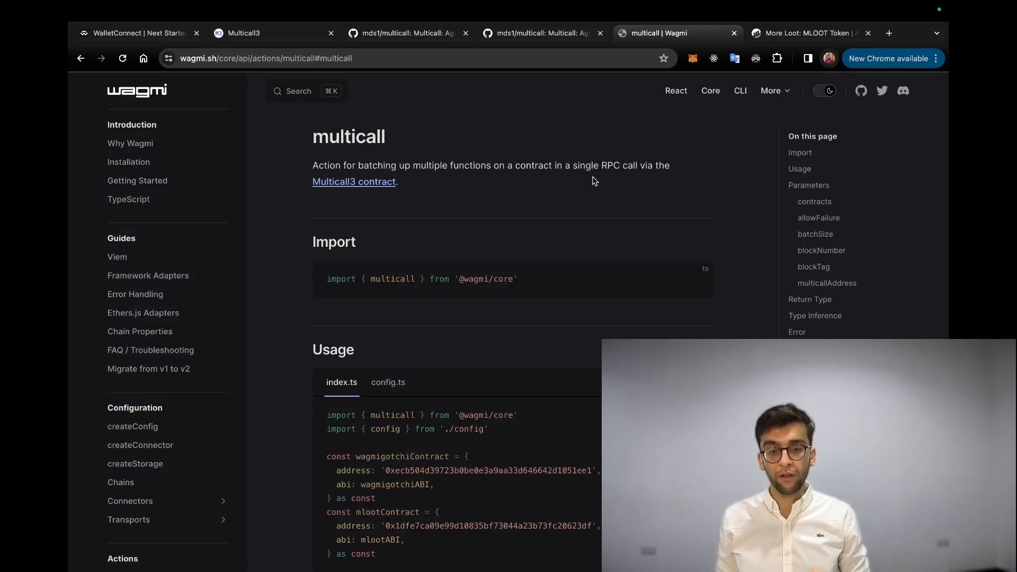
mouse_move(353, 181)
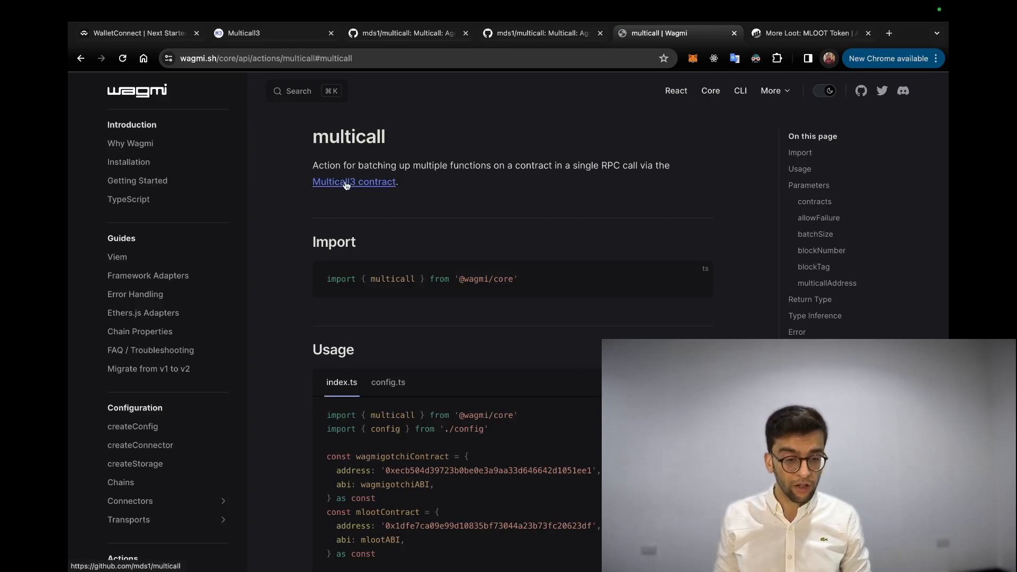
mouse_move(534, 278)
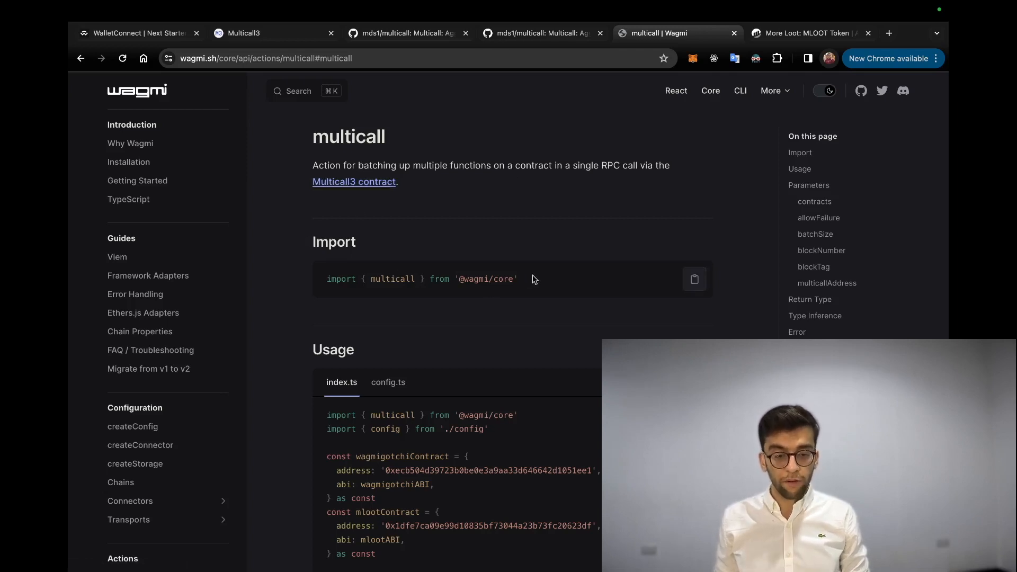
Select the multicall import statement and bring the Usage example into view.
triple_click(421, 278)
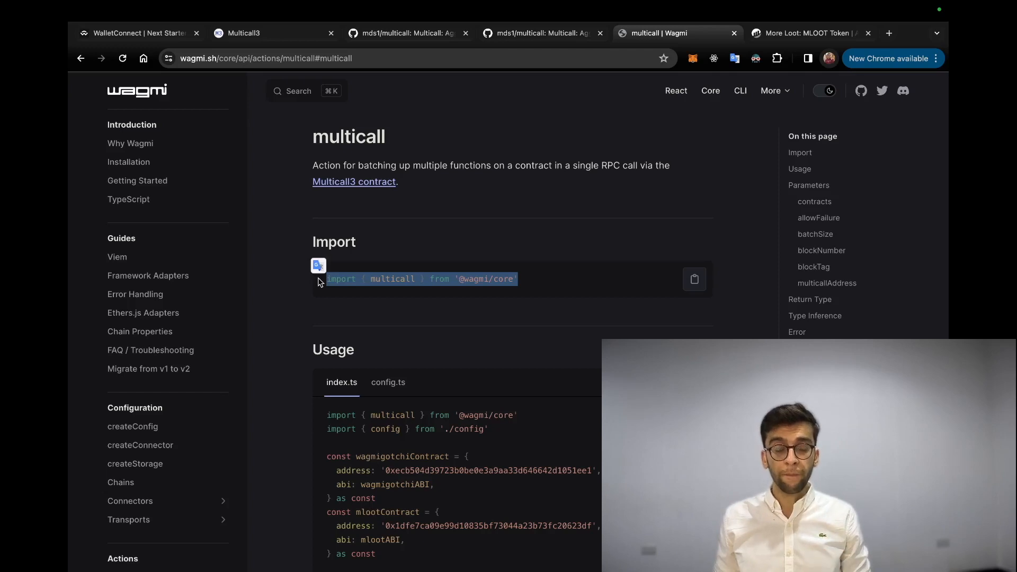
scroll("down", 3)
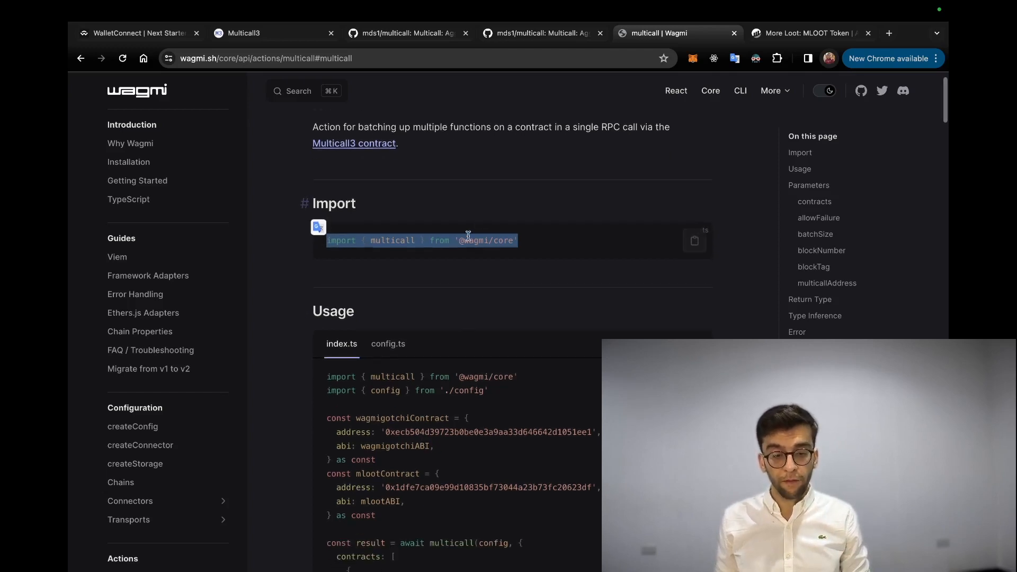
mouse_move(498, 252)
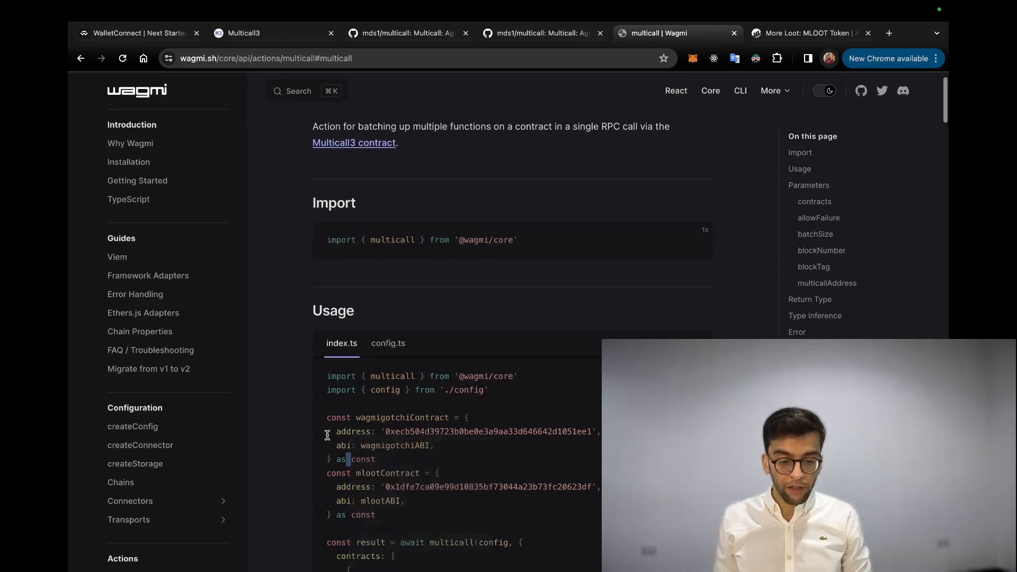
scroll("down", 3)
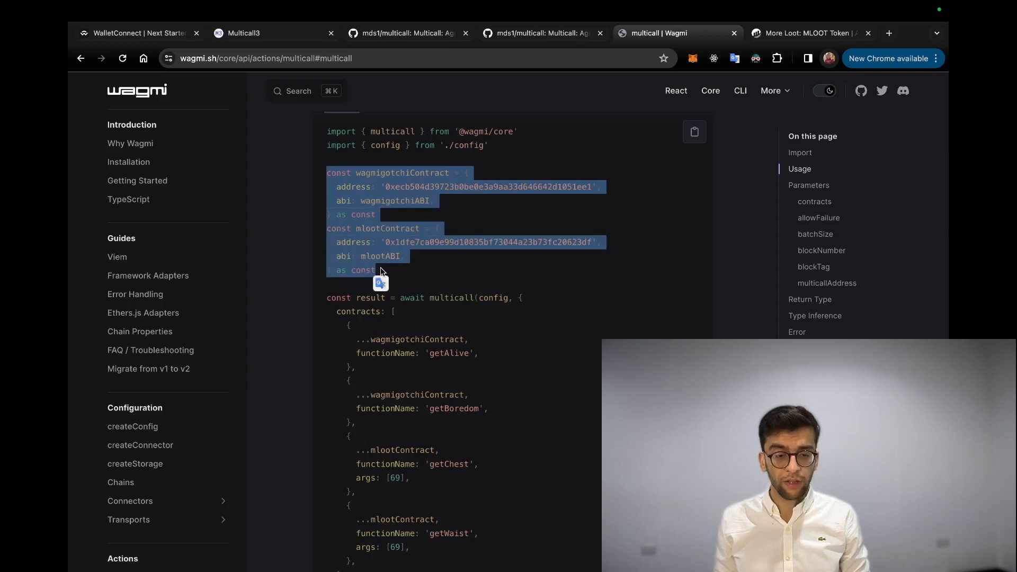
mouse_move(392, 281)
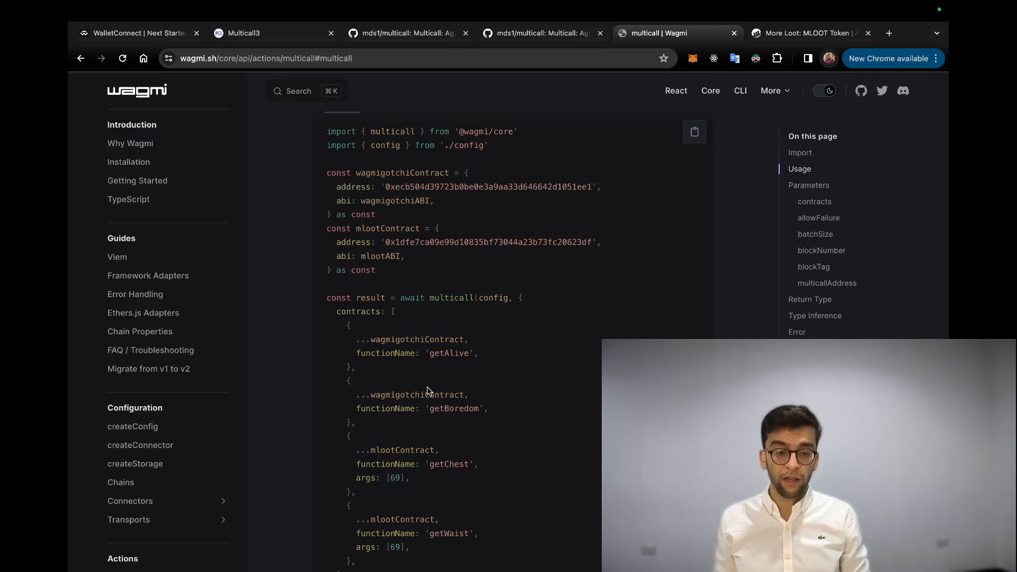
scroll("down", 3)
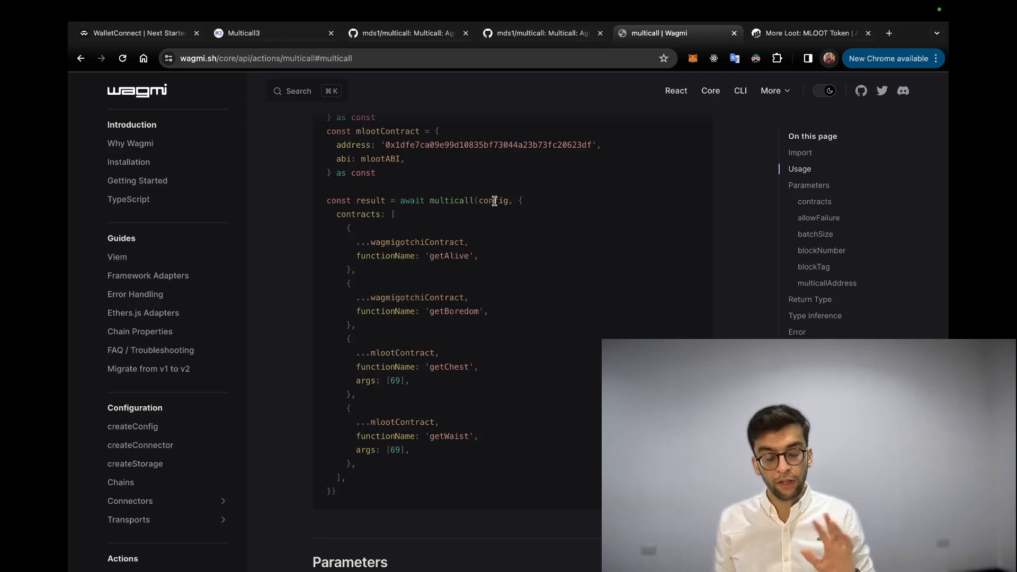
mouse_move(336, 212)
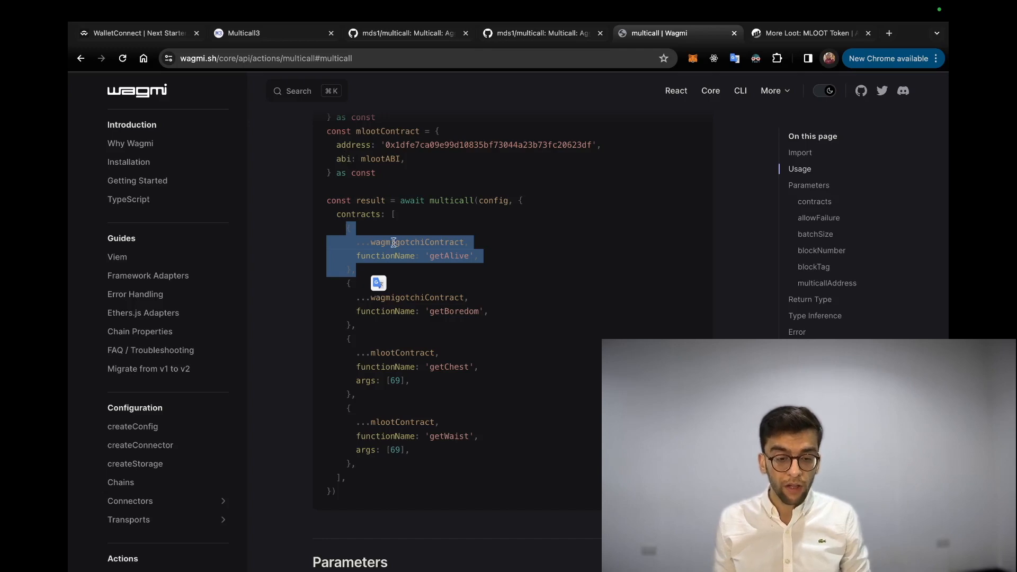
mouse_move(399, 255)
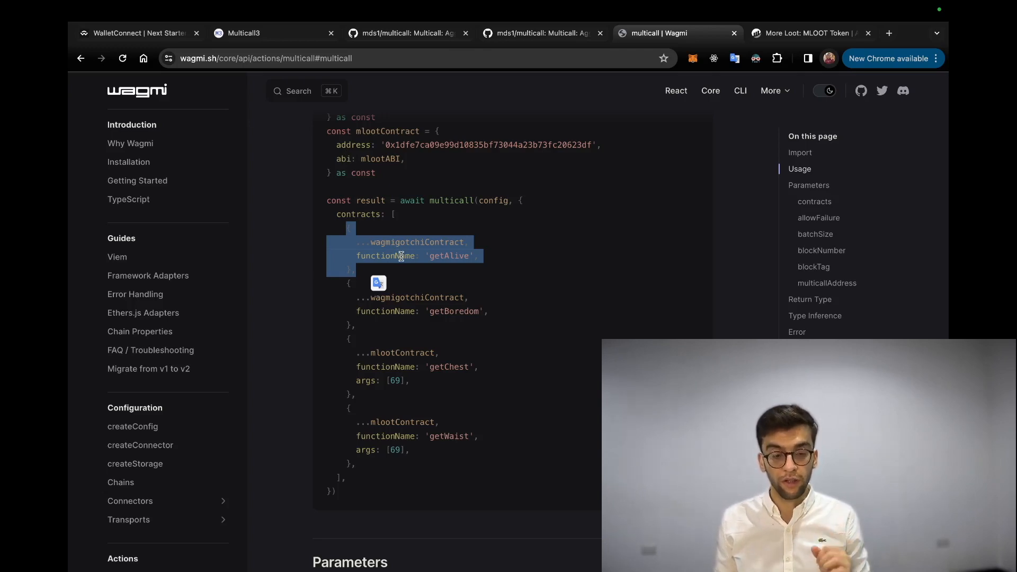
scroll("down", 3)
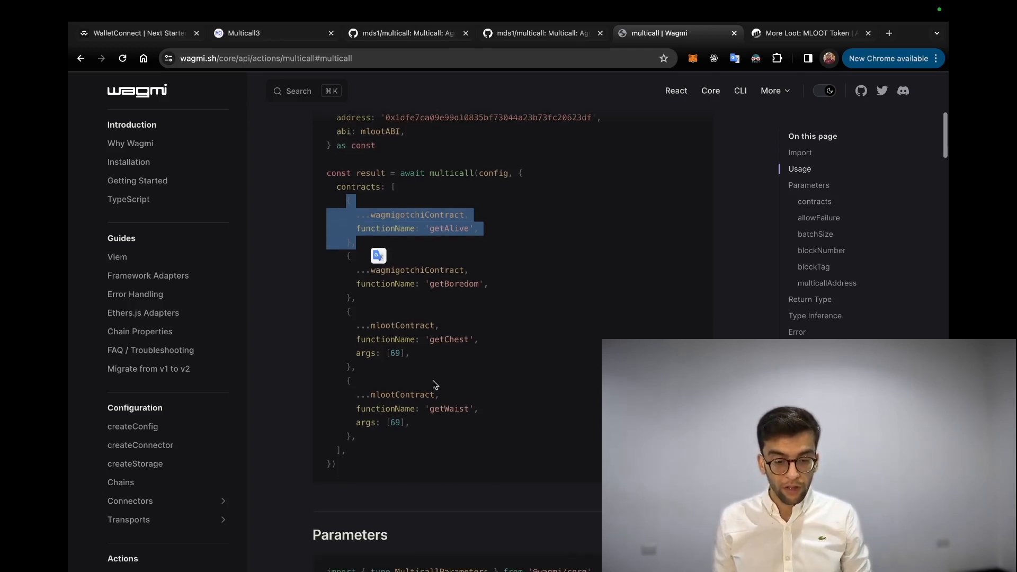
scroll("up", 3)
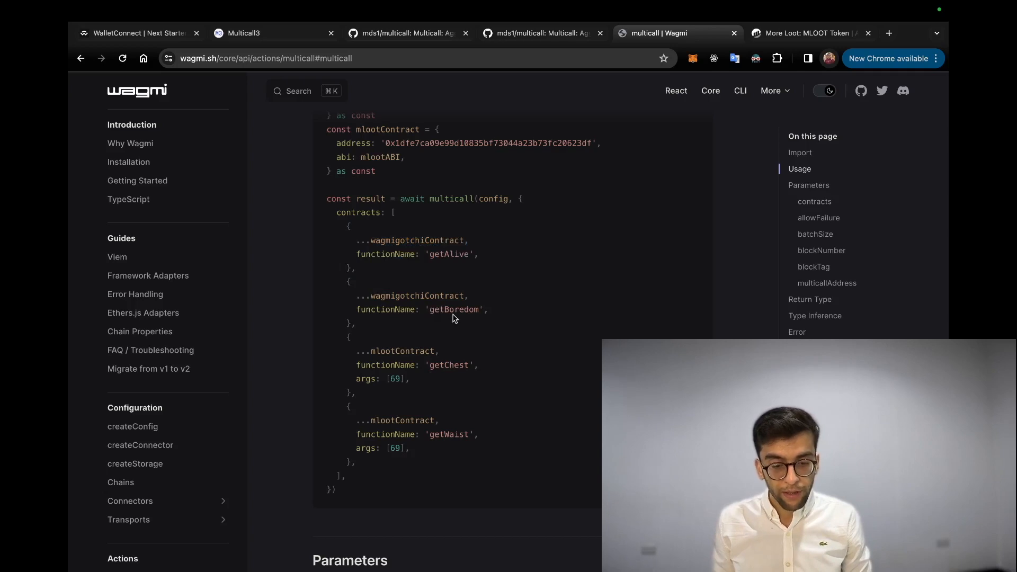
mouse_move(443, 295)
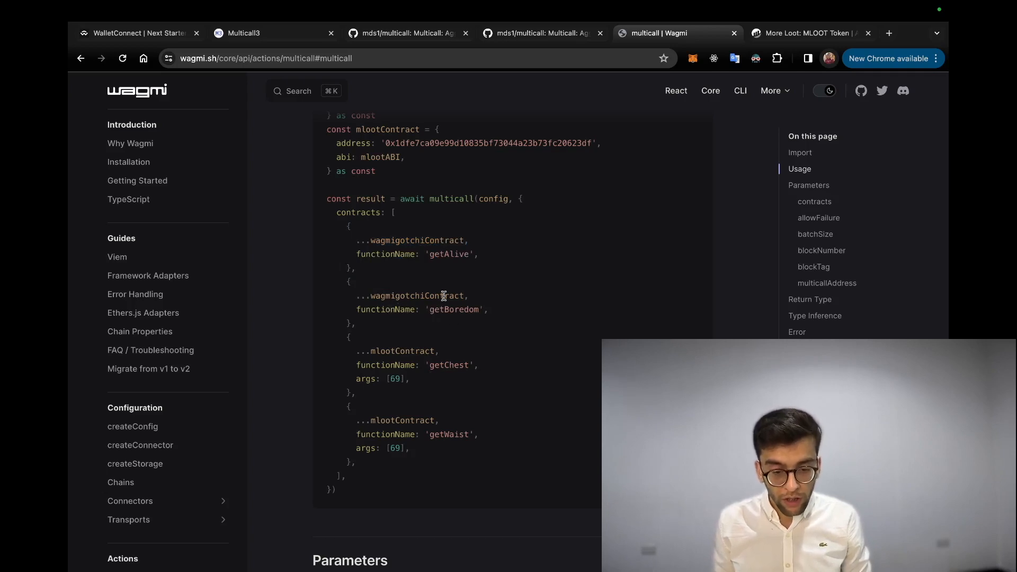
double_click(454, 309)
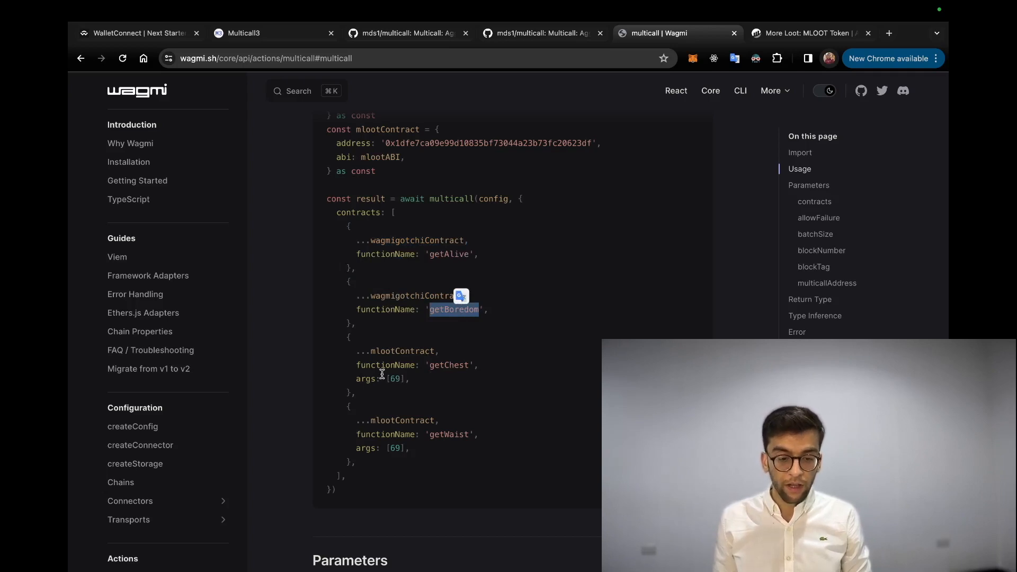
mouse_move(421, 388)
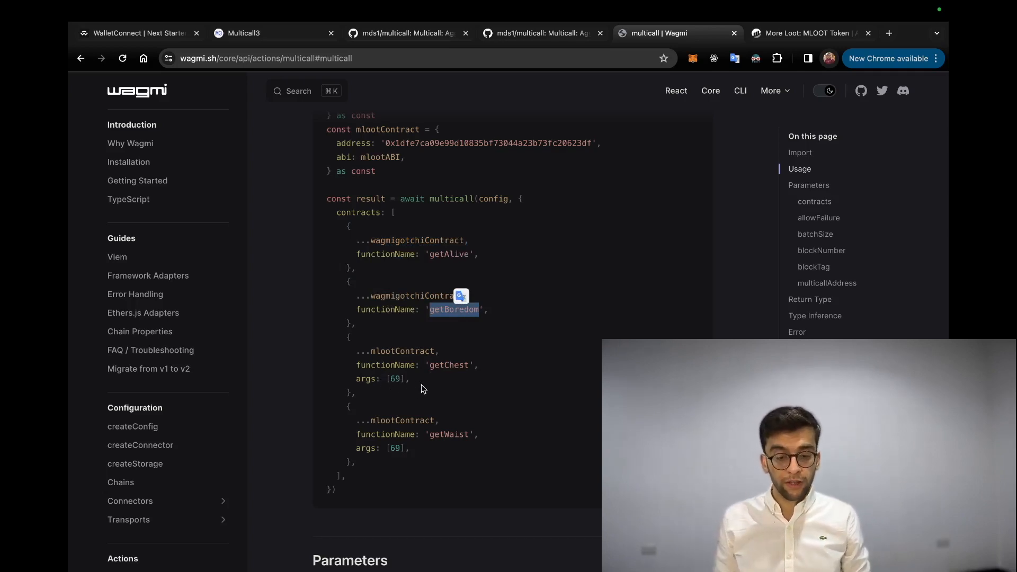
mouse_move(446, 388)
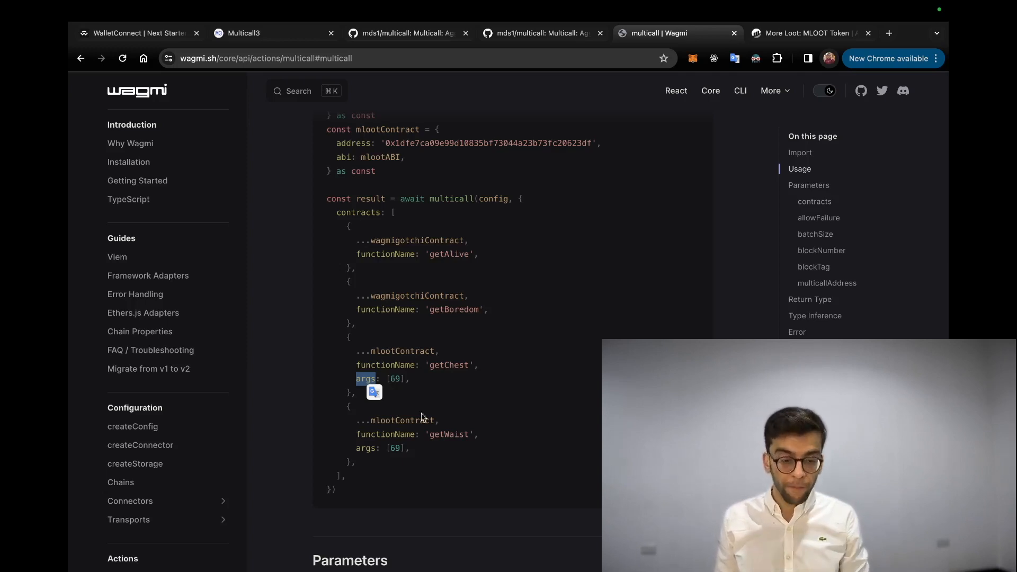
scroll("up", 3)
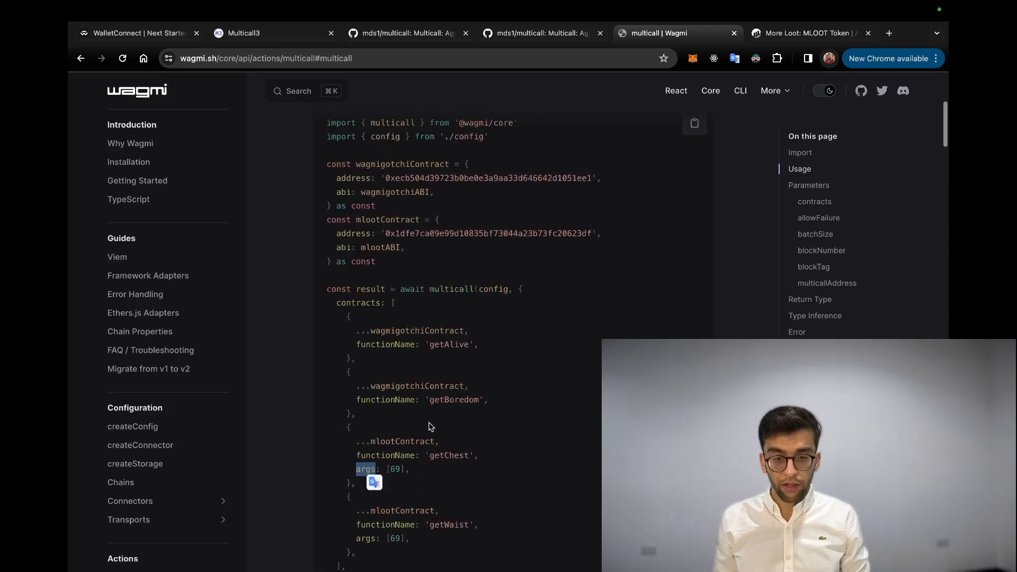
scroll("up", 3)
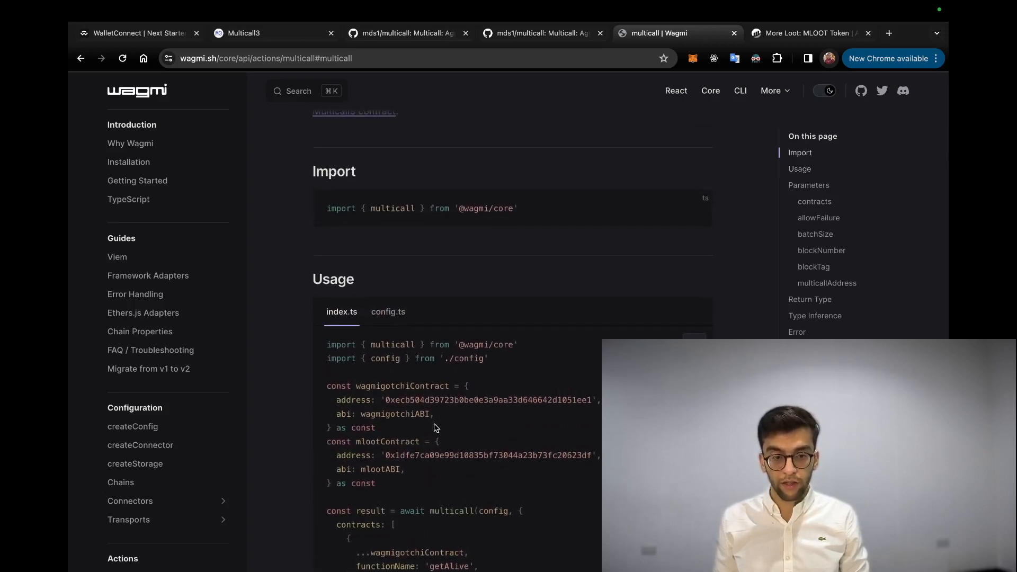
mouse_move(413, 343)
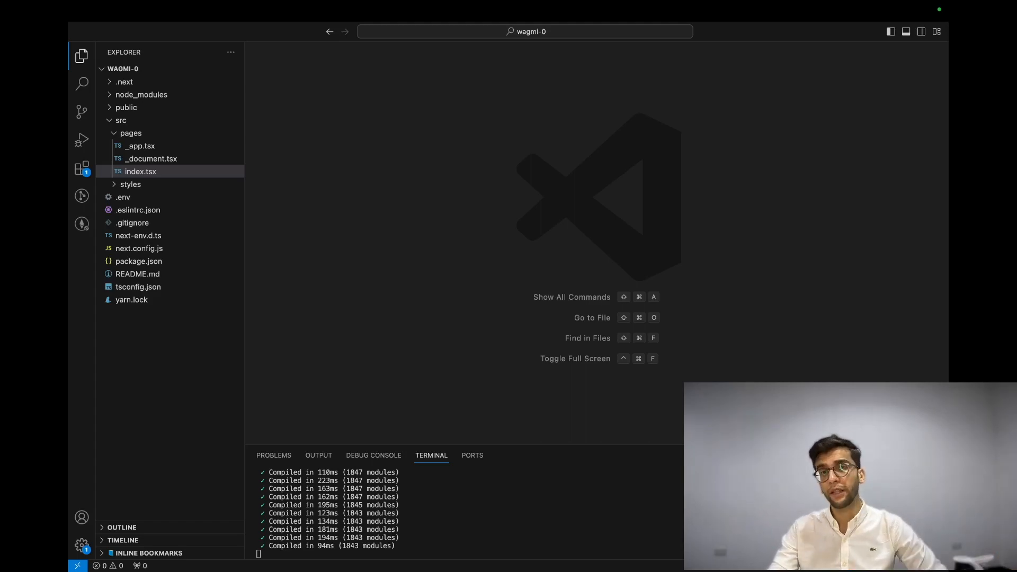
Switch to the wagmi-0 project in Visual Studio Code.
left_click(259, 33)
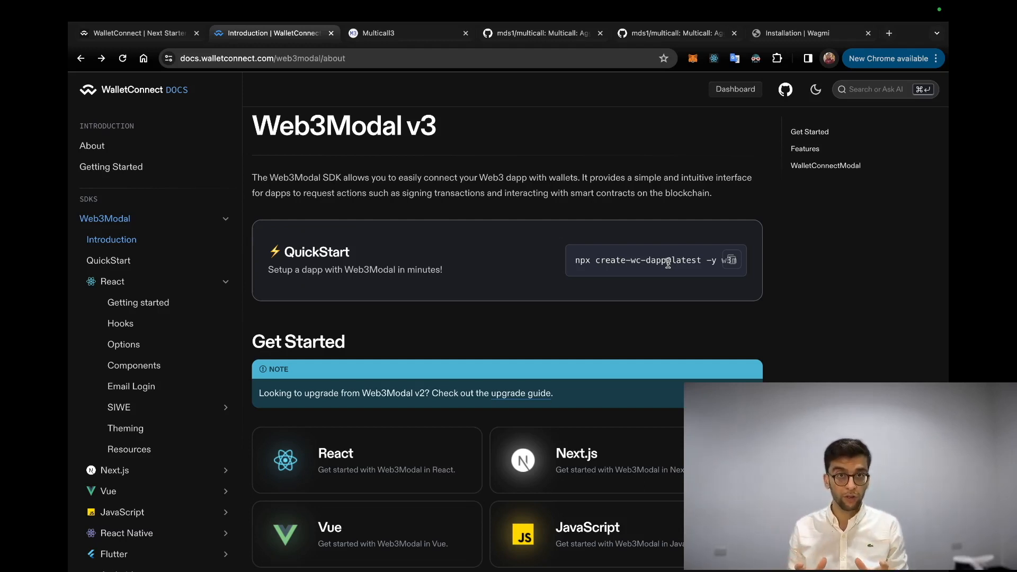
mouse_move(542, 163)
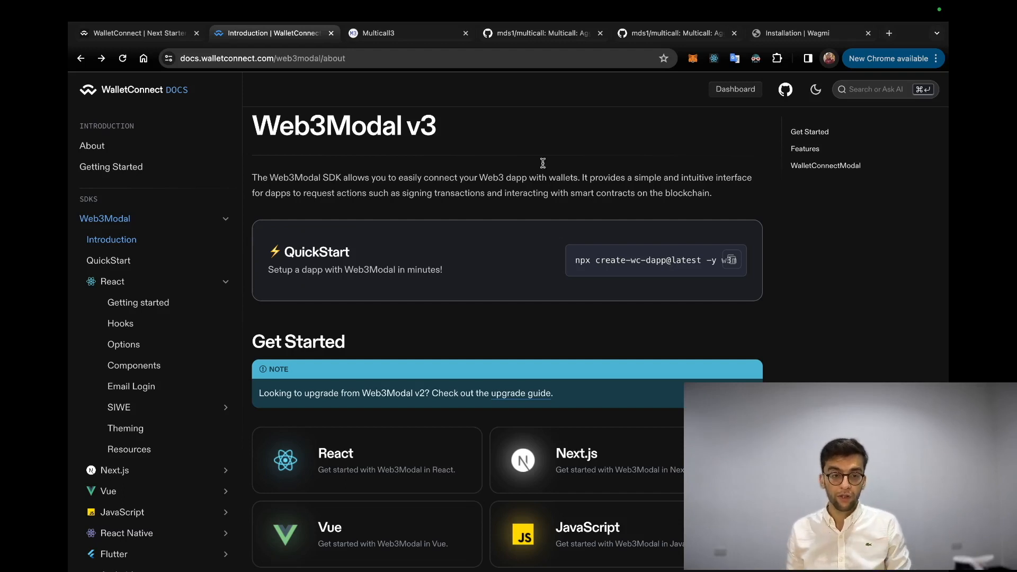
mouse_move(661, 263)
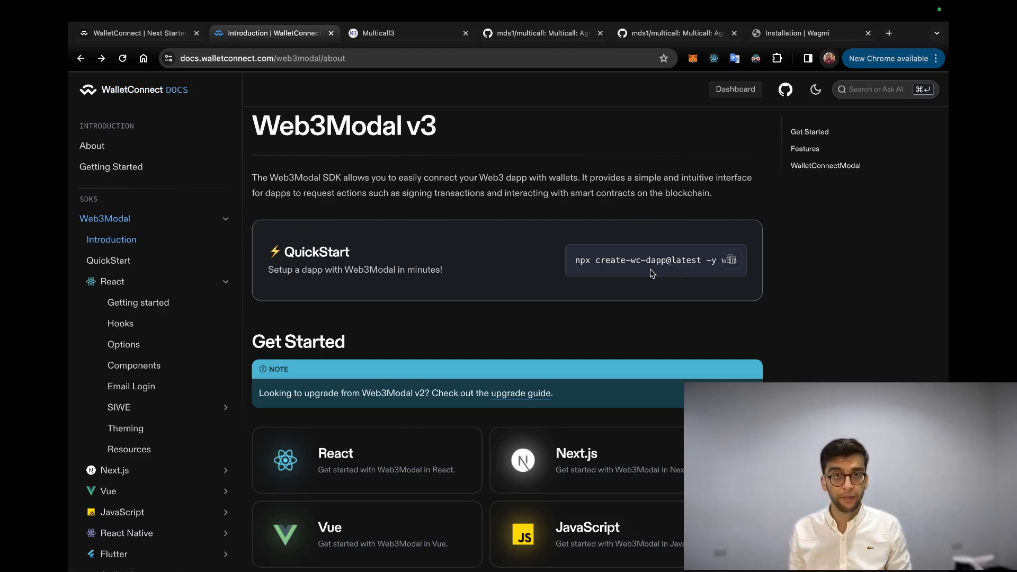
mouse_move(590, 295)
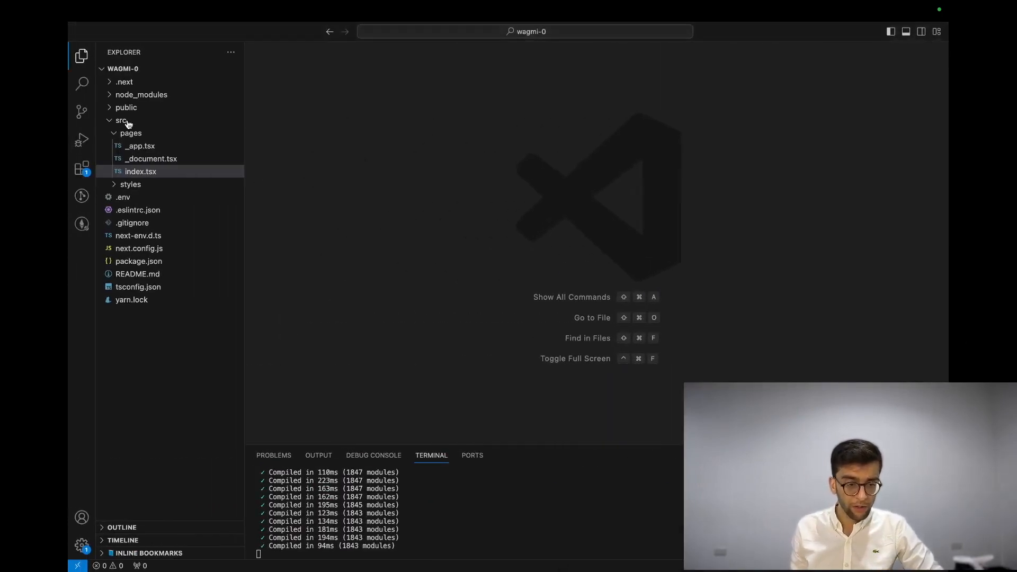
Expand src/pages in the Explorer and scroll through the wagmi config in _app.tsx.
left_click(120, 119)
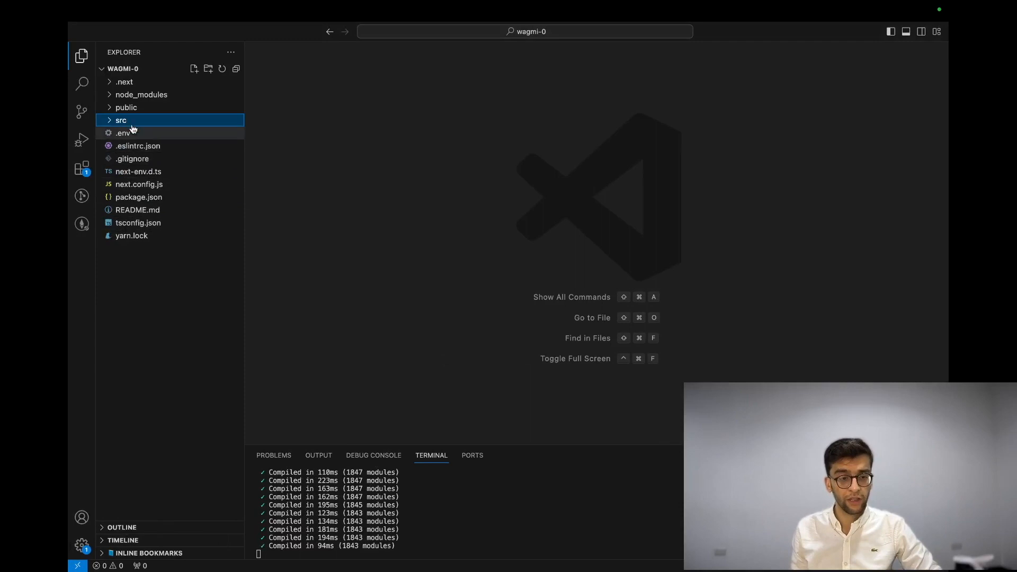
left_click(120, 120)
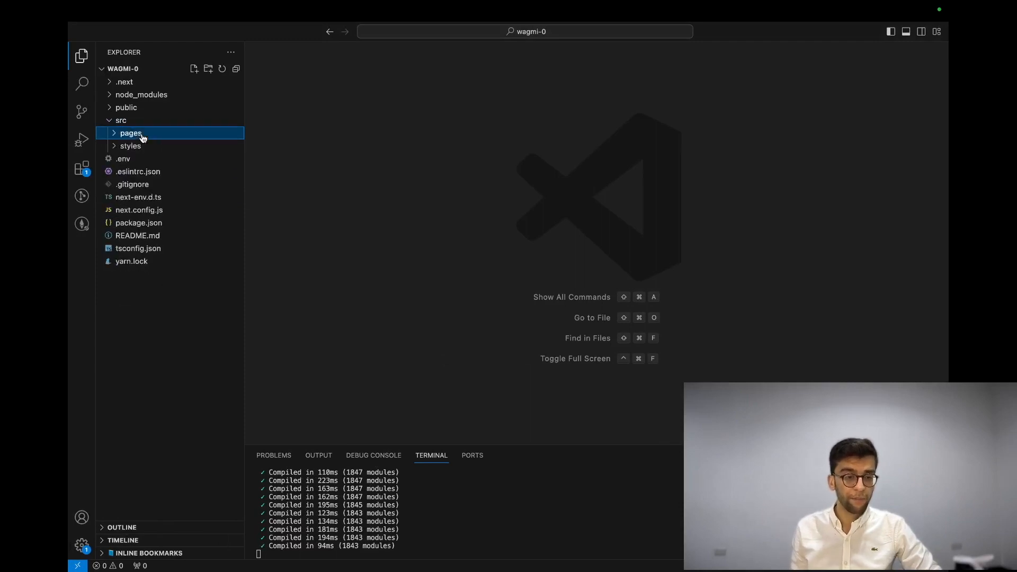
left_click(131, 134)
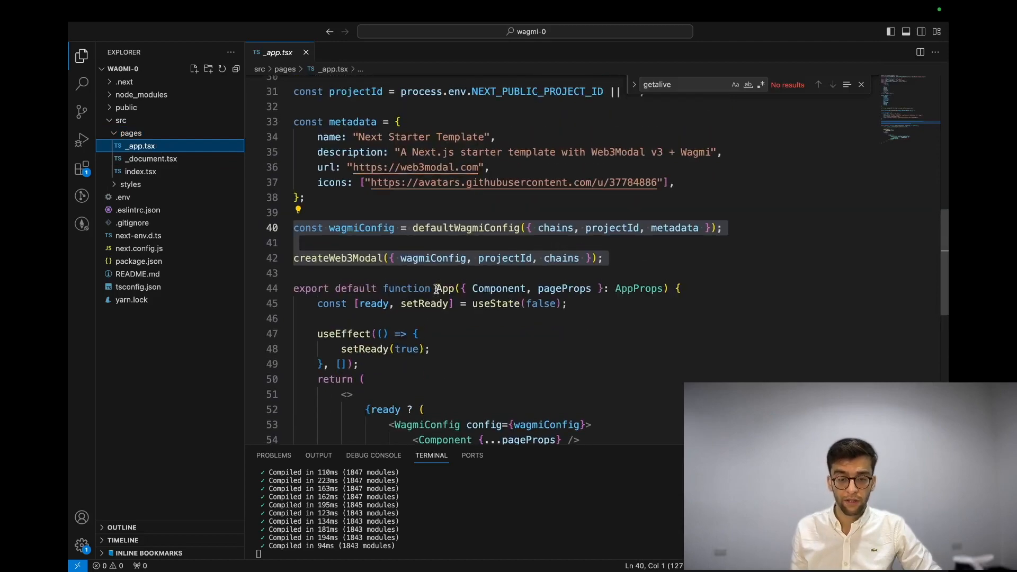
scroll("up", 3)
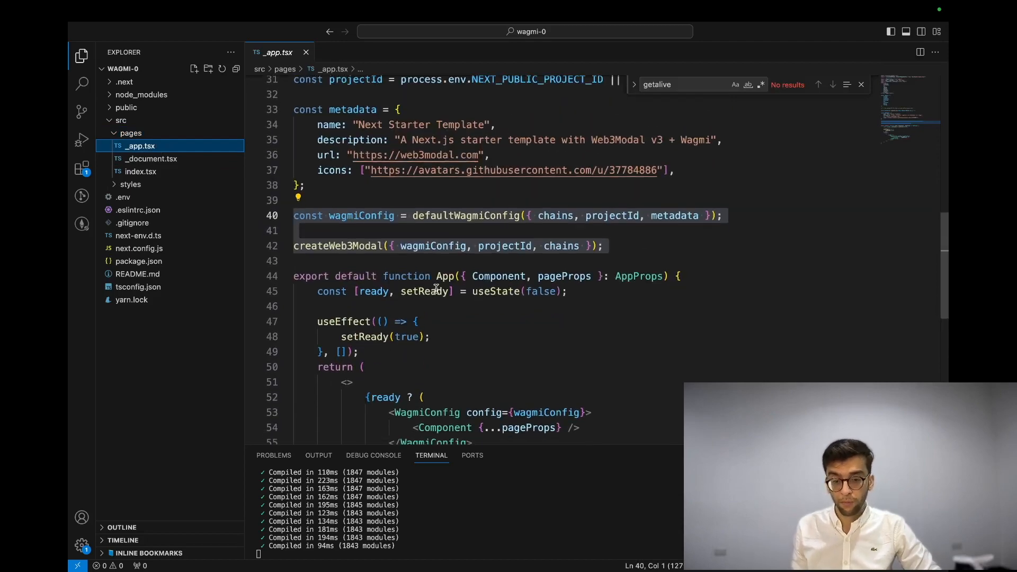
scroll("up", 3)
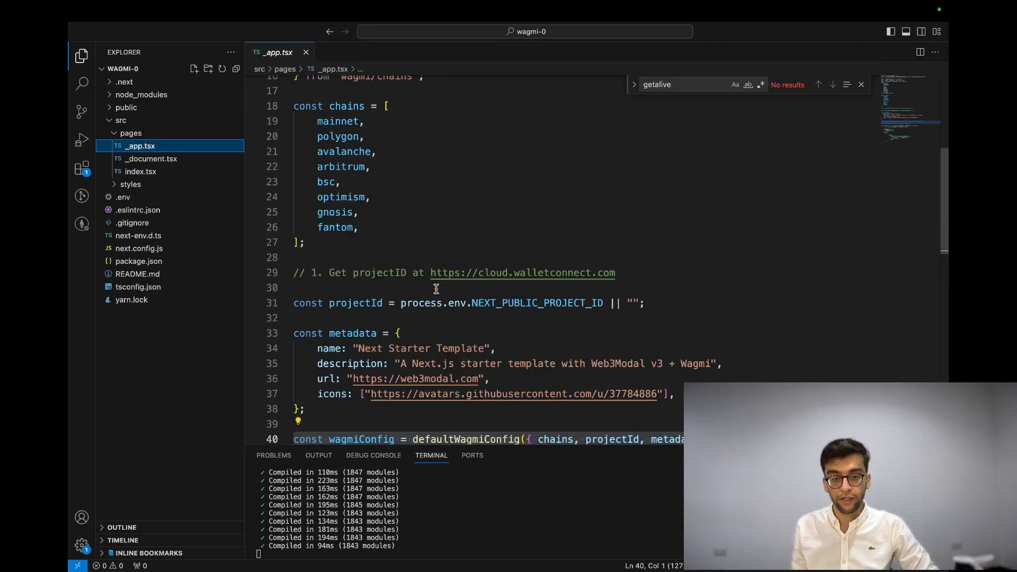
scroll("up", 3)
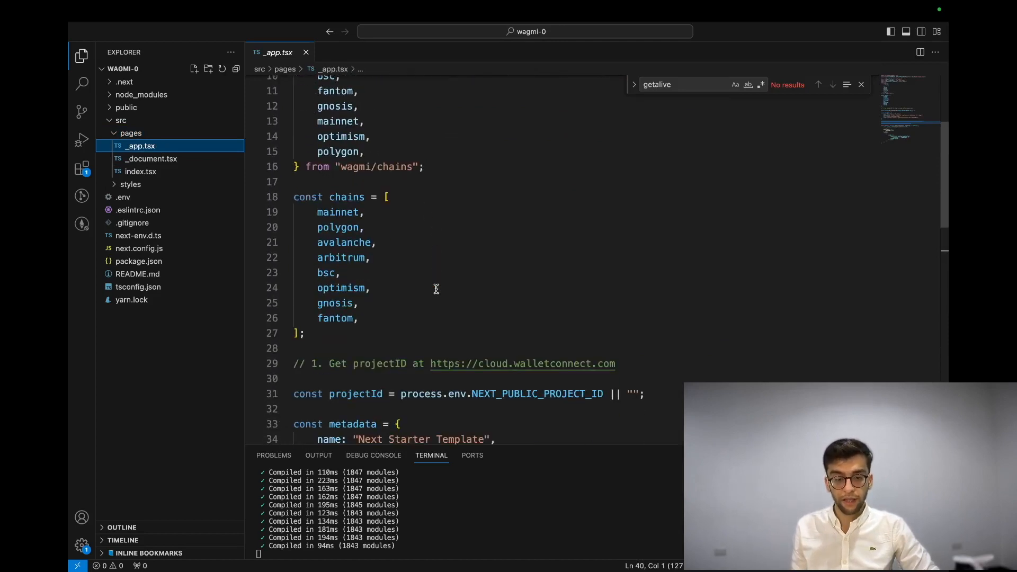
scroll("down", 3)
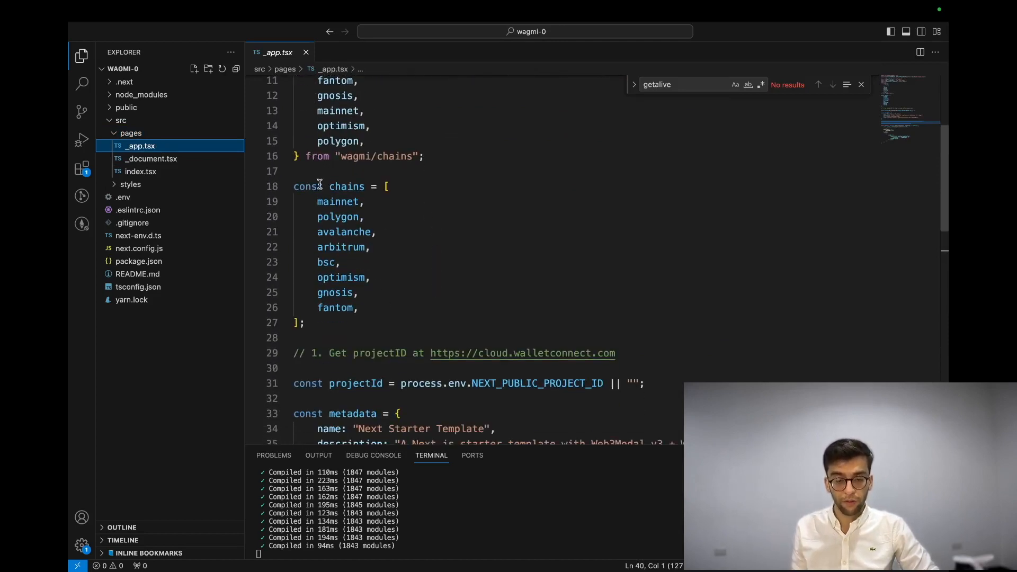
scroll("down", 3)
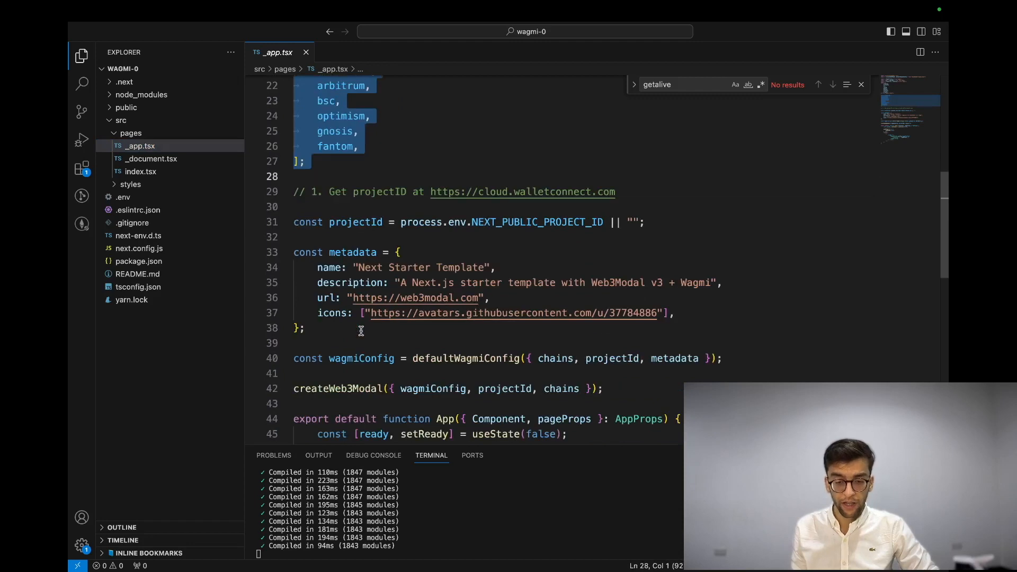
mouse_move(554, 222)
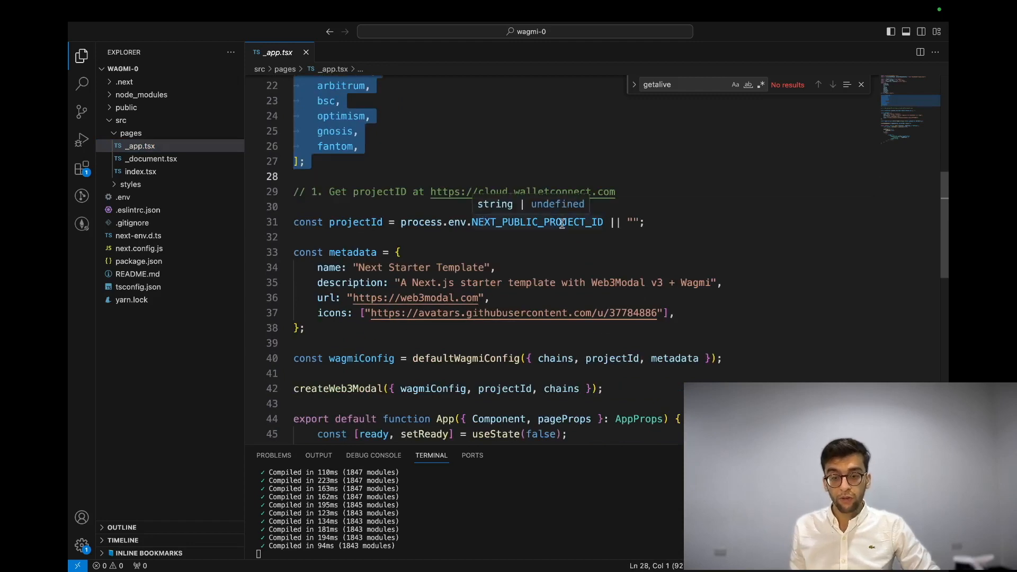
mouse_move(501, 201)
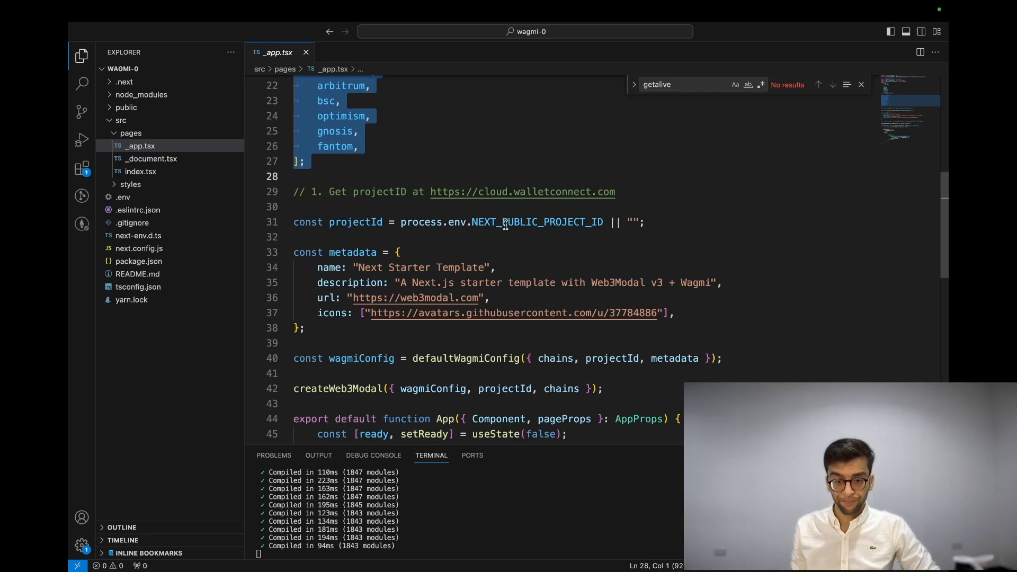
scroll("down", 3)
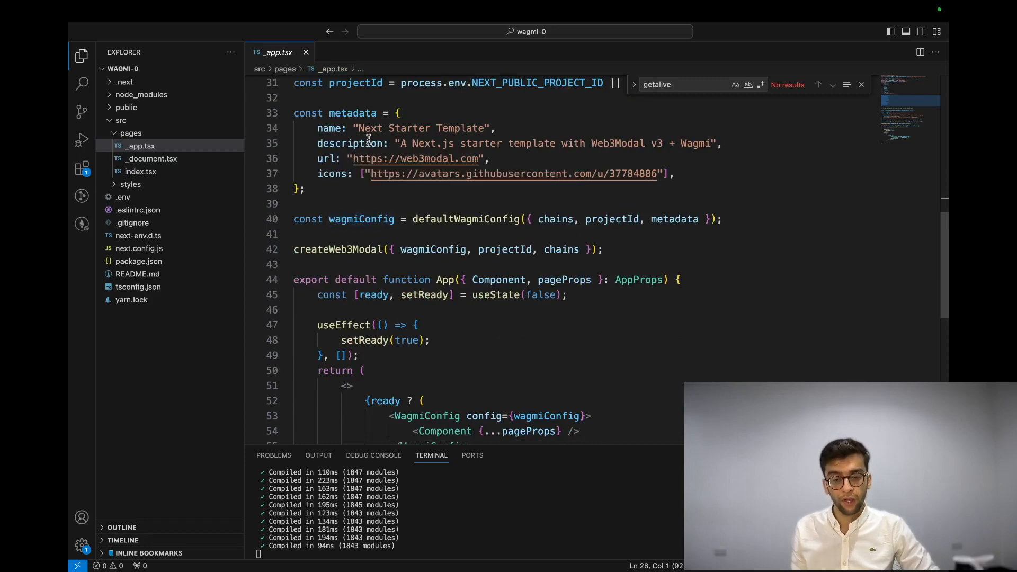
scroll("down", 3)
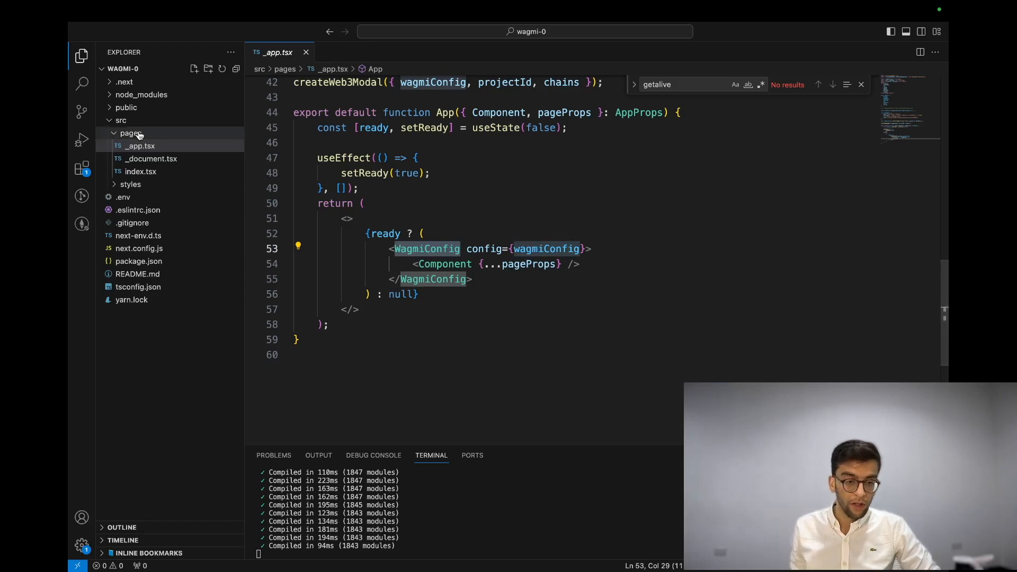
Open index.tsx and unfold the Home function showing the usdc and usdt contracts.
left_click(140, 171)
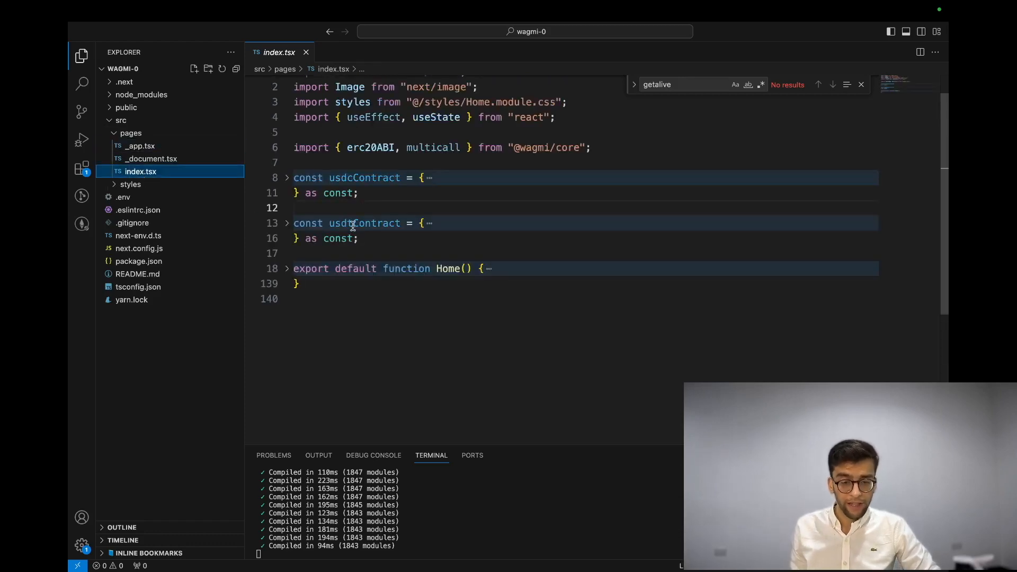
left_click(287, 268)
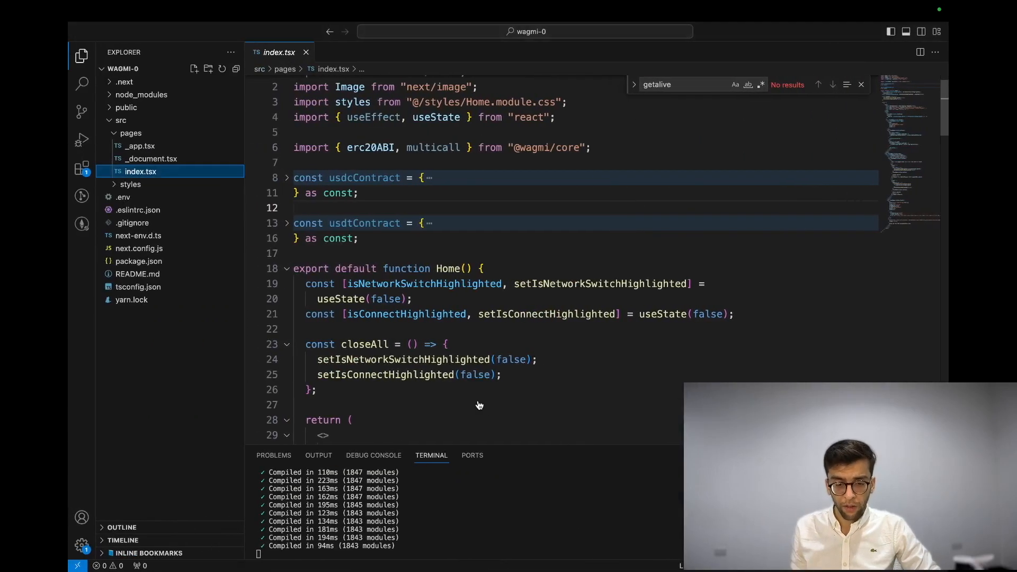
scroll("down", 3)
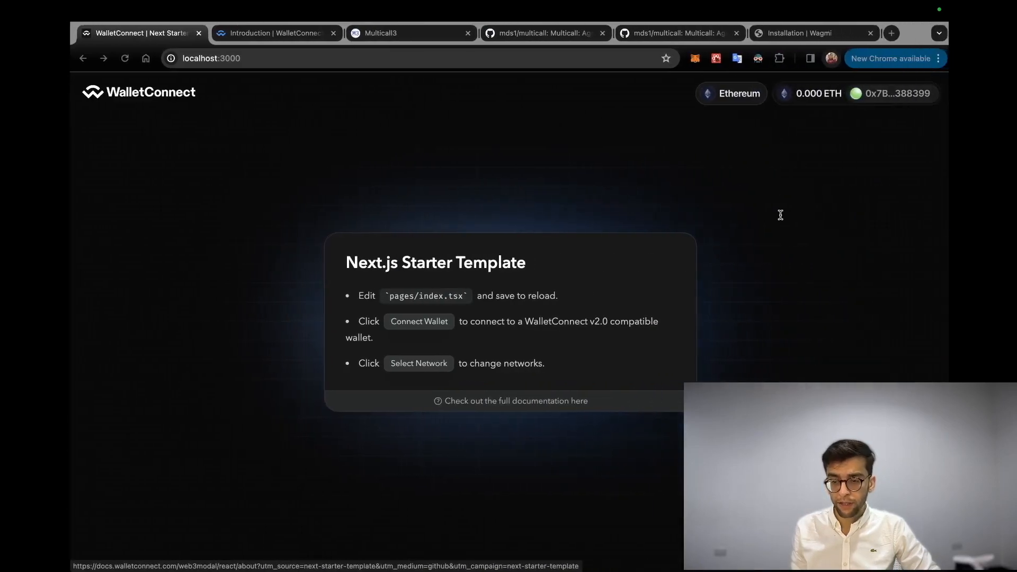
Disconnect the connected wallet from the starter app and close the Connect Wallet modal.
left_click(731, 93)
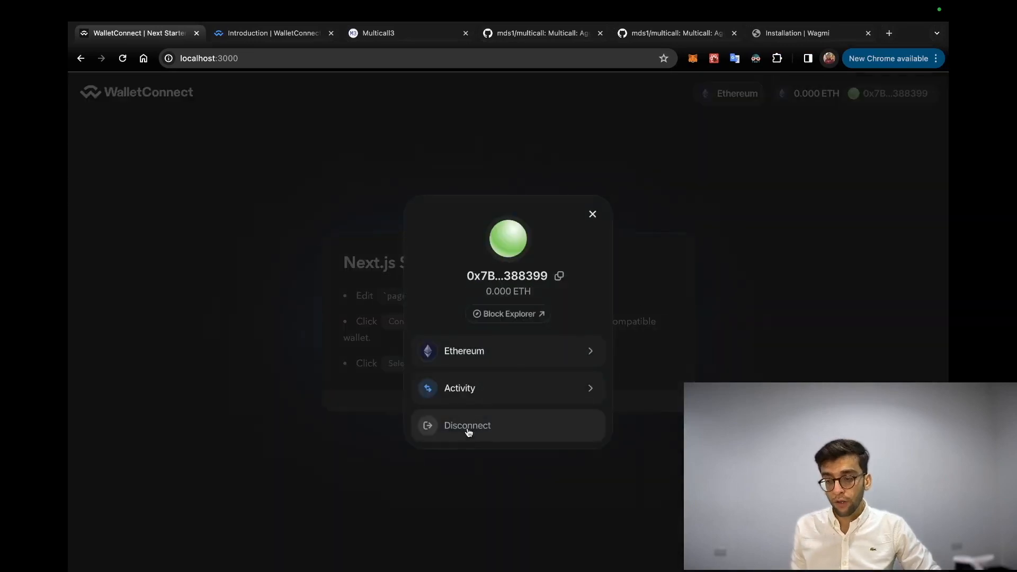
left_click(467, 426)
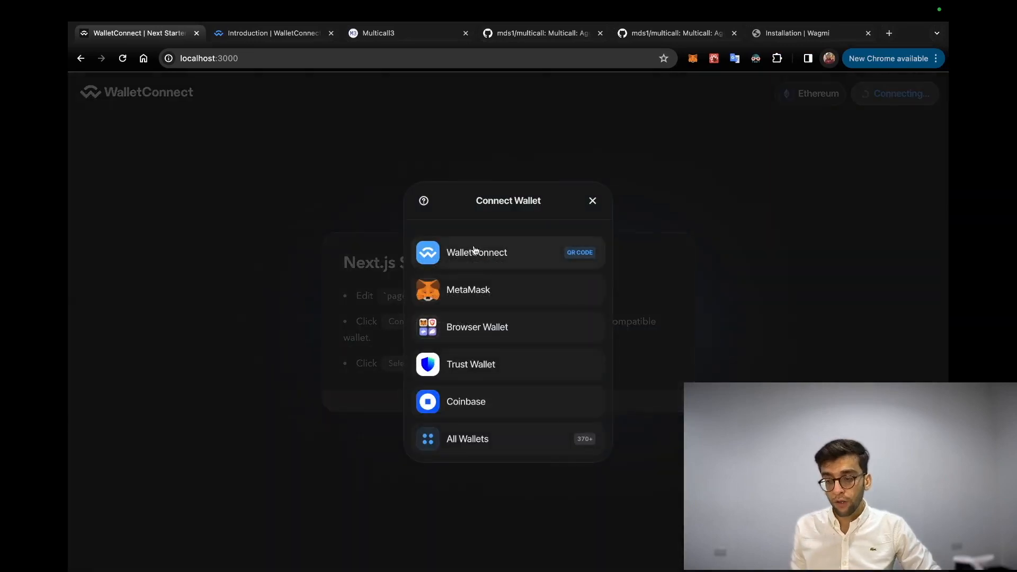
left_click(477, 252)
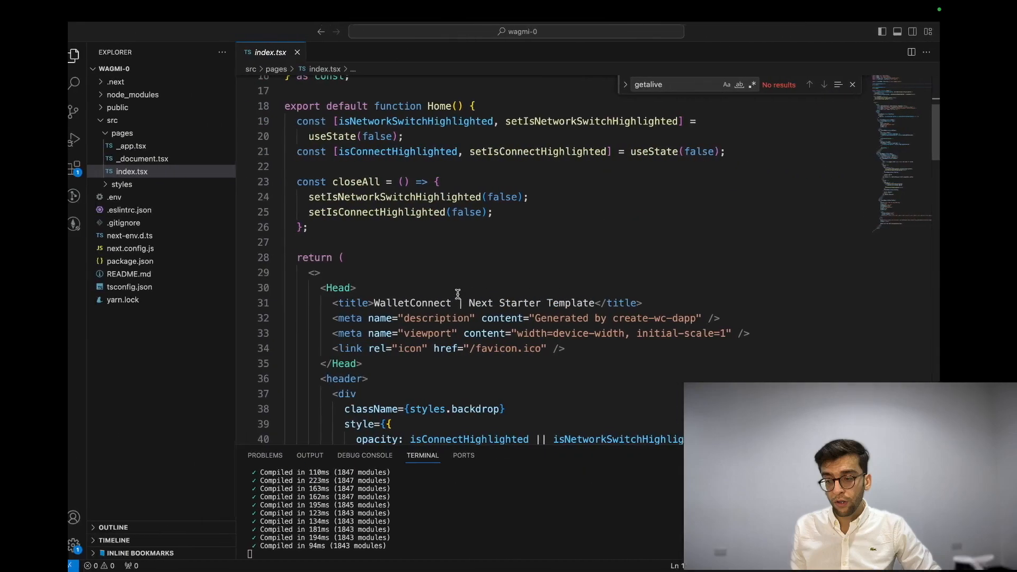
Add a useEffect in Home that calls multicall with an empty dependency array.
scroll("up", 3)
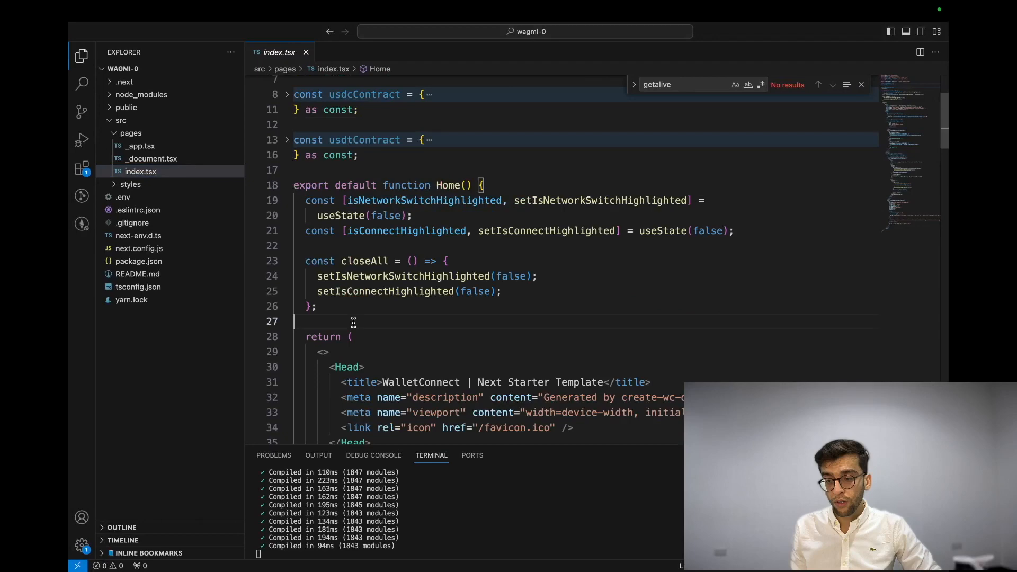
key("Enter")
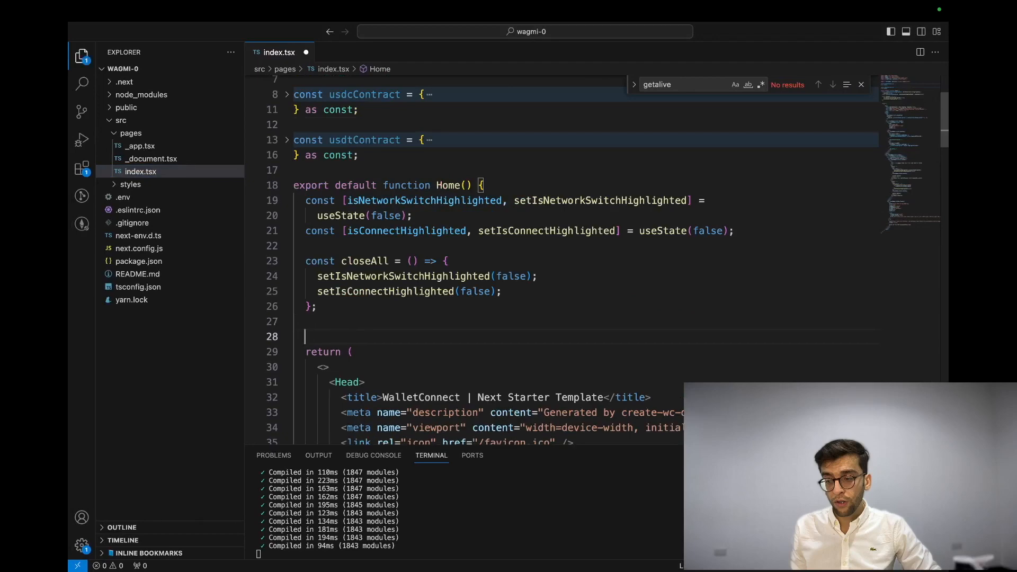
type("useEffect")
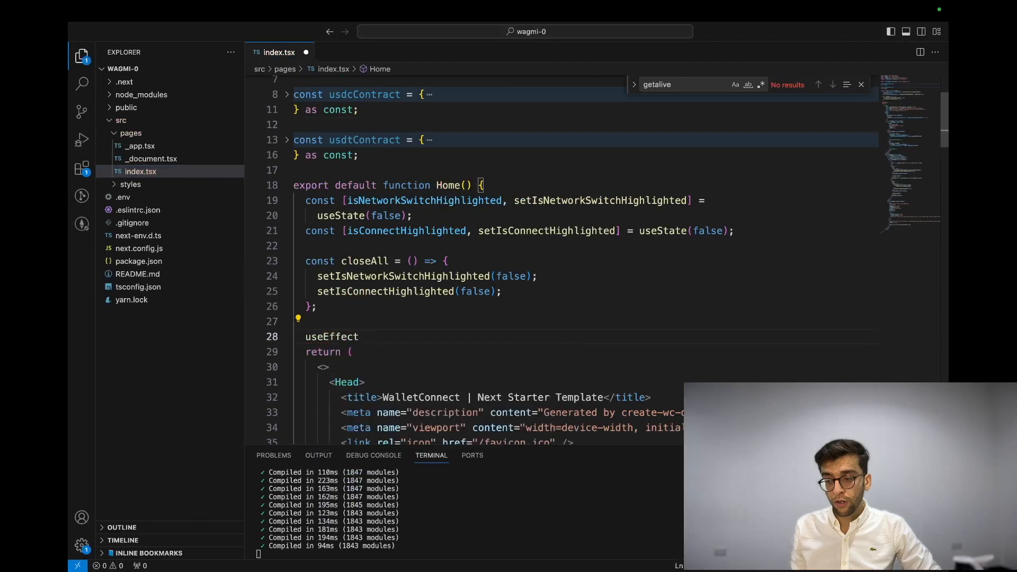
type("(()=>")
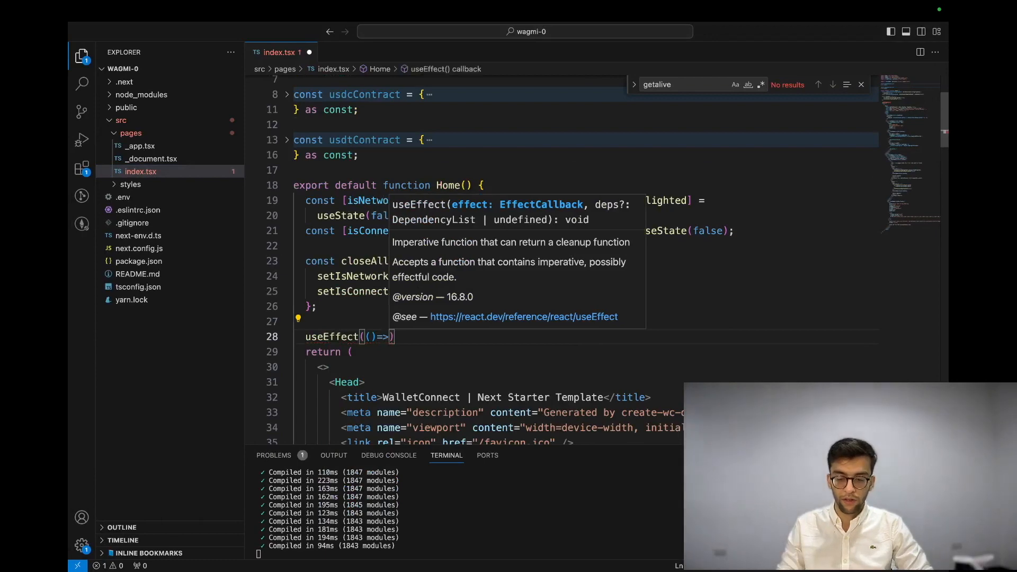
type(",[]")
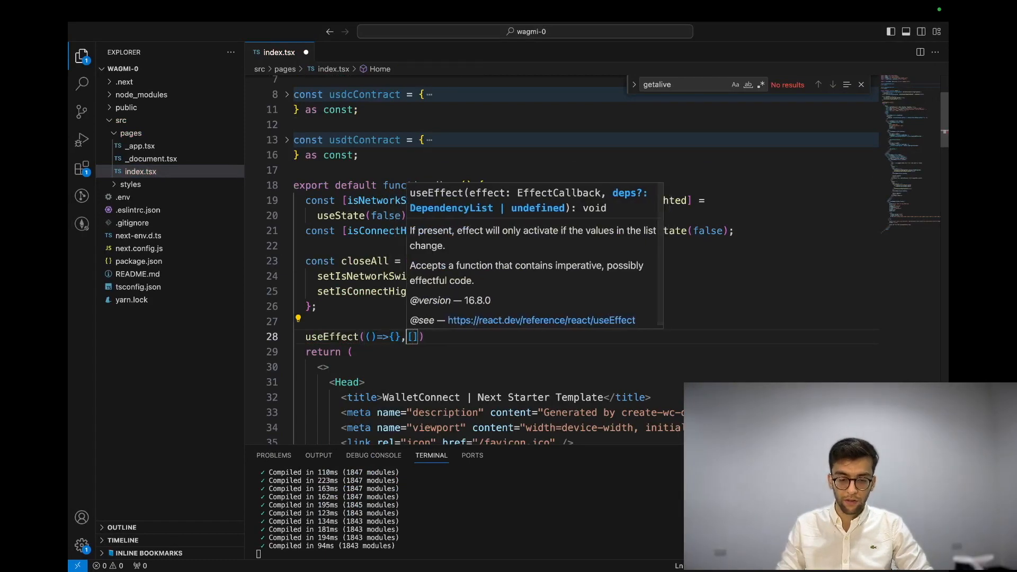
type("mul")
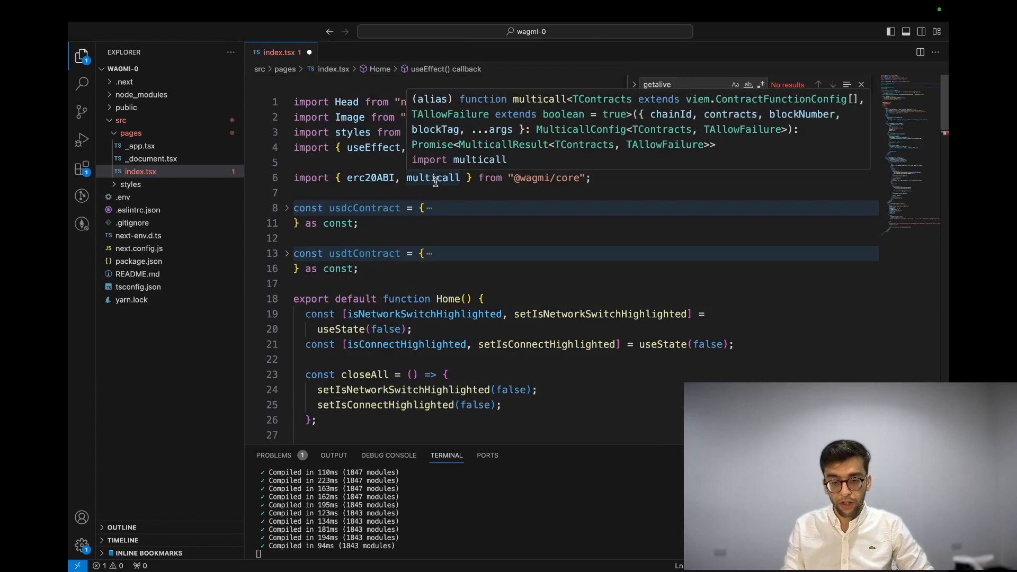
mouse_move(569, 177)
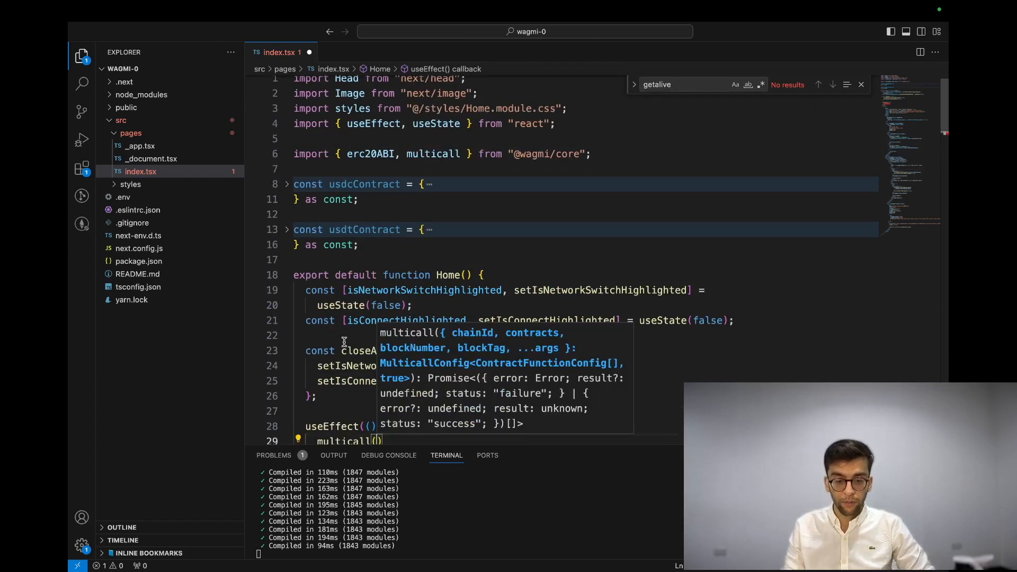
scroll("down", 3)
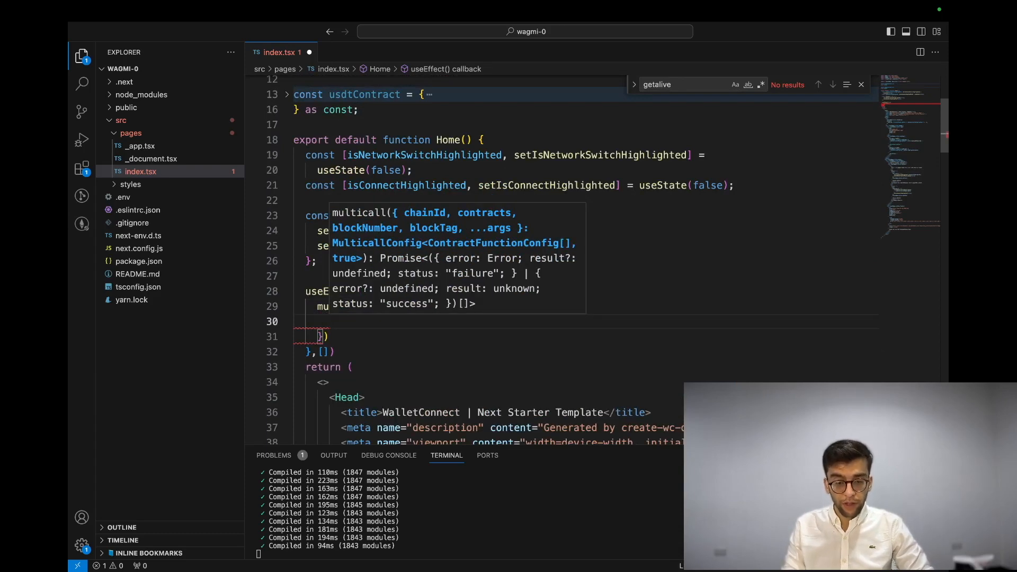
Start a contracts entry with an empty abi field and a functionName key.
type("contr")
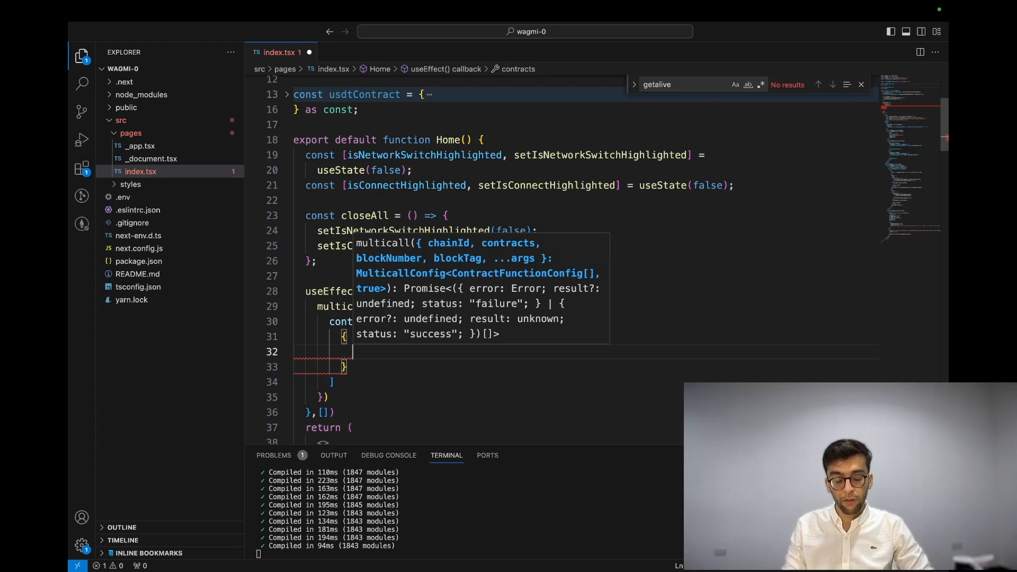
type("abi")
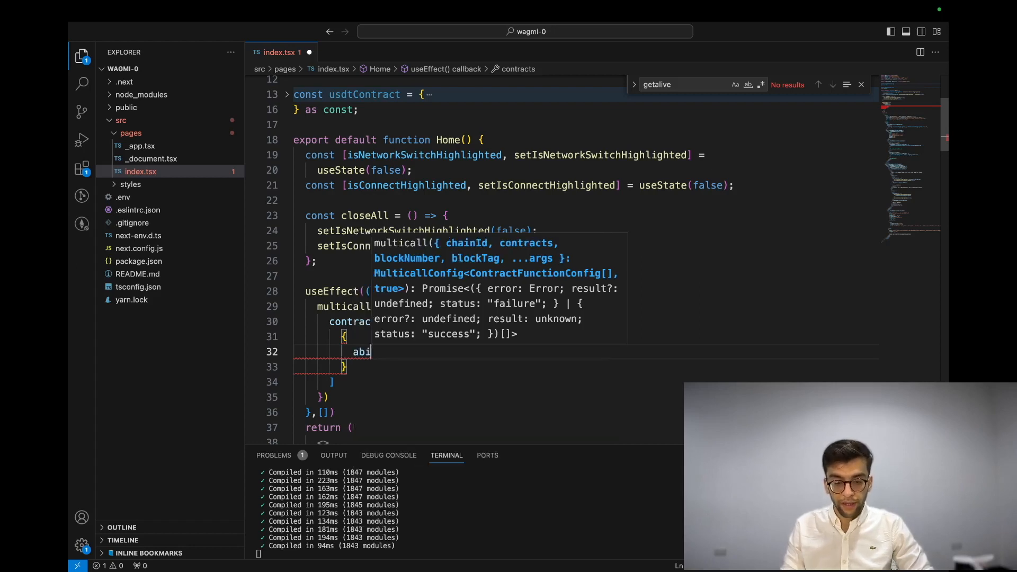
type(":'',")
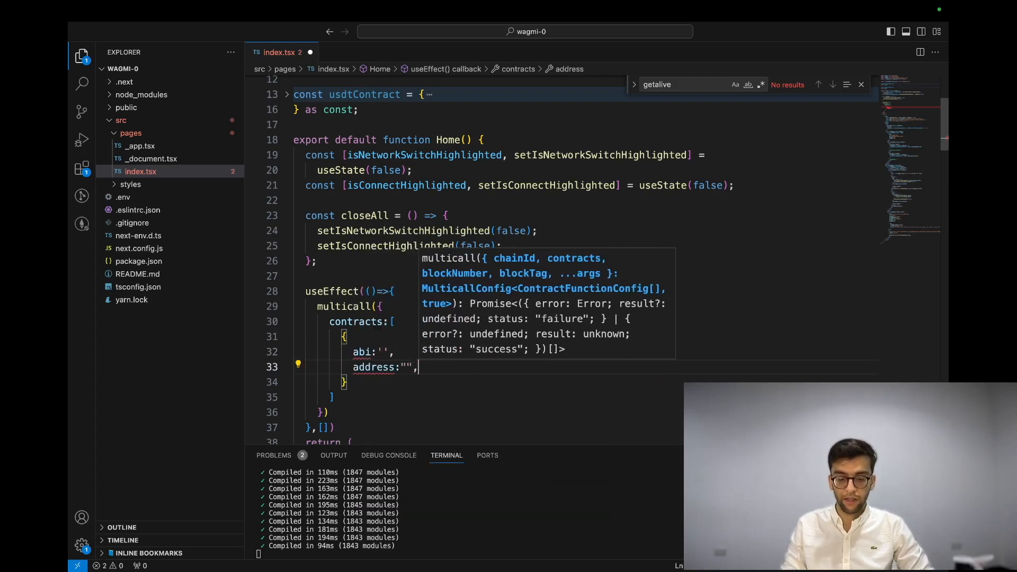
type("functionName")
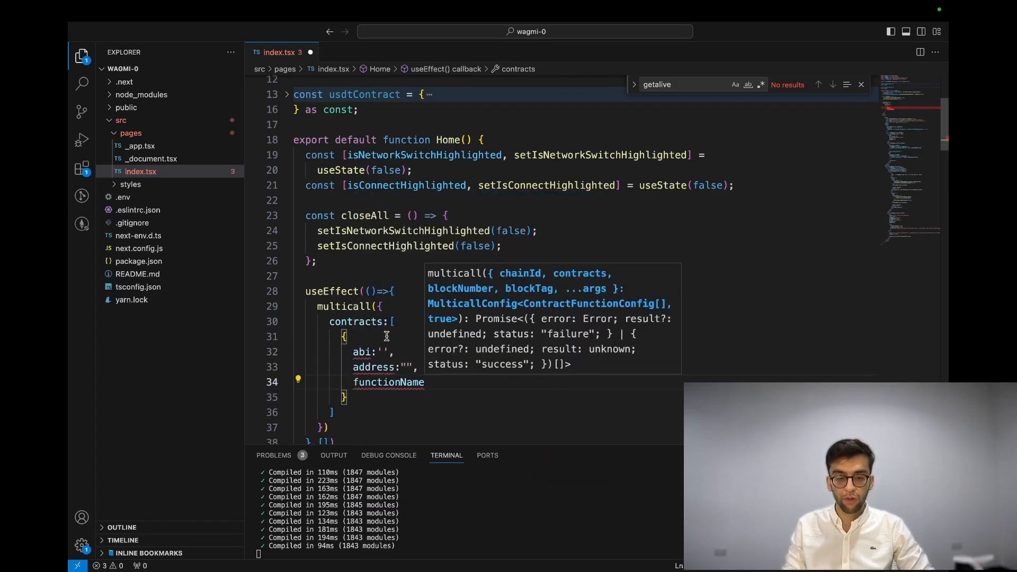
mouse_move(388, 382)
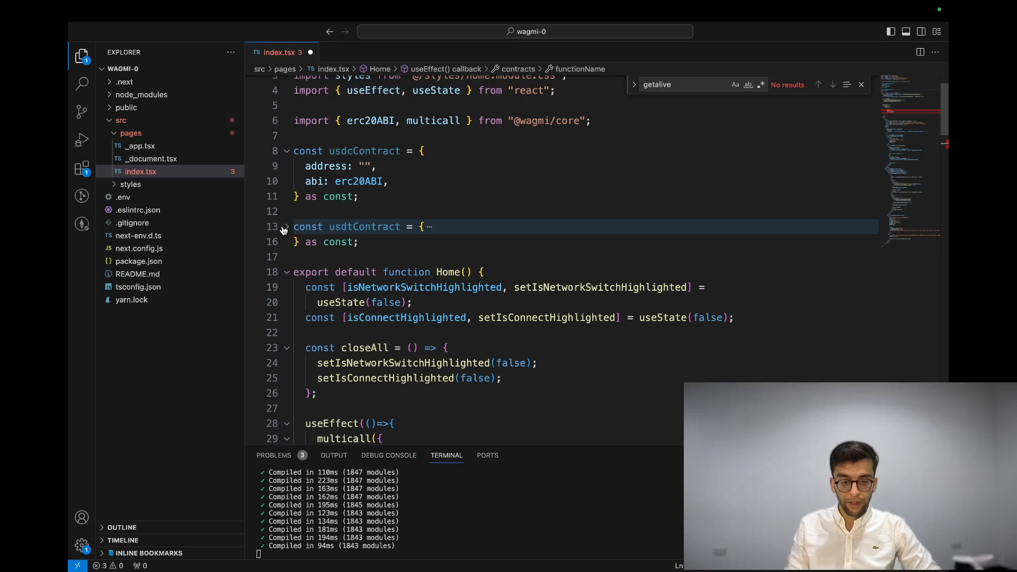
Unfold the usdtContract definition showing its empty address and erc20ABI.
left_click(284, 227)
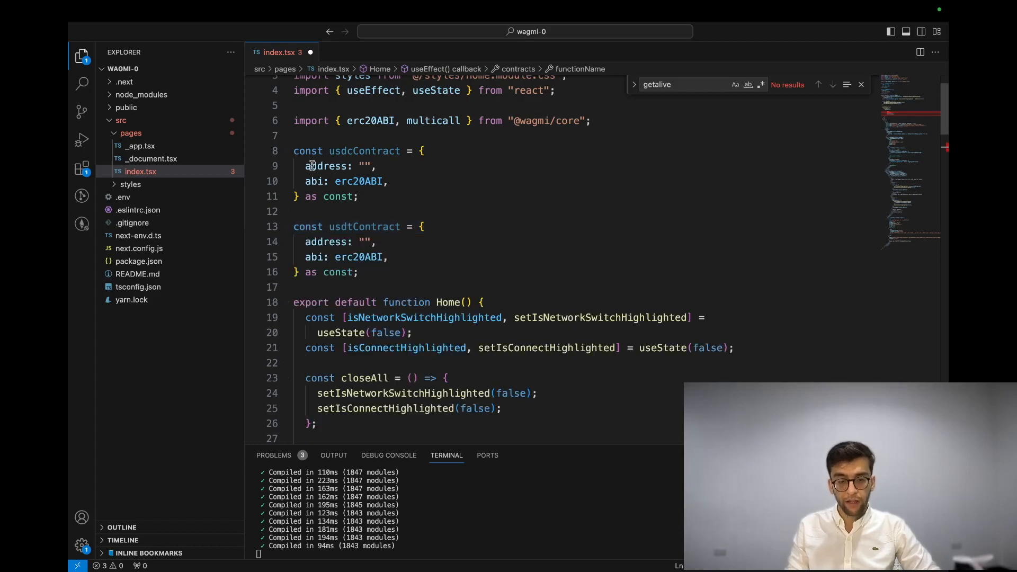
mouse_move(332, 232)
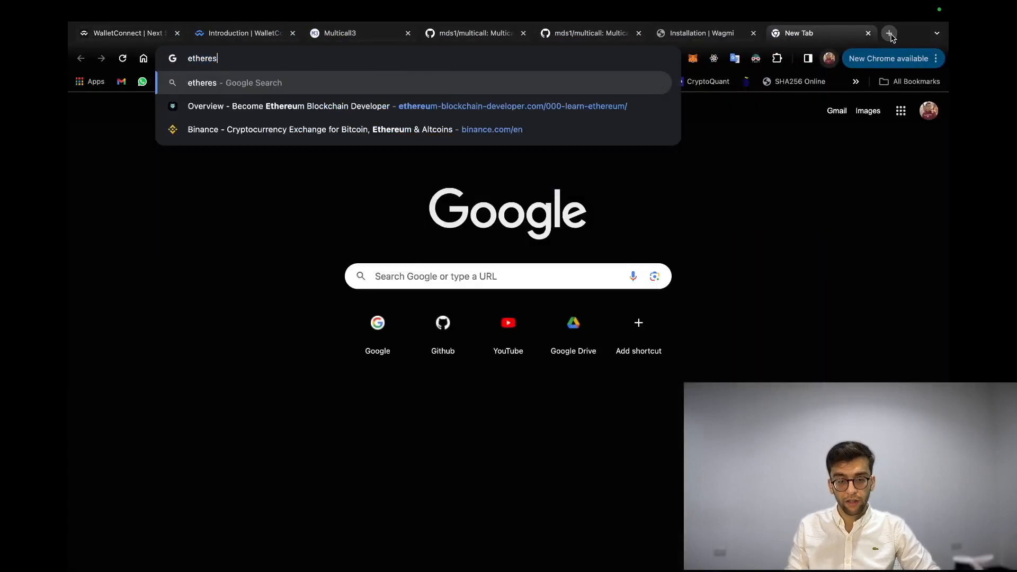
Search for etherscan, go to Top Tokens, and open the USDT and USDC token pages.
key("Return")
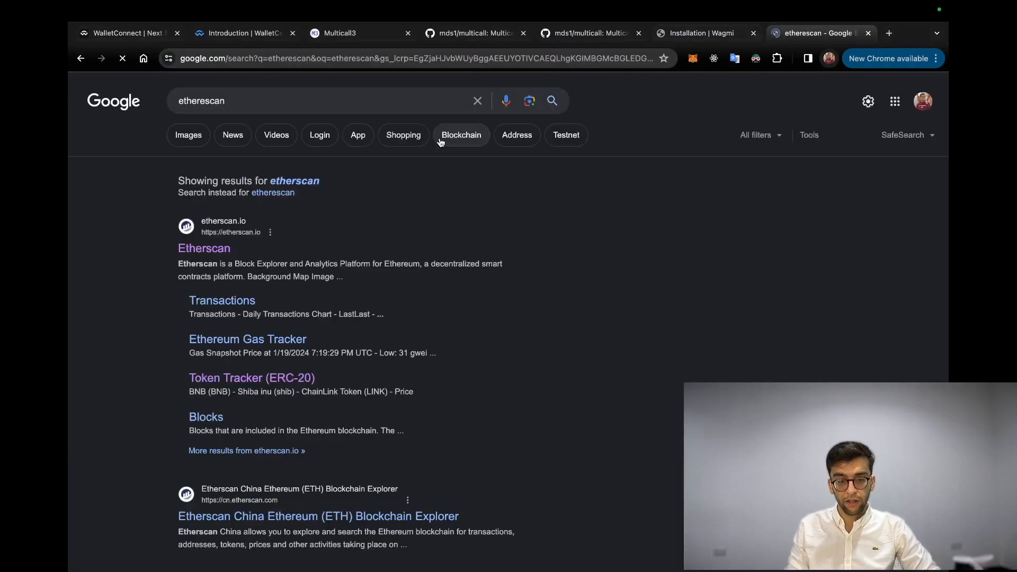
left_click(203, 248)
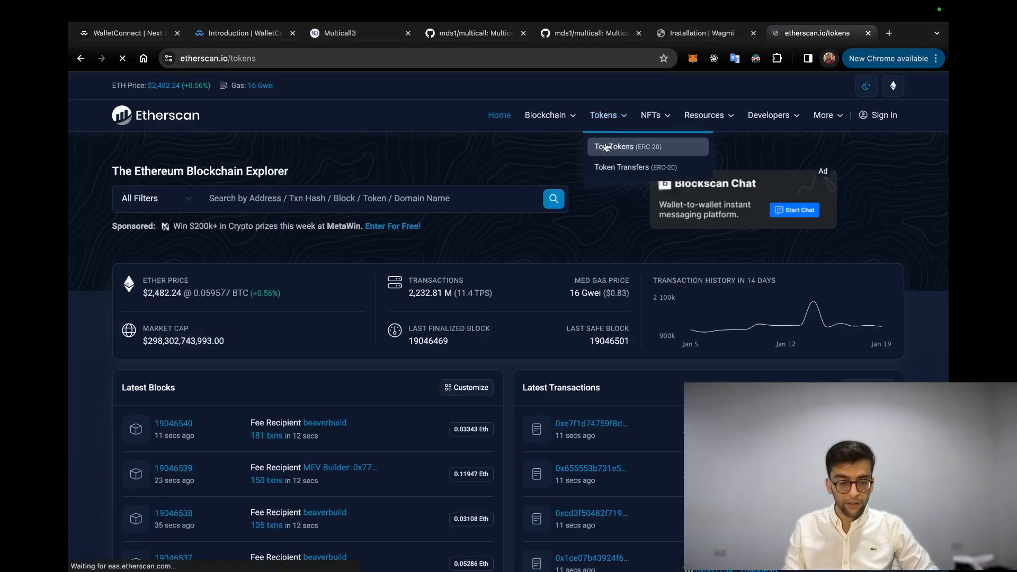
right_click(172, 261)
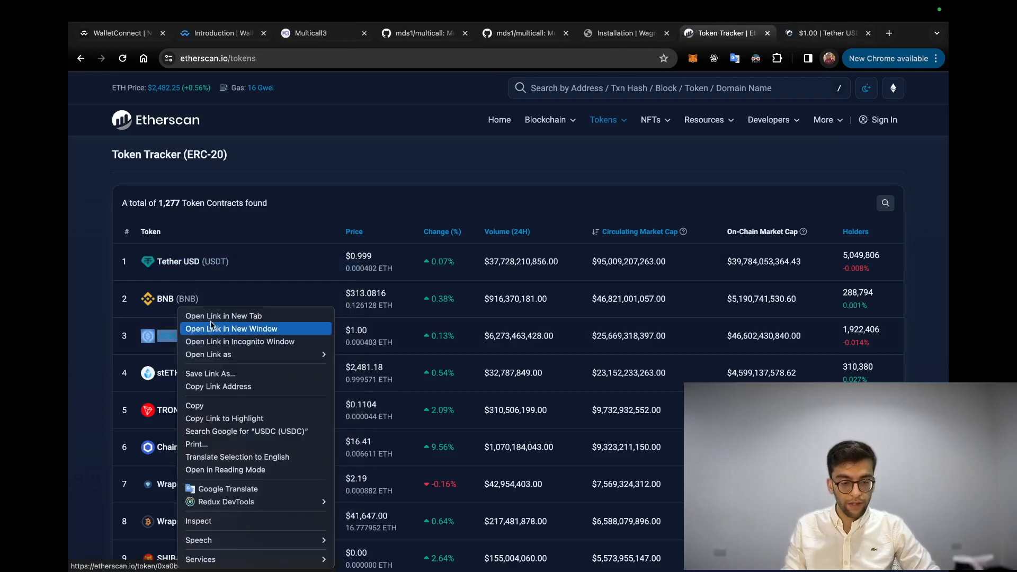
left_click(231, 328)
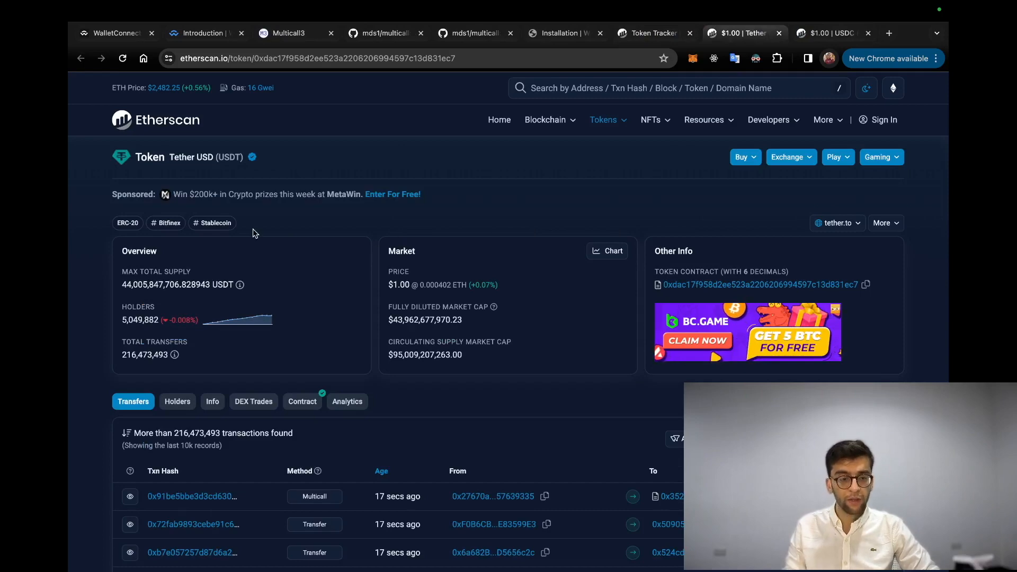
mouse_move(865, 285)
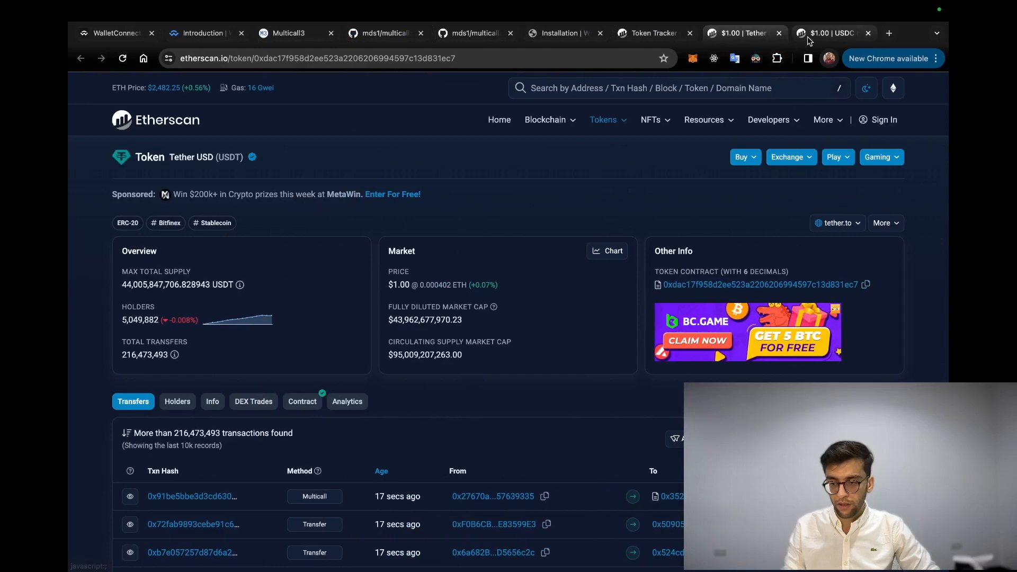
left_click(824, 33)
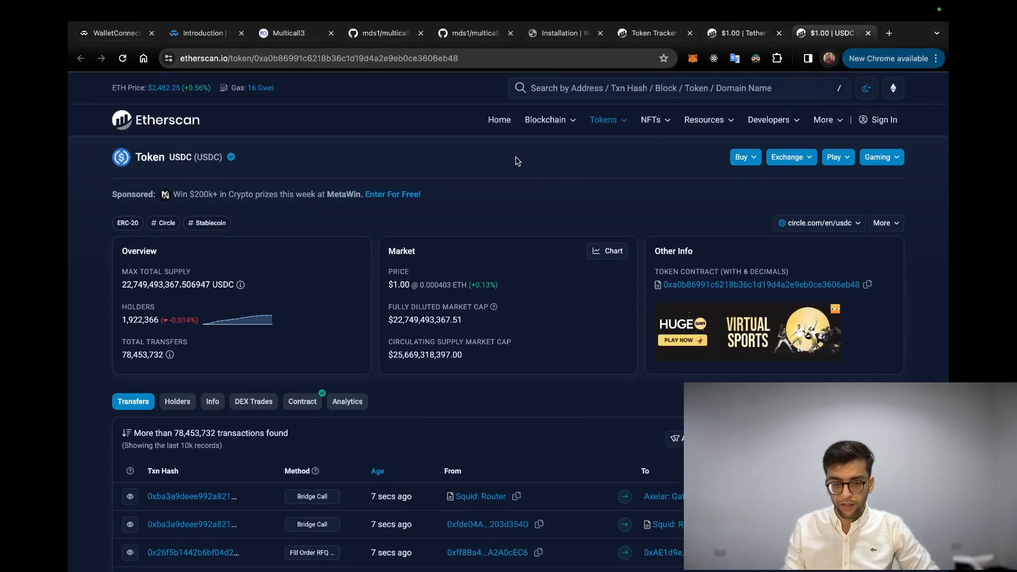
mouse_move(877, 289)
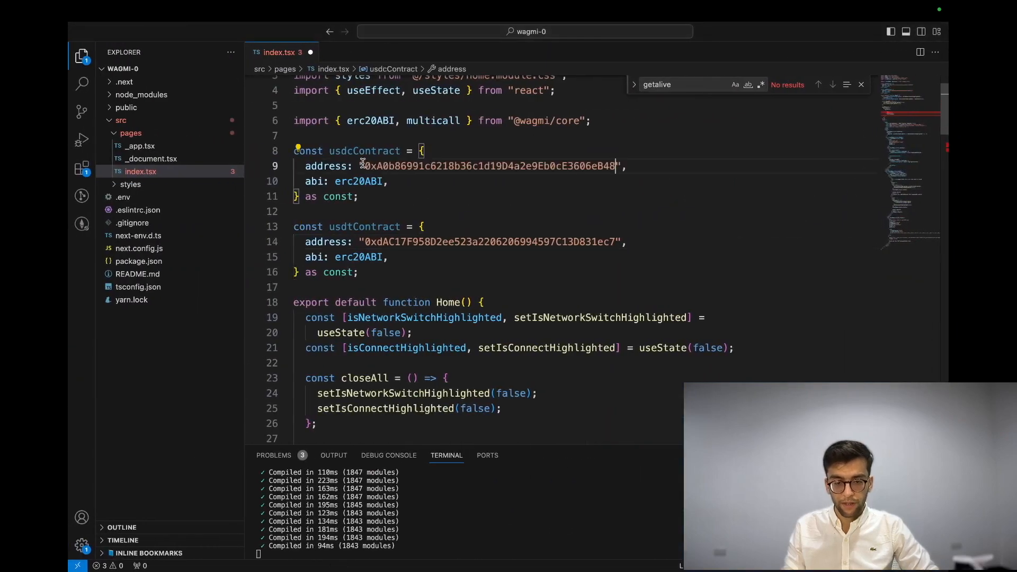
Replace abi and address with ...usdcContract and set functionName to "name".
double_click(365, 150)
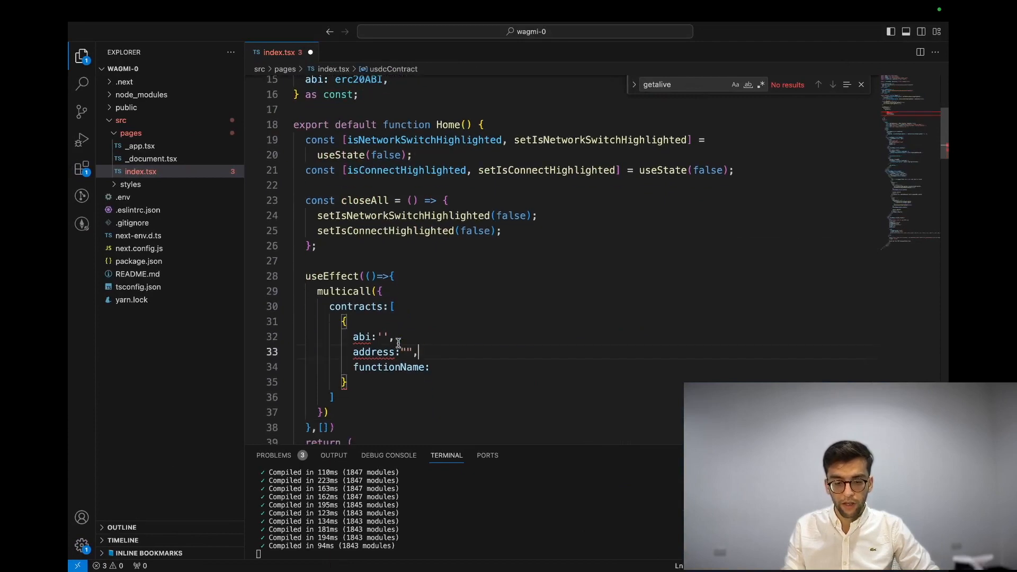
type("...usdcContract,")
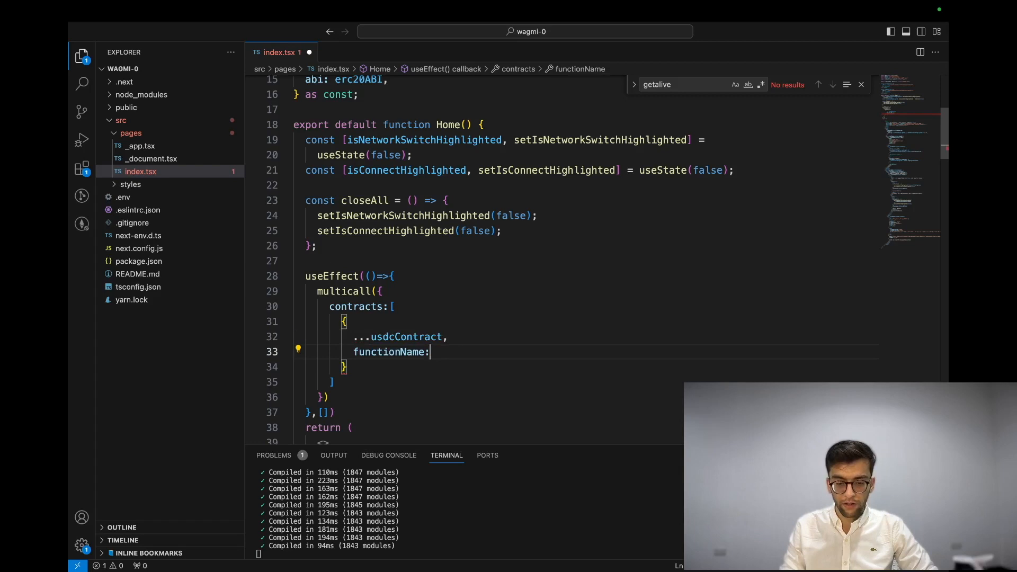
type("\"name\"")
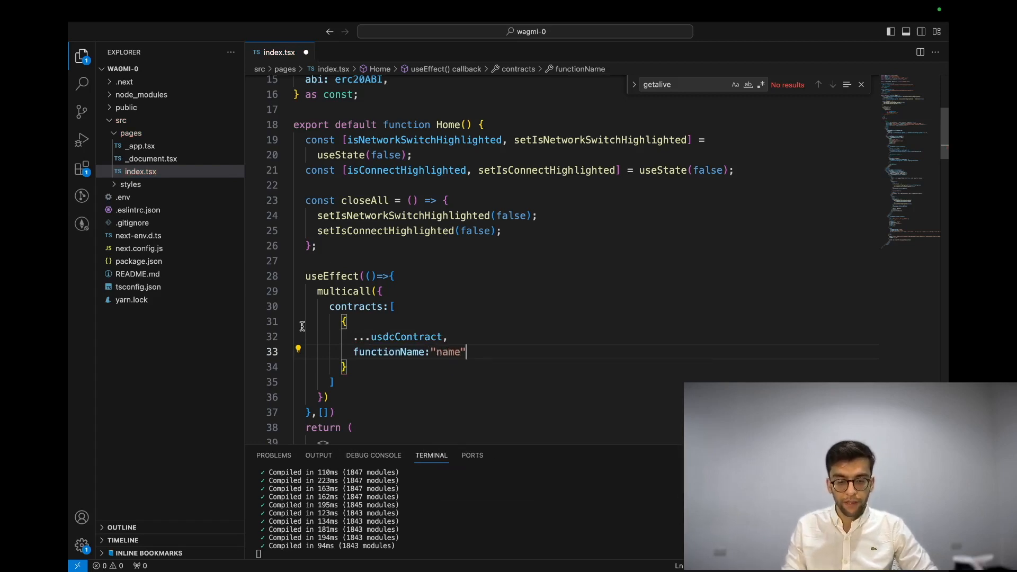
mouse_move(405, 351)
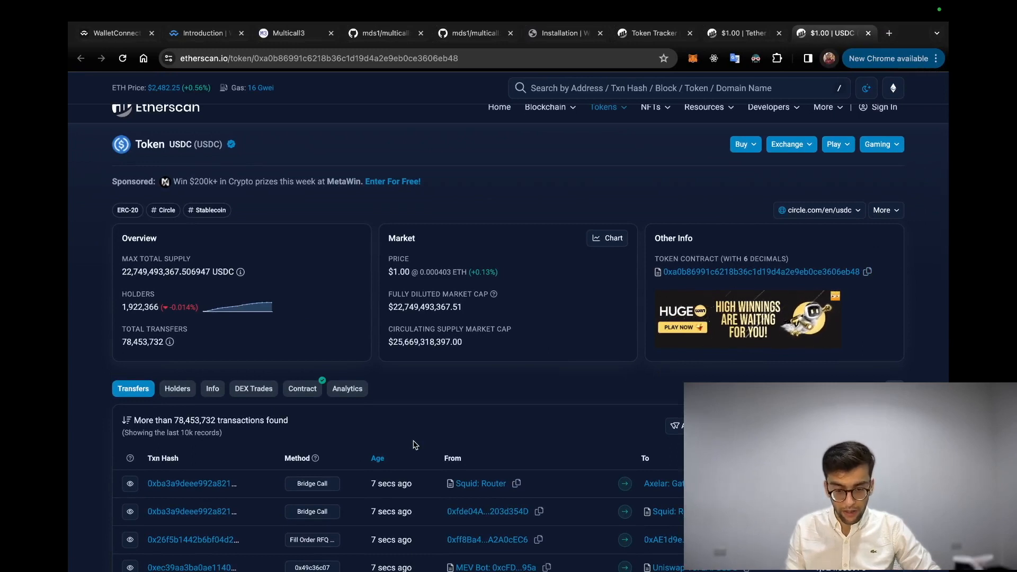
View the USDC contract's Read as Proxy functions and select the name result 'USD Coin'.
left_click(302, 389)
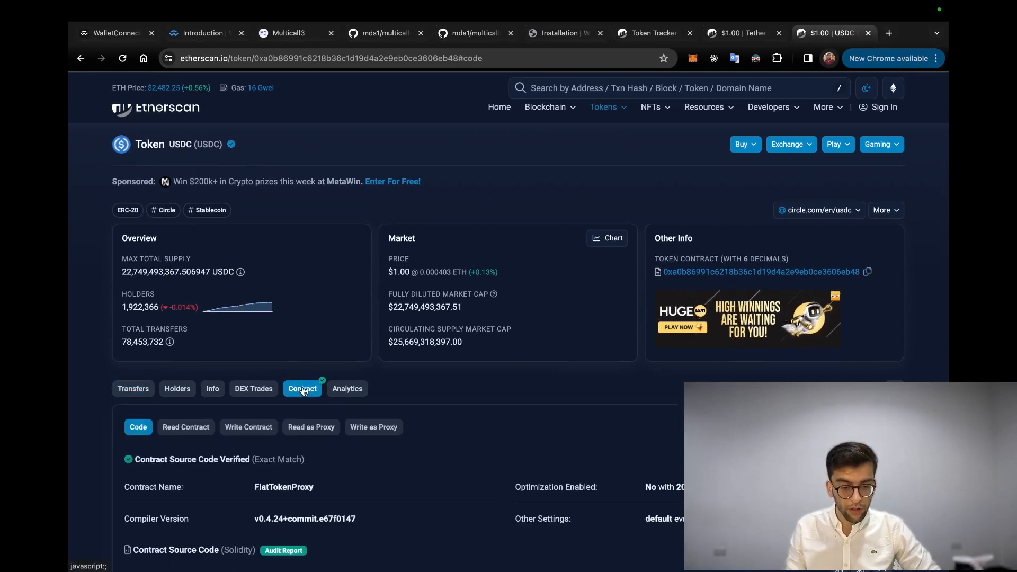
left_click(185, 427)
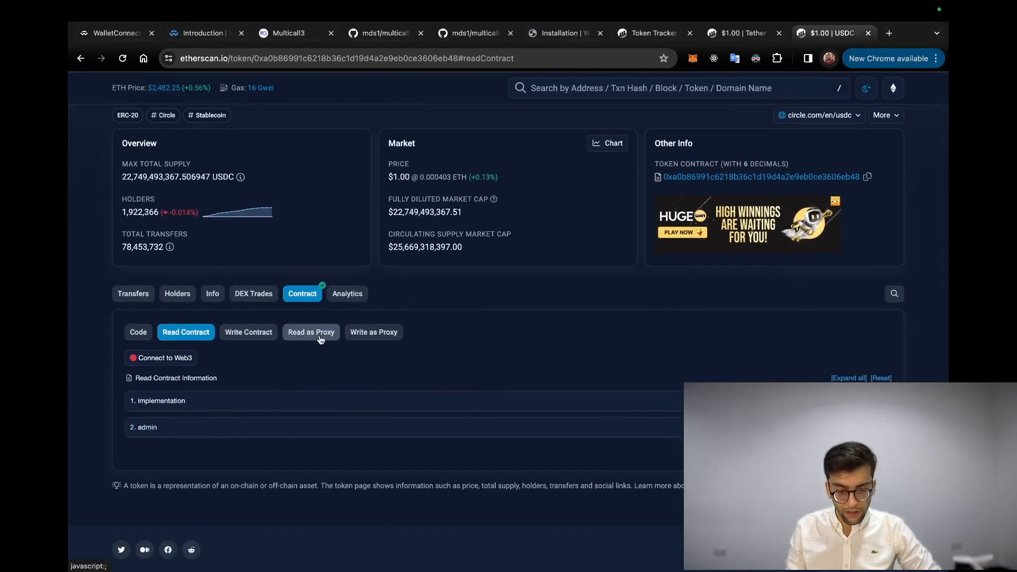
left_click(310, 332)
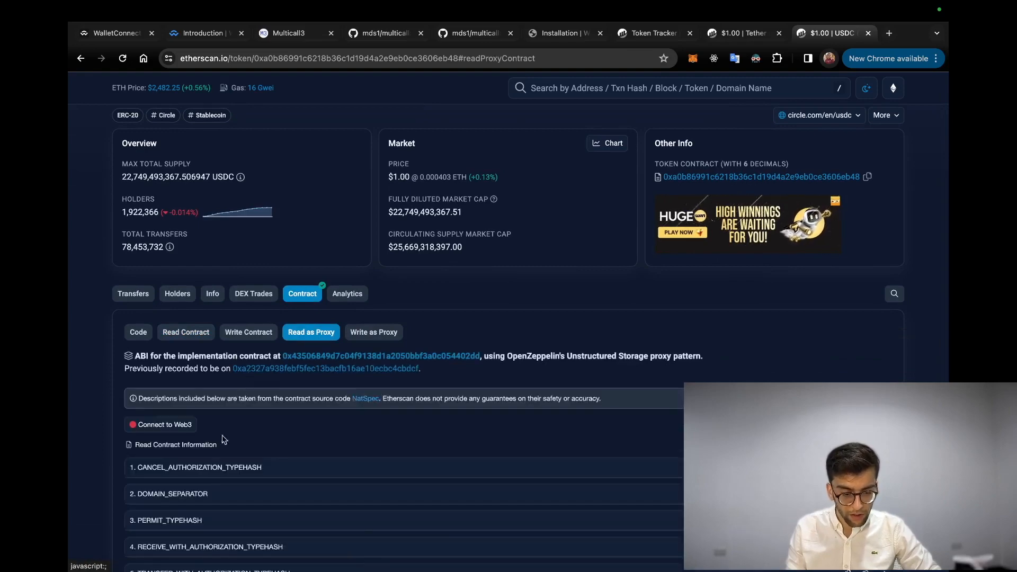
scroll("down", 3)
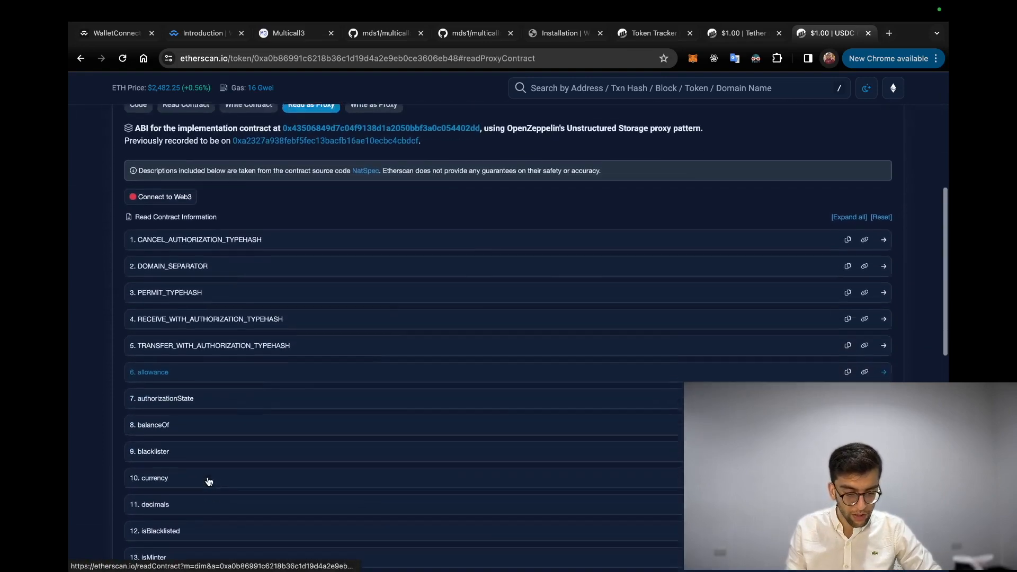
scroll("down", 3)
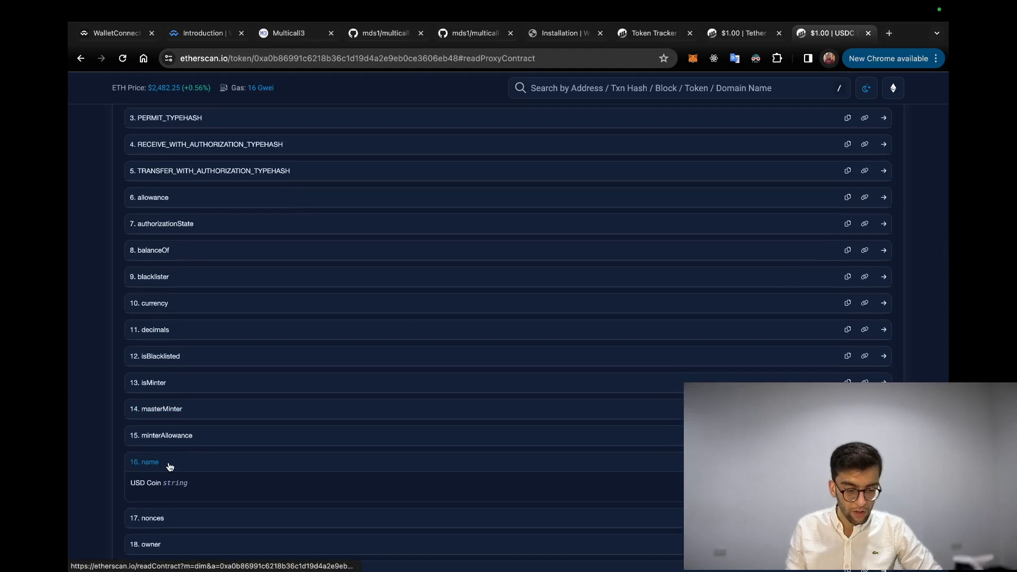
mouse_move(130, 487)
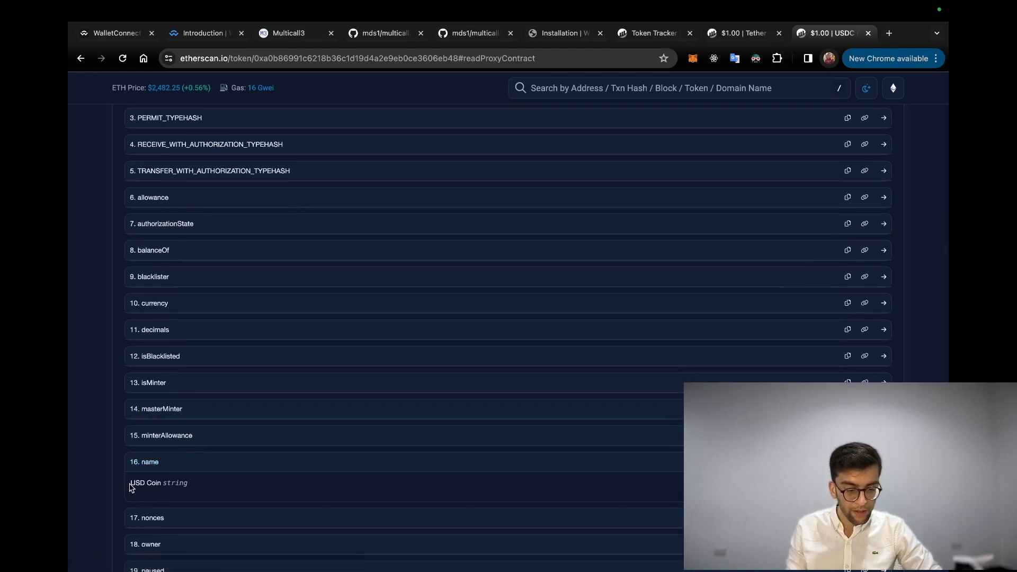
double_click(158, 483)
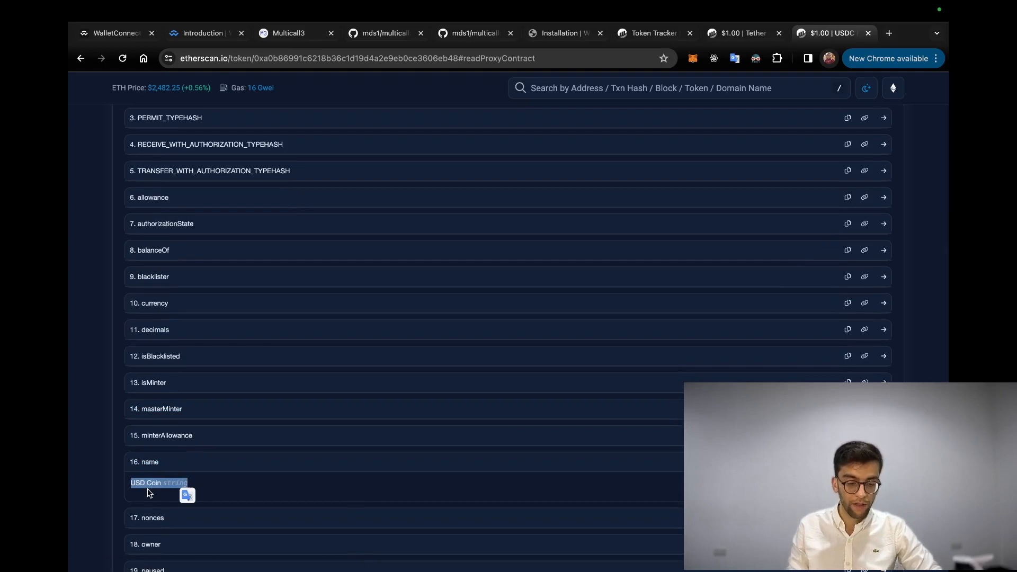
mouse_move(375, 460)
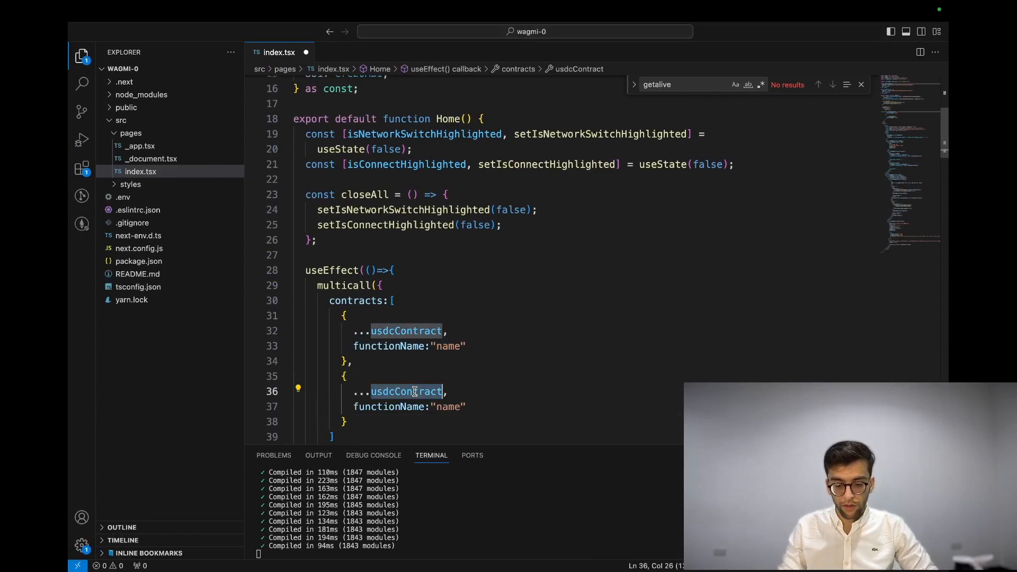
Add usdtContract to the multicall and log the resolved data as 'names' in a .then callback.
type("usdt")
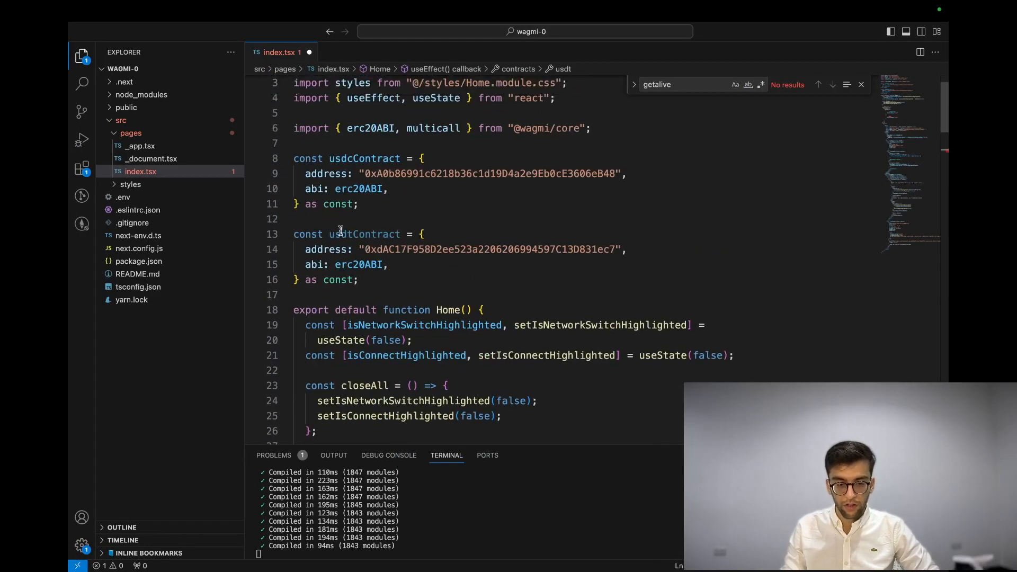
scroll("down", 3)
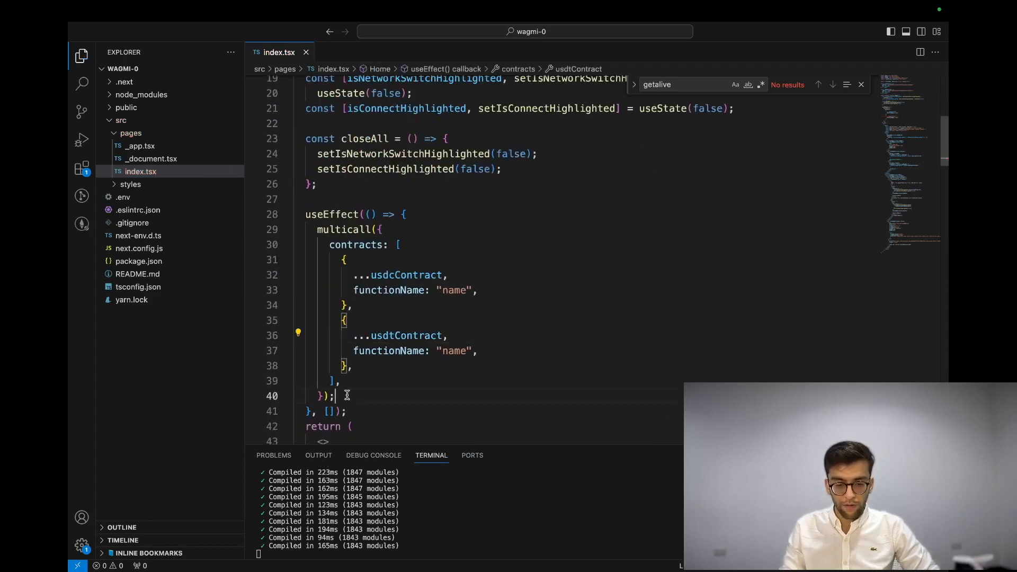
type(".then")
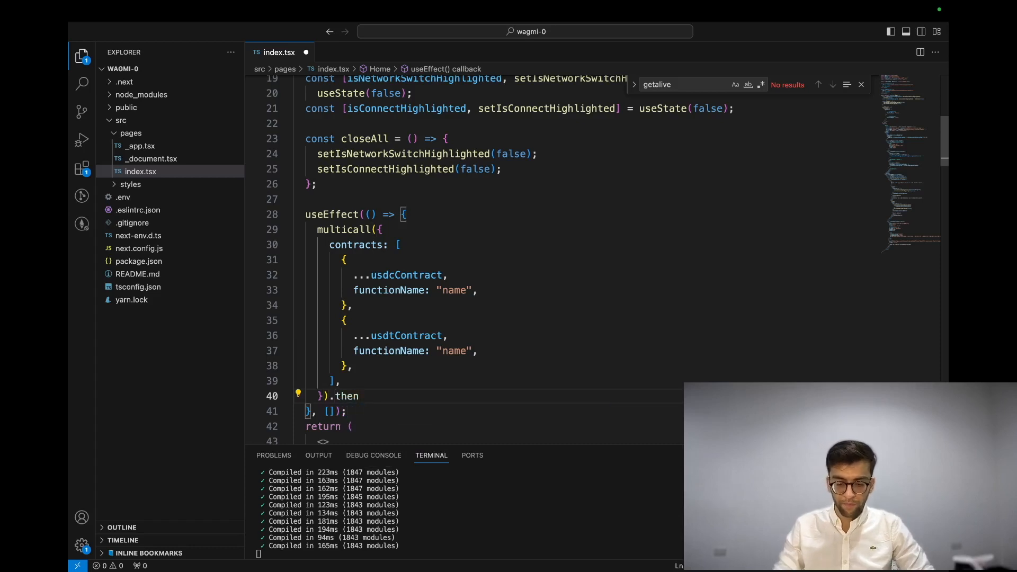
type("(data=>{")
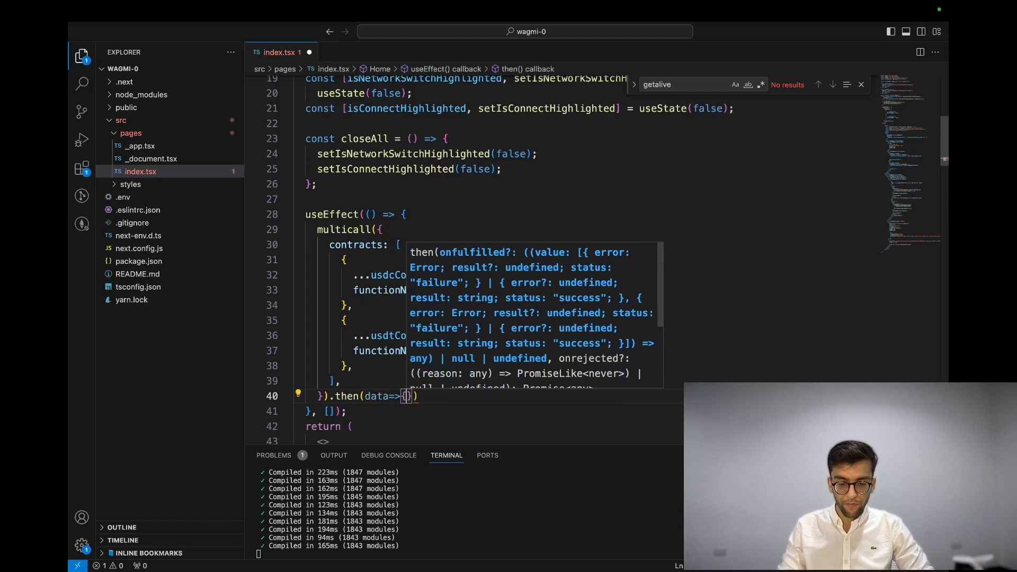
type("col")
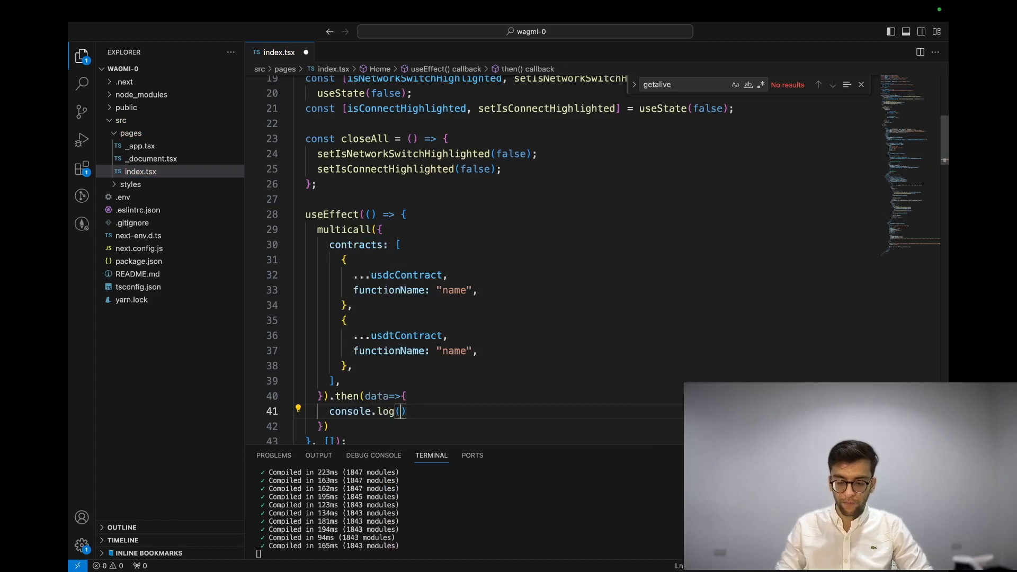
type("'name'")
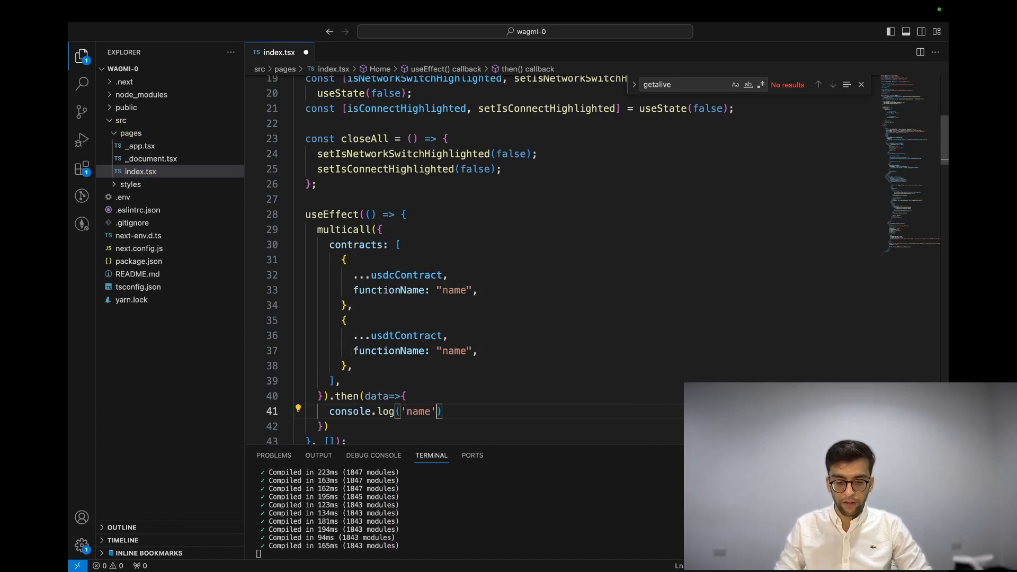
type("s")
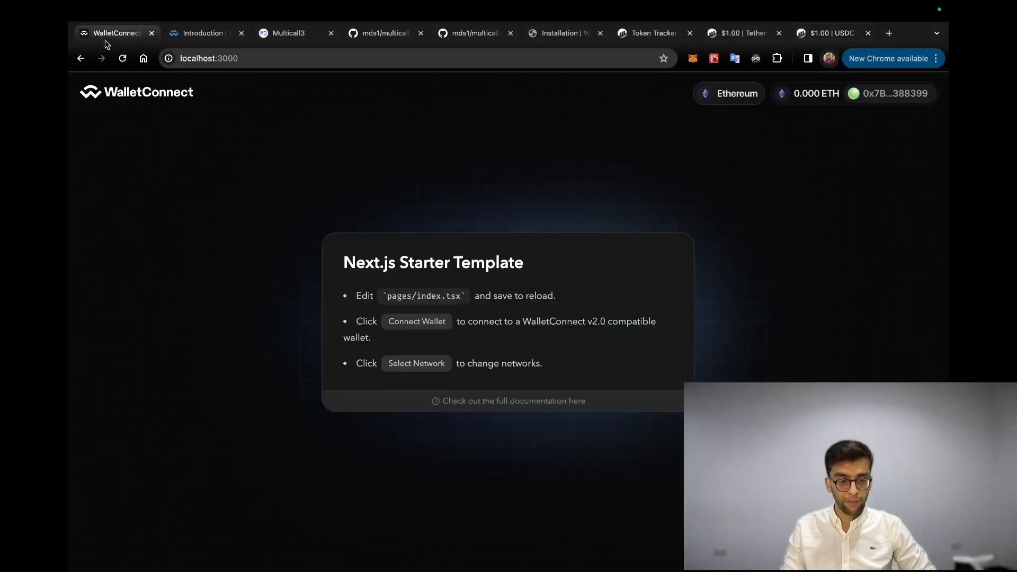
Reload the app with DevTools open and expand the logged names array showing USD Coin and Tether USD.
key("F12")
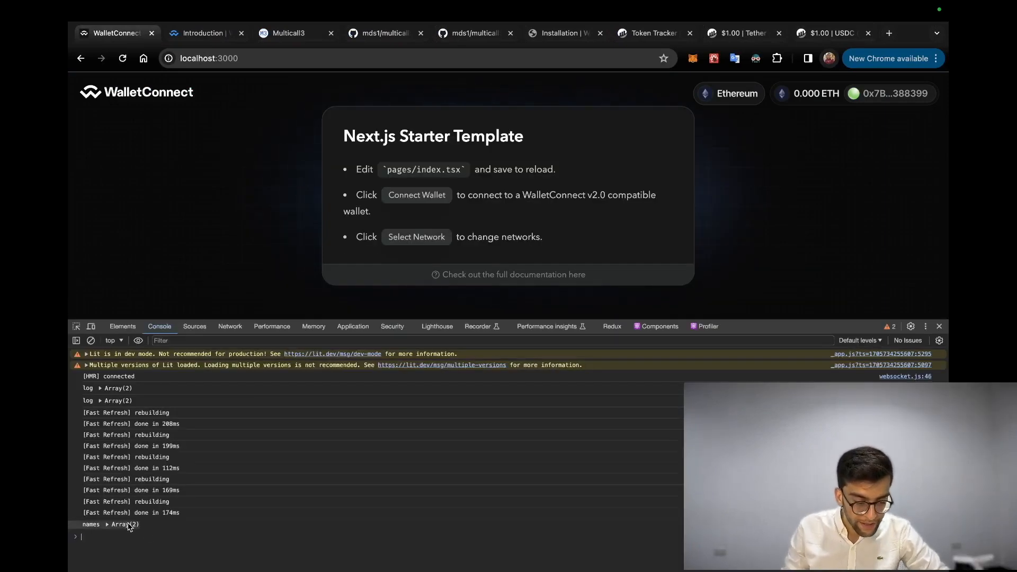
left_click(107, 524)
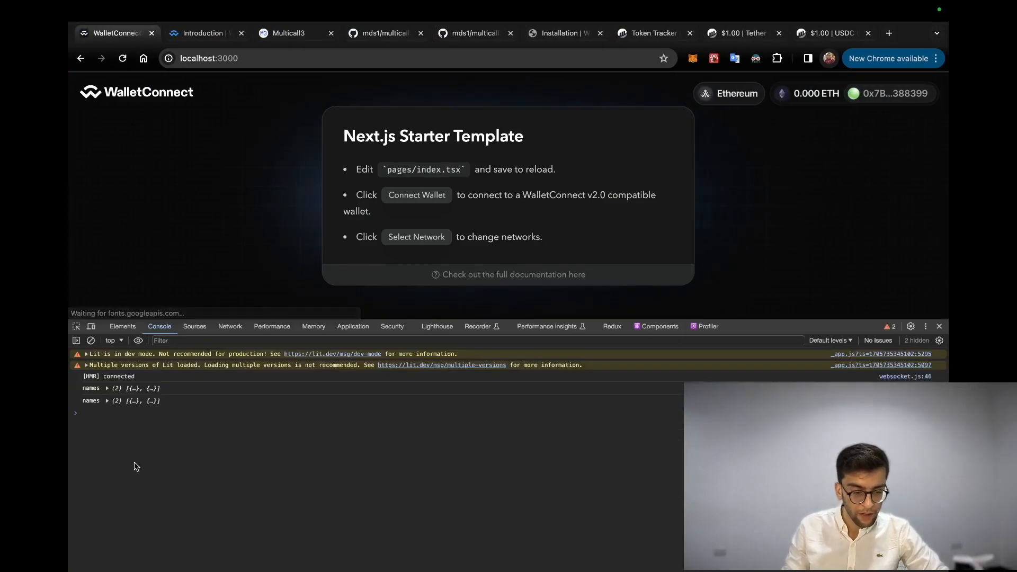
left_click(107, 400)
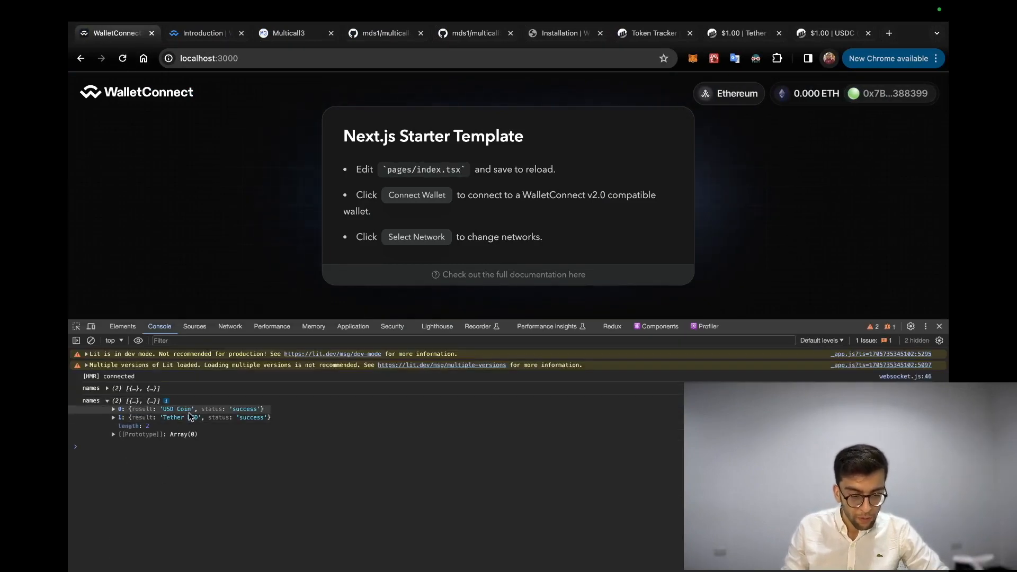
mouse_move(174, 417)
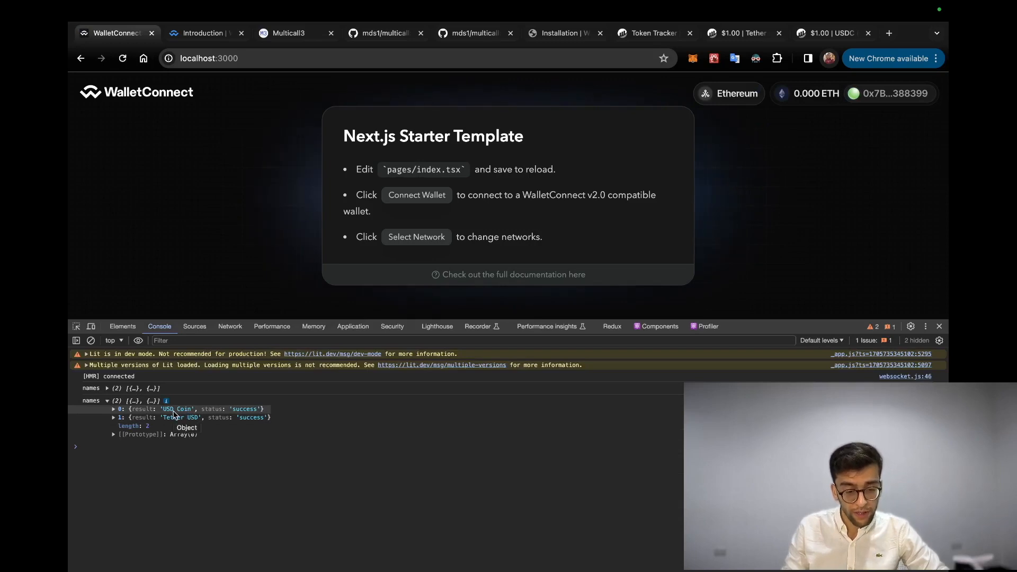
mouse_move(168, 420)
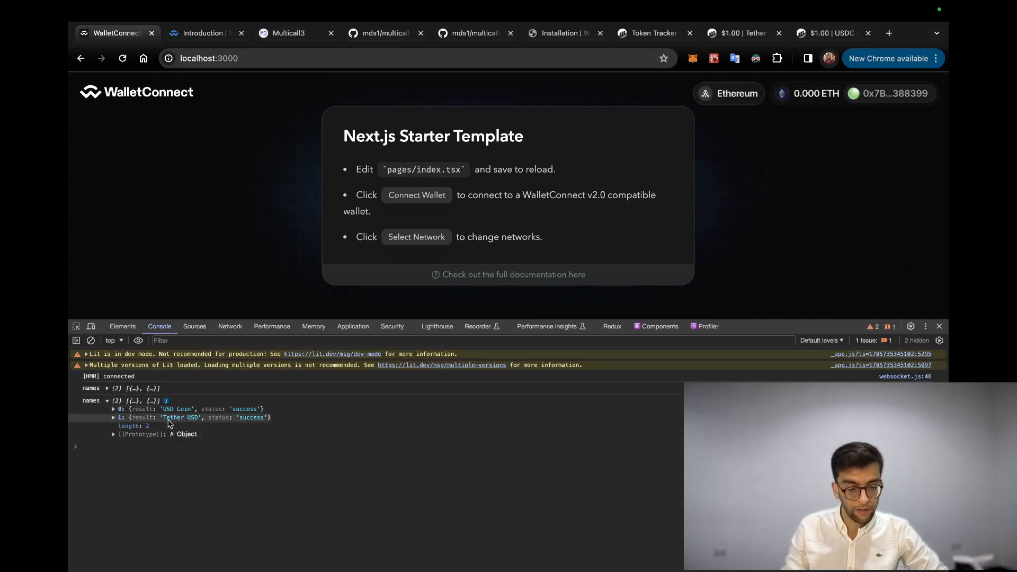
left_click(115, 417)
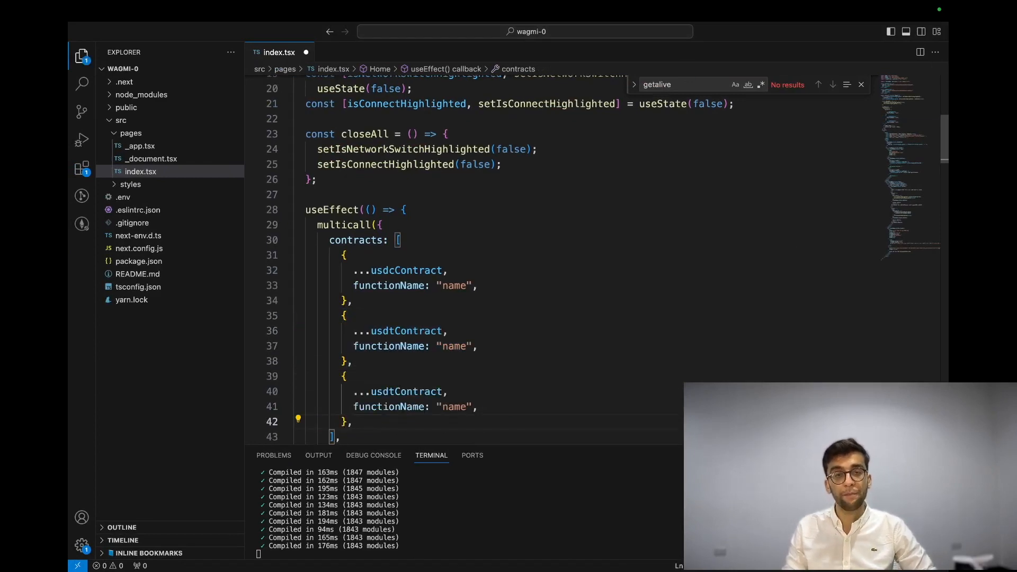
mouse_move(400, 391)
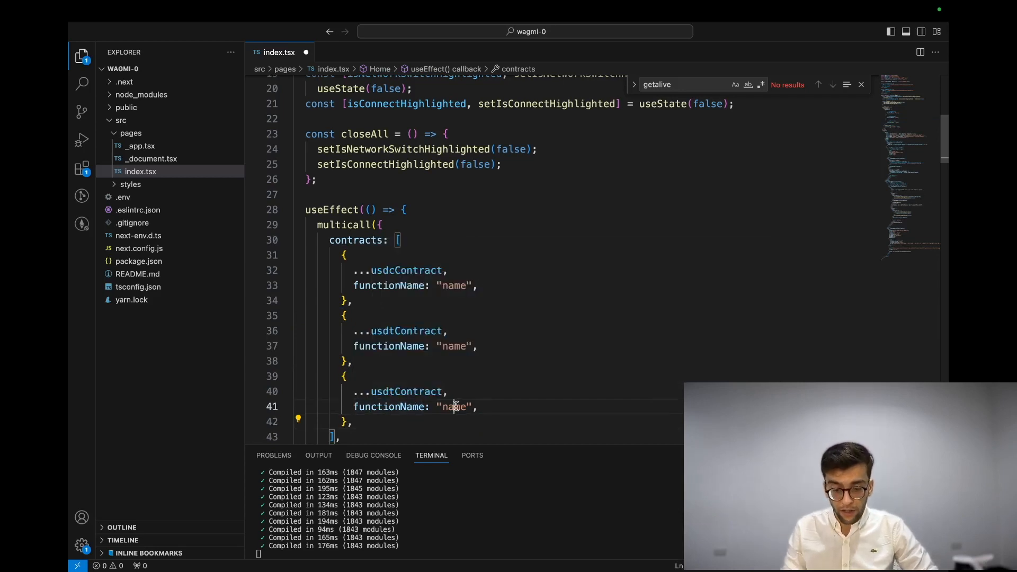
Add a third multicall entry on usdtContract with functionName 'balanceOf' and an args list.
type("getBalanc")
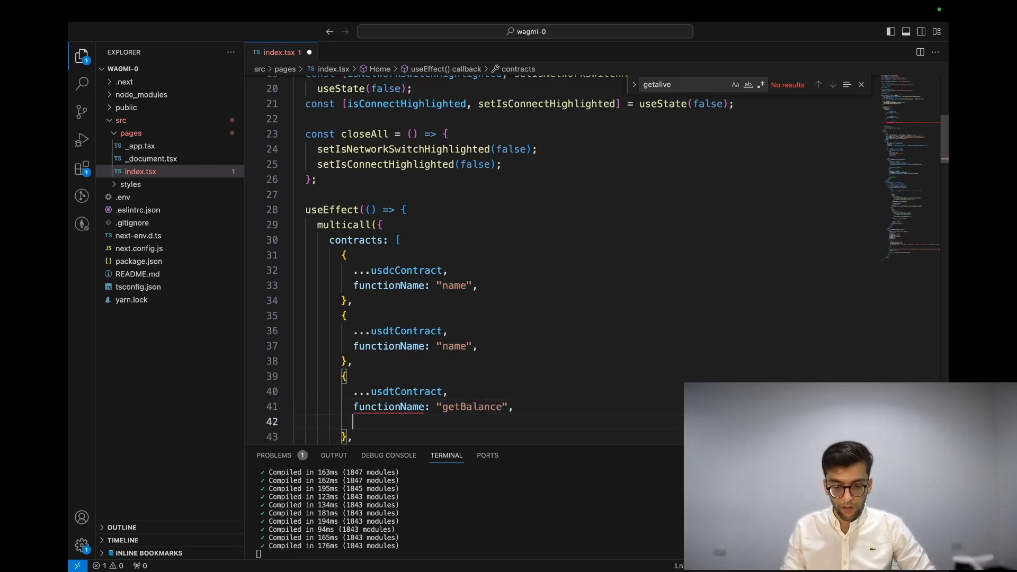
type("bala")
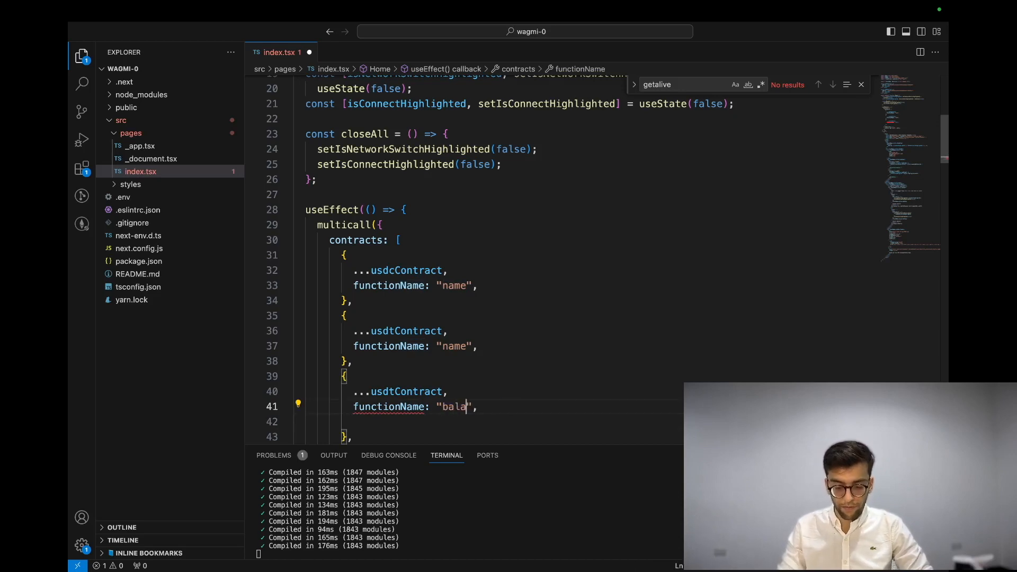
type("nceOf")
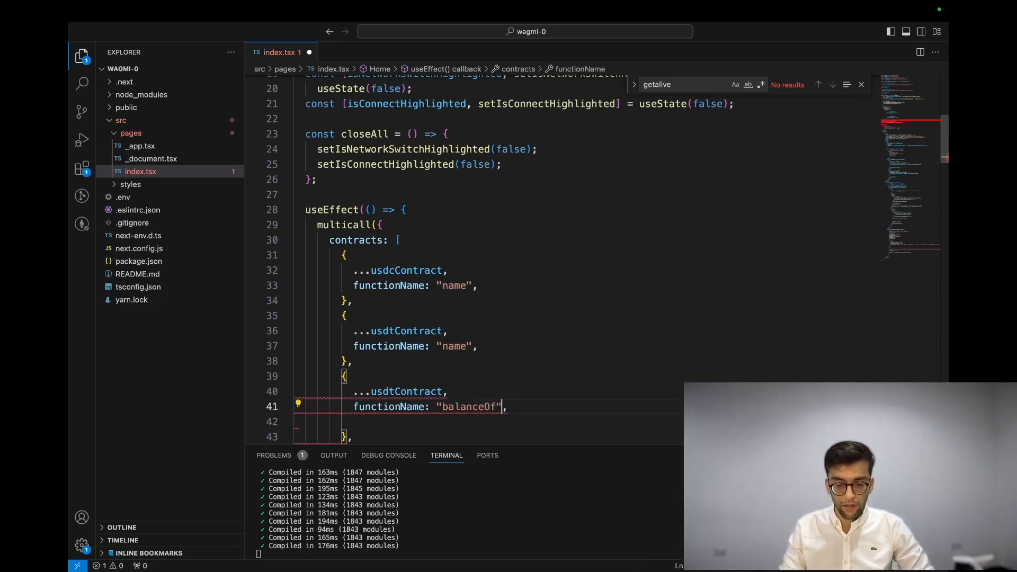
type("args")
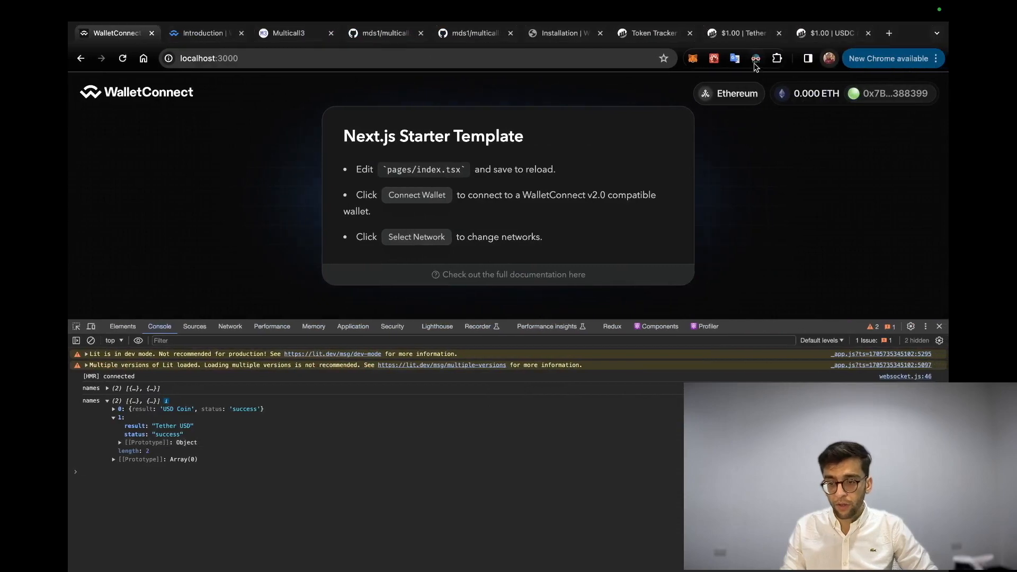
left_click(736, 33)
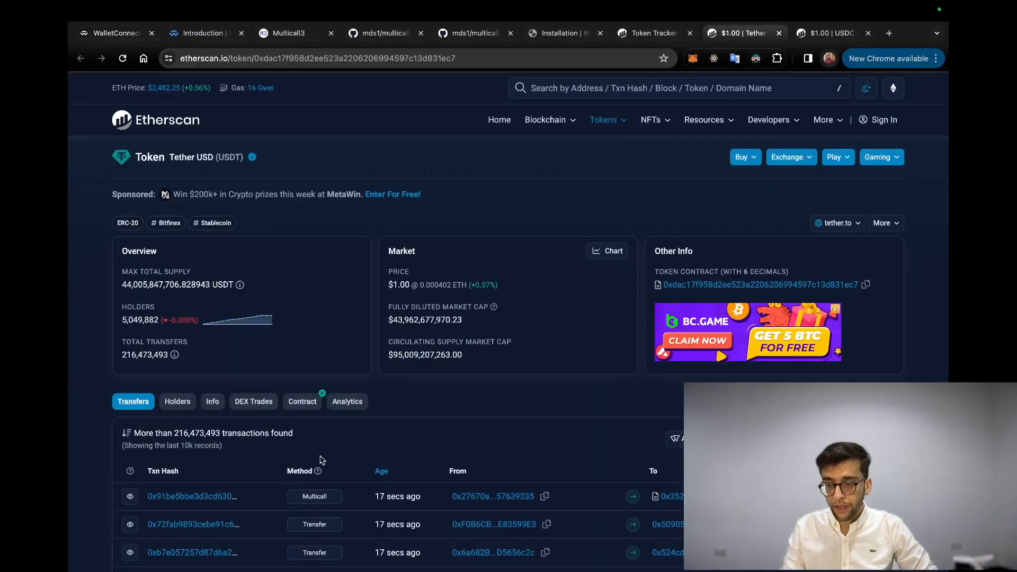
Browse the Tether USD Holders list on Etherscan and pick a holder entry.
left_click(177, 383)
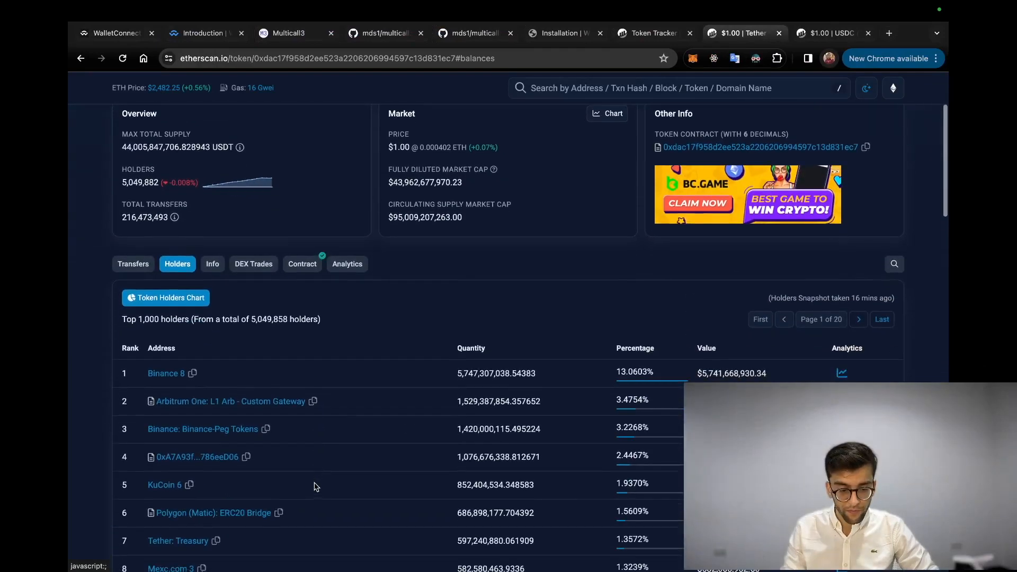
scroll("down", 3)
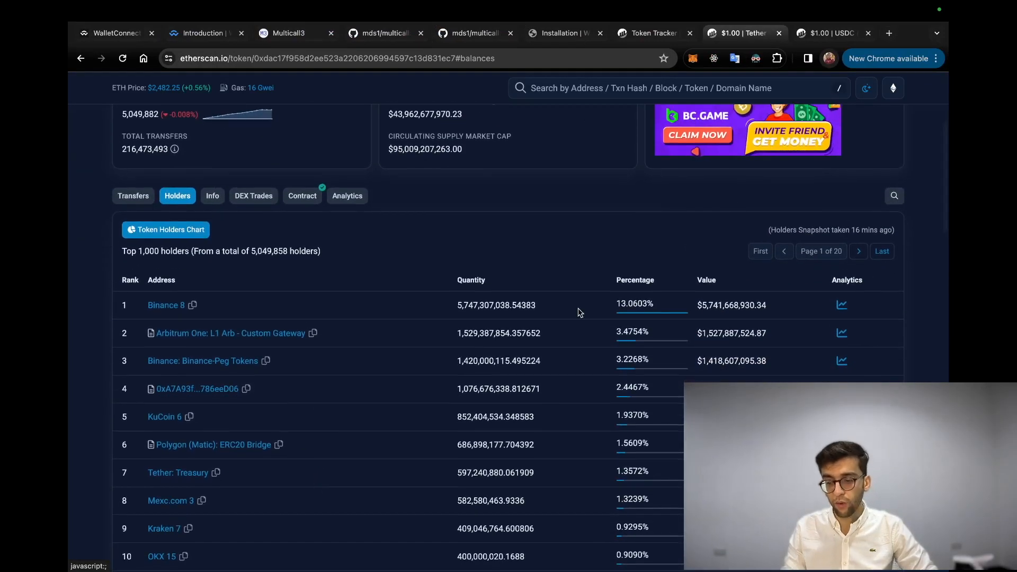
scroll("up", 3)
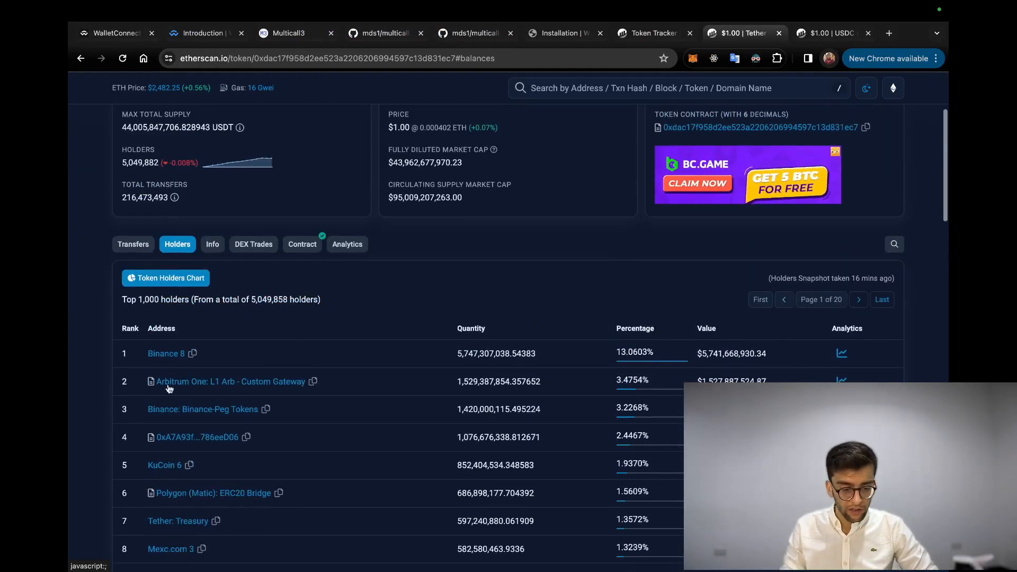
left_click(165, 353)
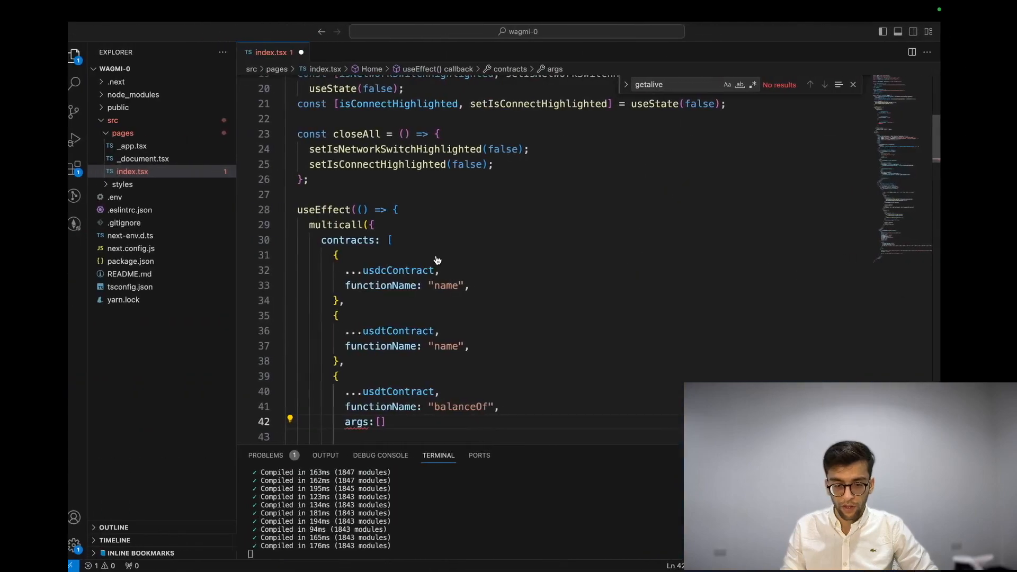
type("0xdAC17F958D2ee523a2206206994597C13D831ec7")
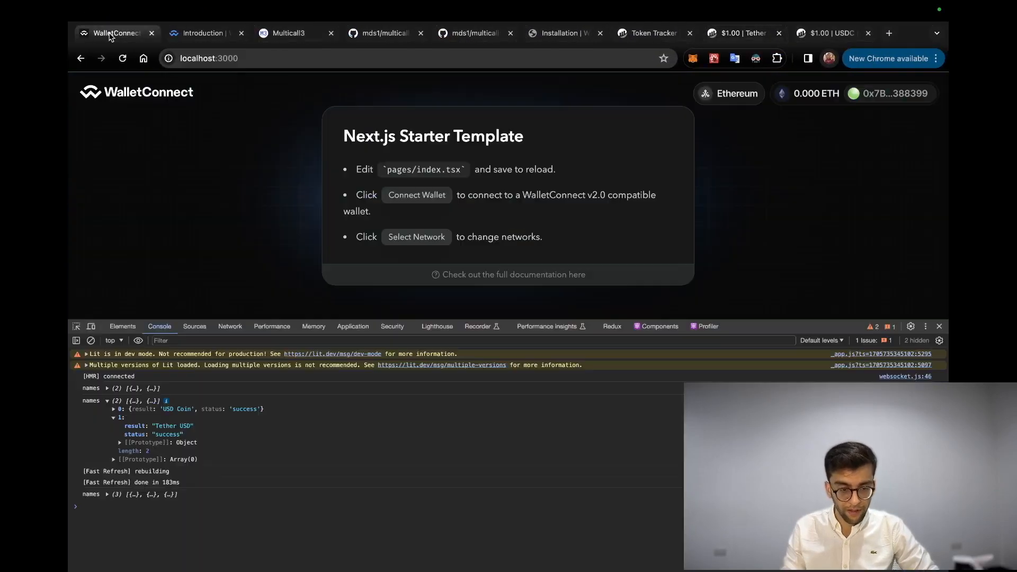
left_click(105, 494)
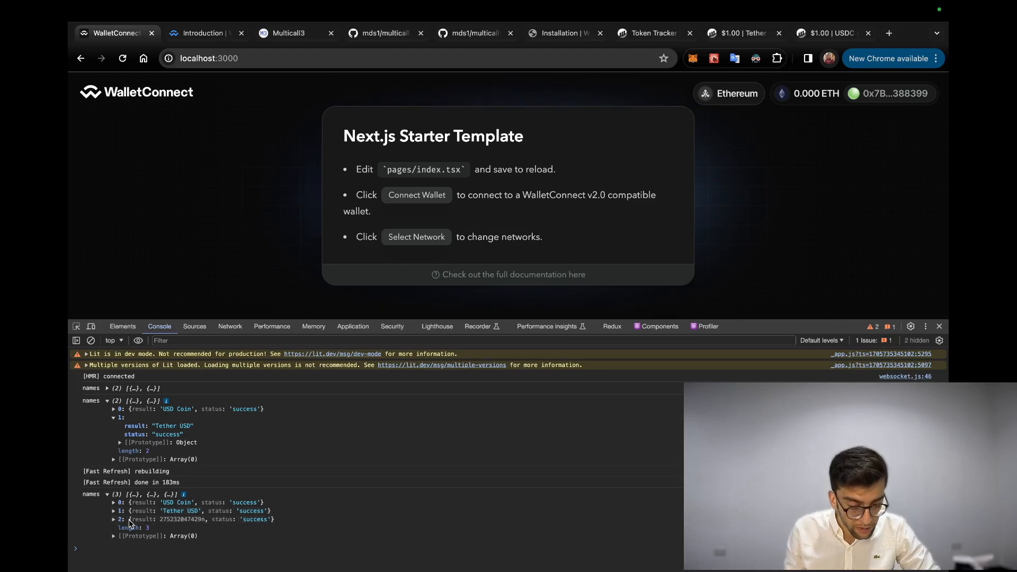
left_click(119, 519)
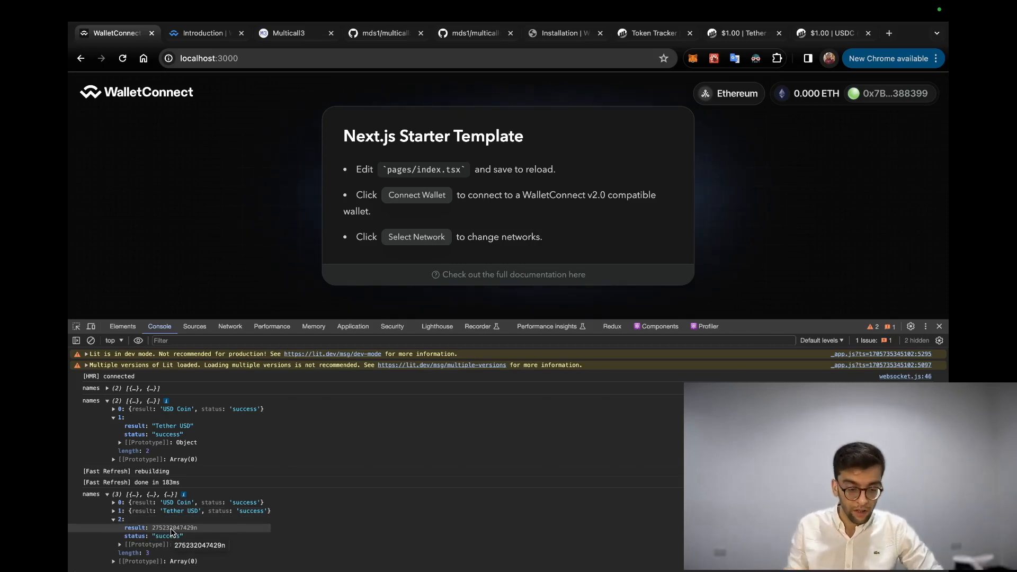
left_click(562, 33)
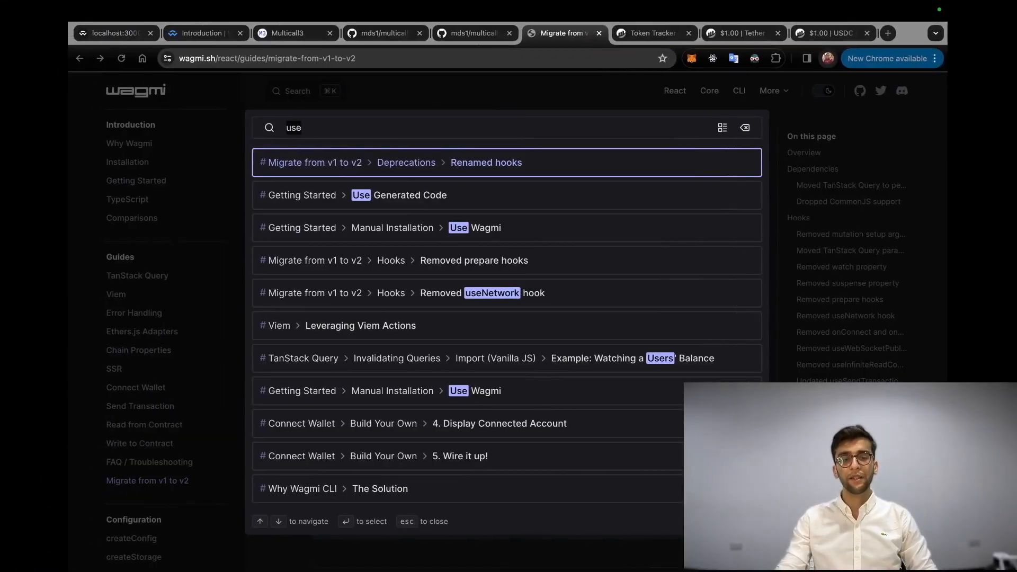
Search the wagmi docs for usecontractreads and find the Renamed hooks entry useContractReads → useReadContracts.
key("Escape")
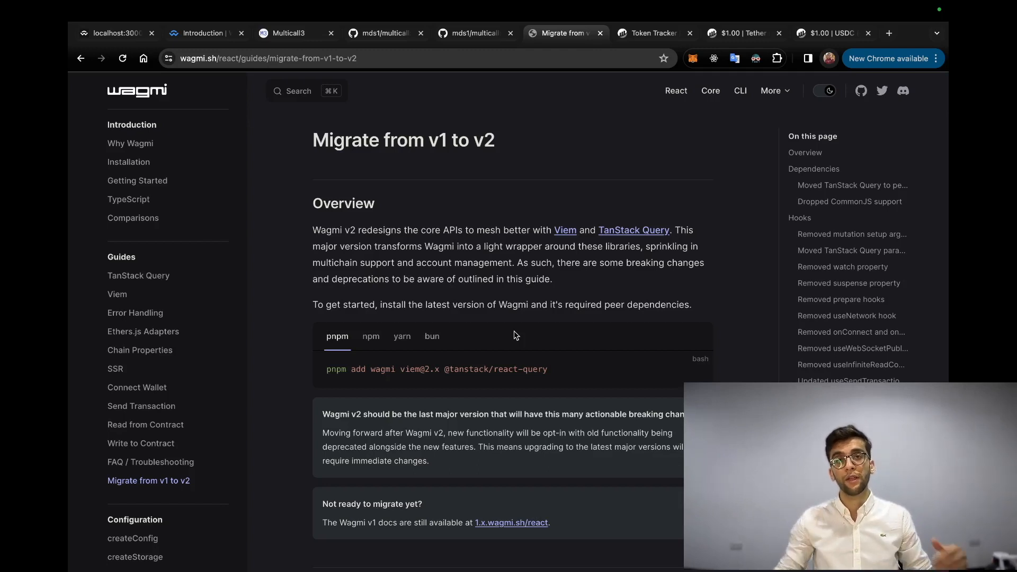
left_click(297, 91)
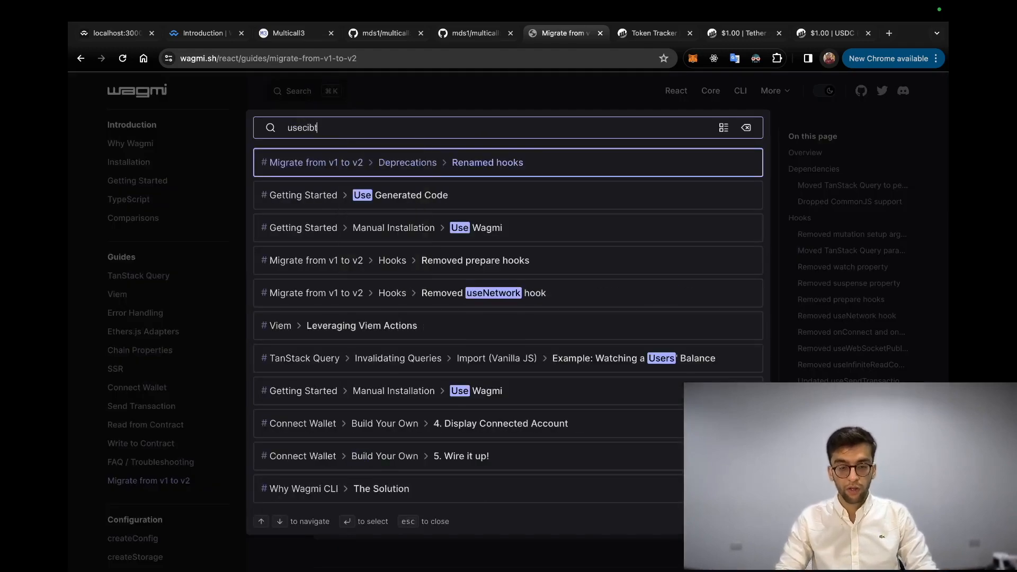
key("Backspace")
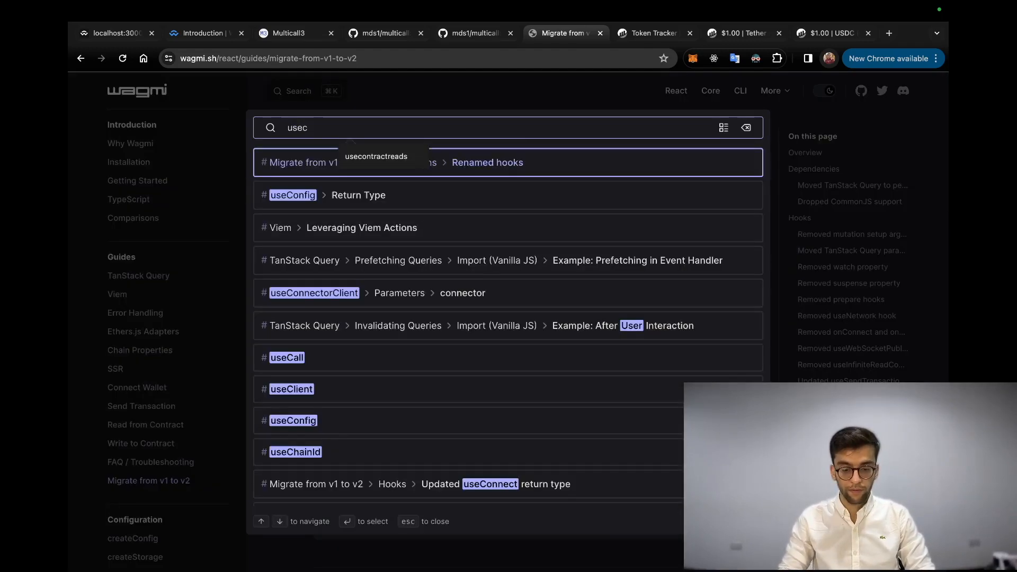
type("d")
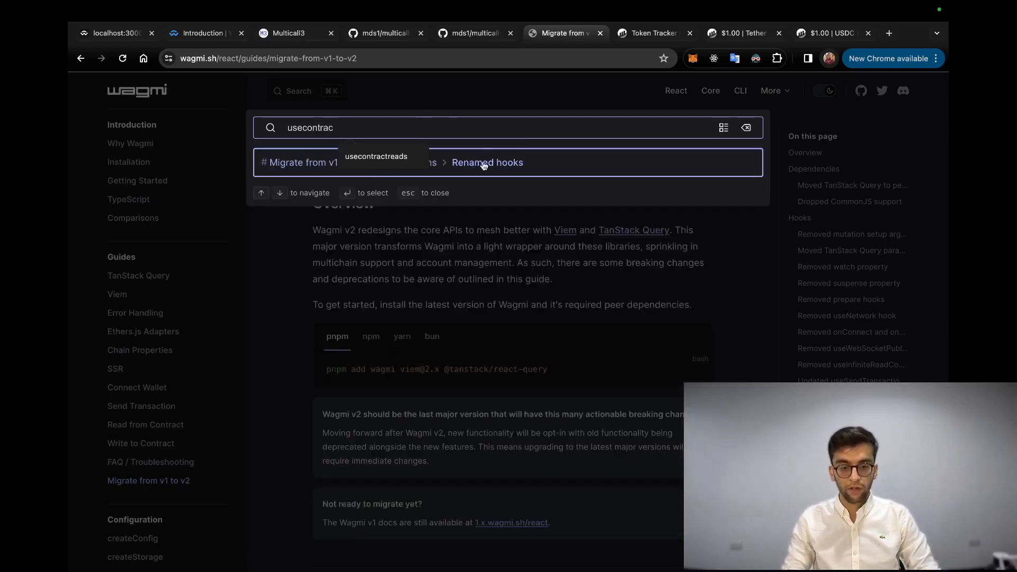
left_click(487, 162)
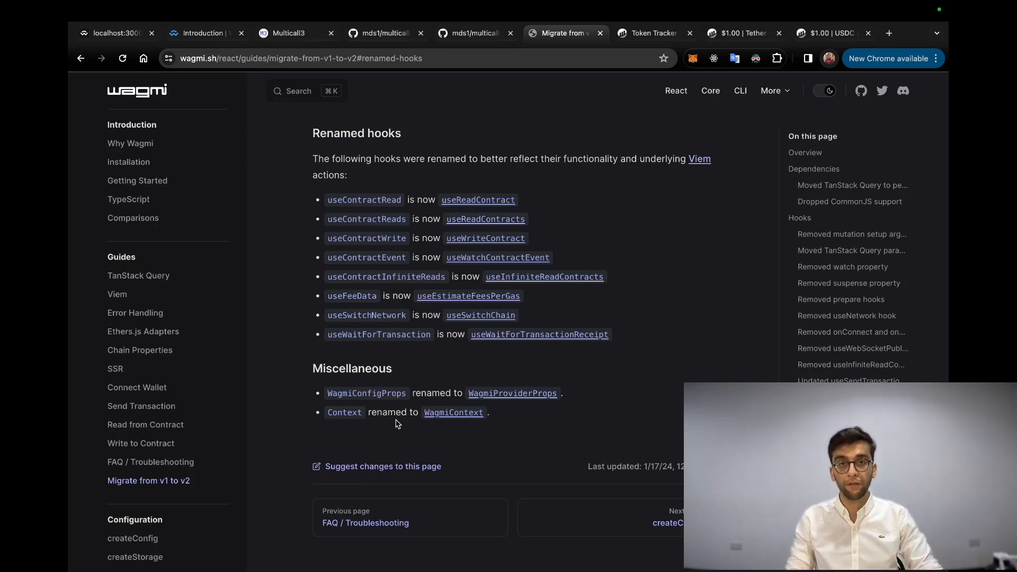
mouse_move(361, 199)
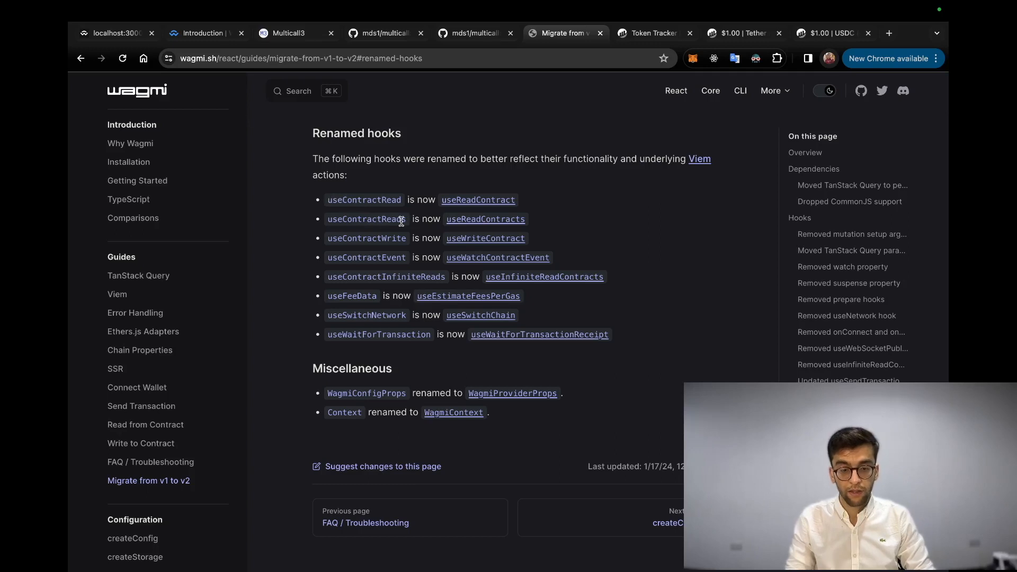
mouse_move(454, 230)
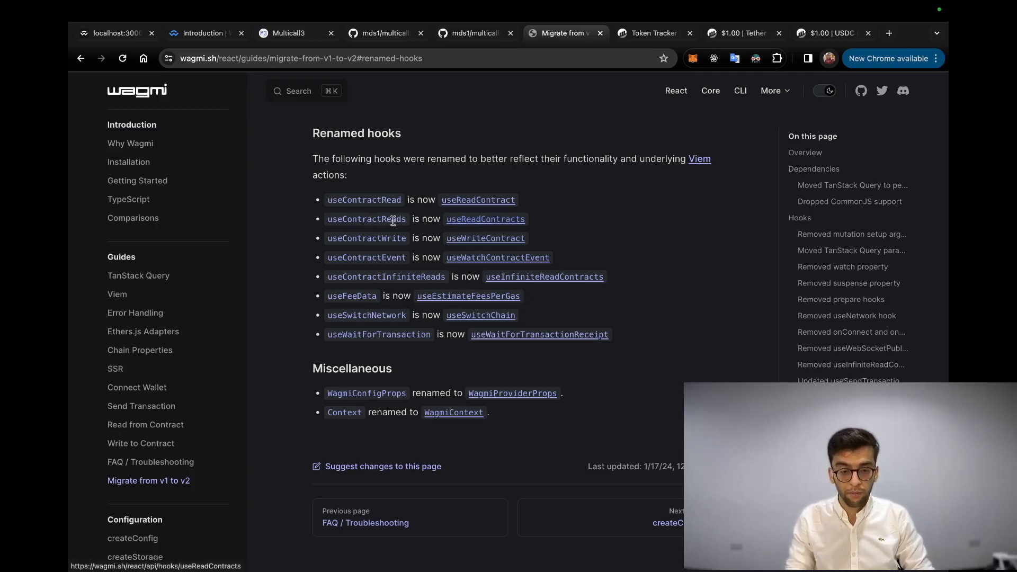
double_click(366, 218)
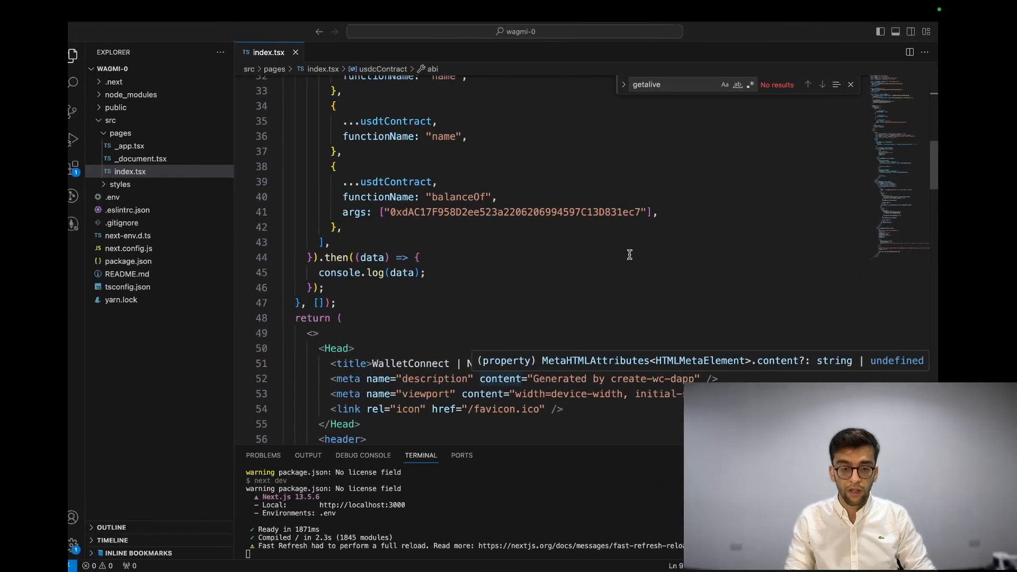
Start a useContractReads call above the multicall useEffect and locate the contracts array to copy.
scroll("up", 3)
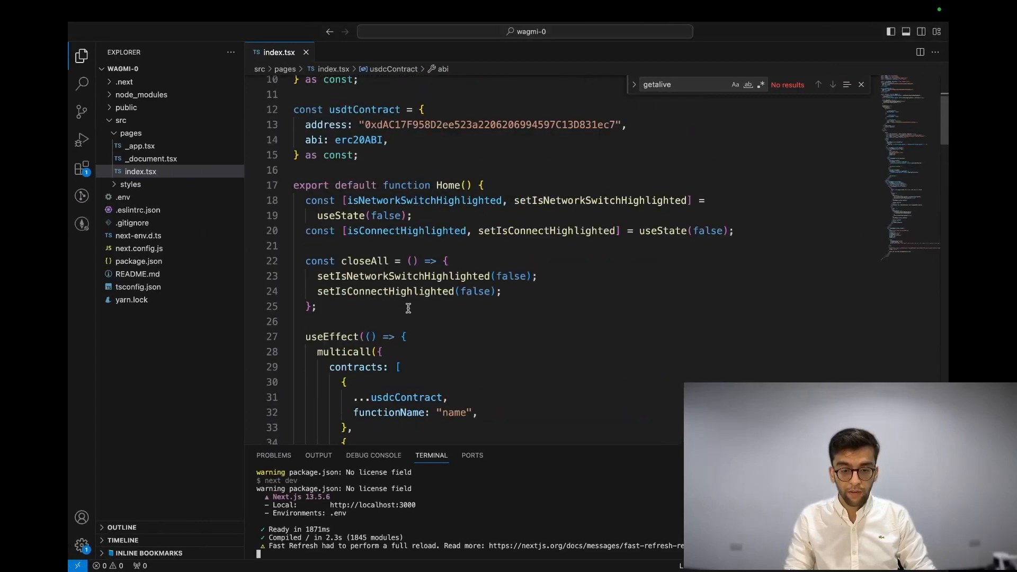
type("use")
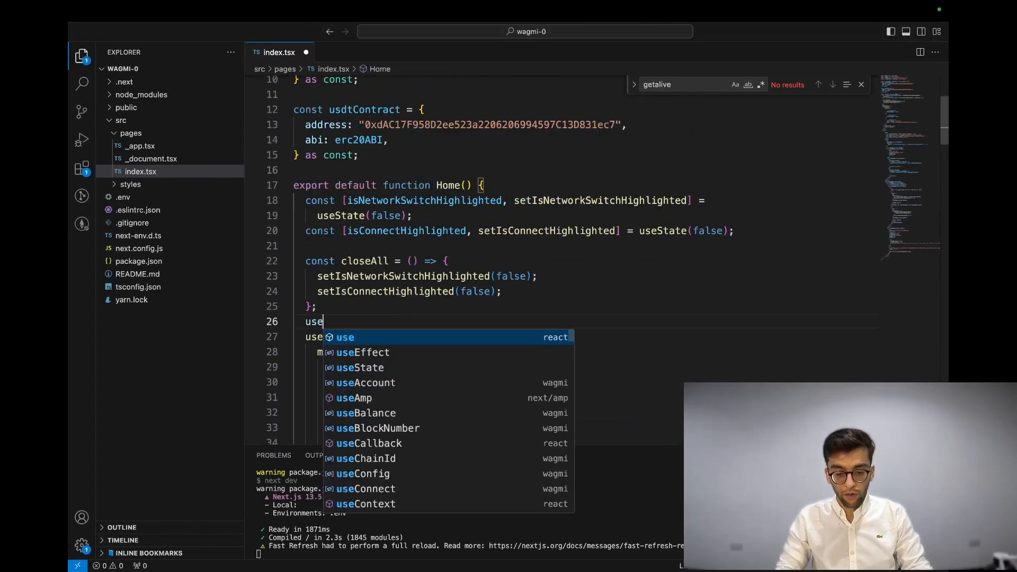
type("contractReads(")
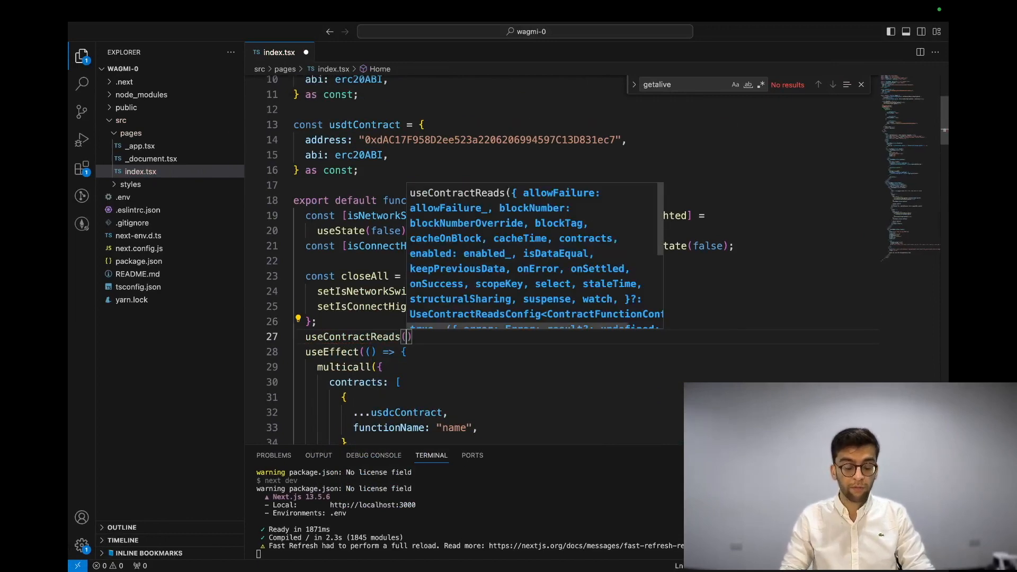
scroll("down", 3)
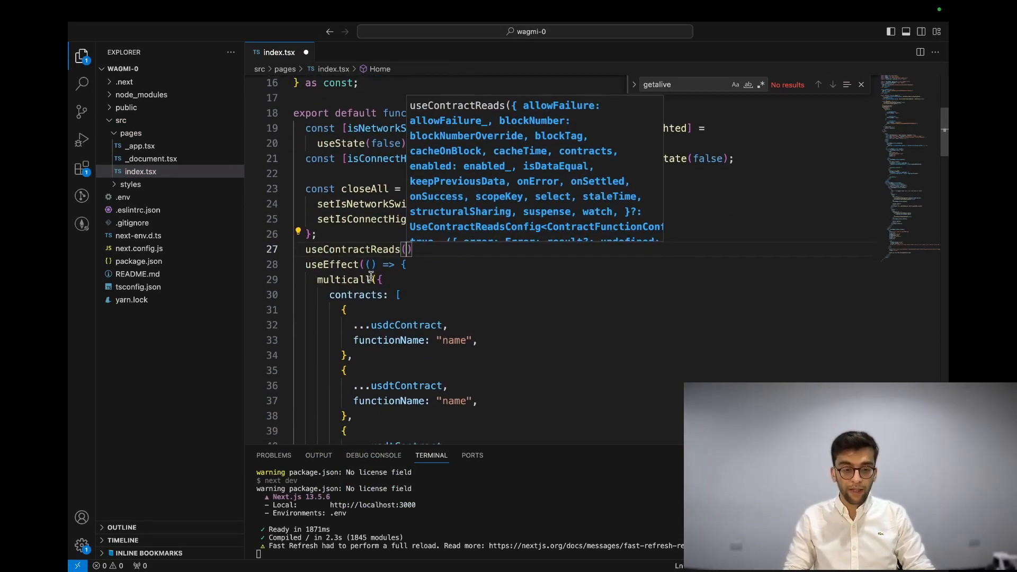
left_click(287, 280)
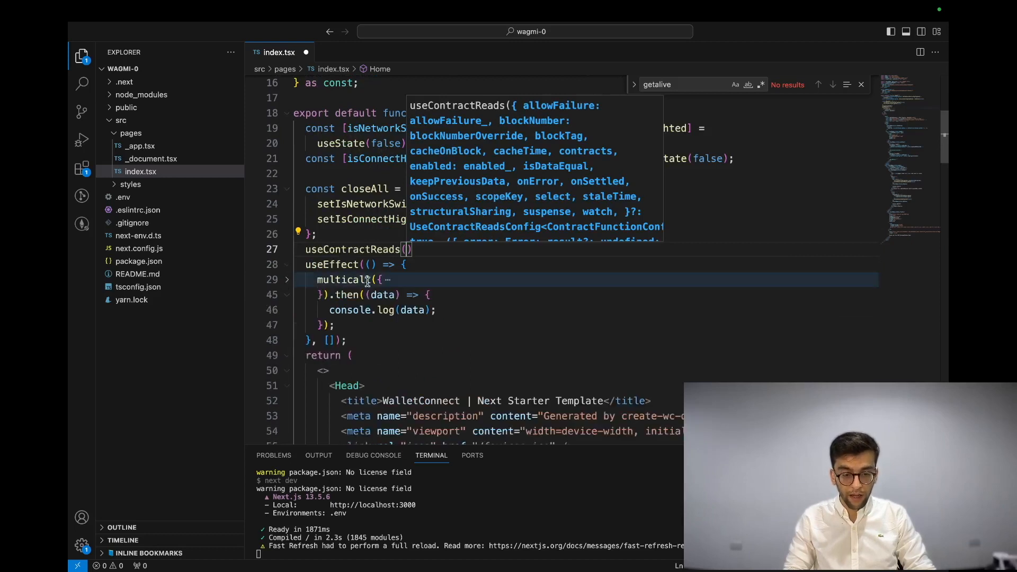
left_click(287, 280)
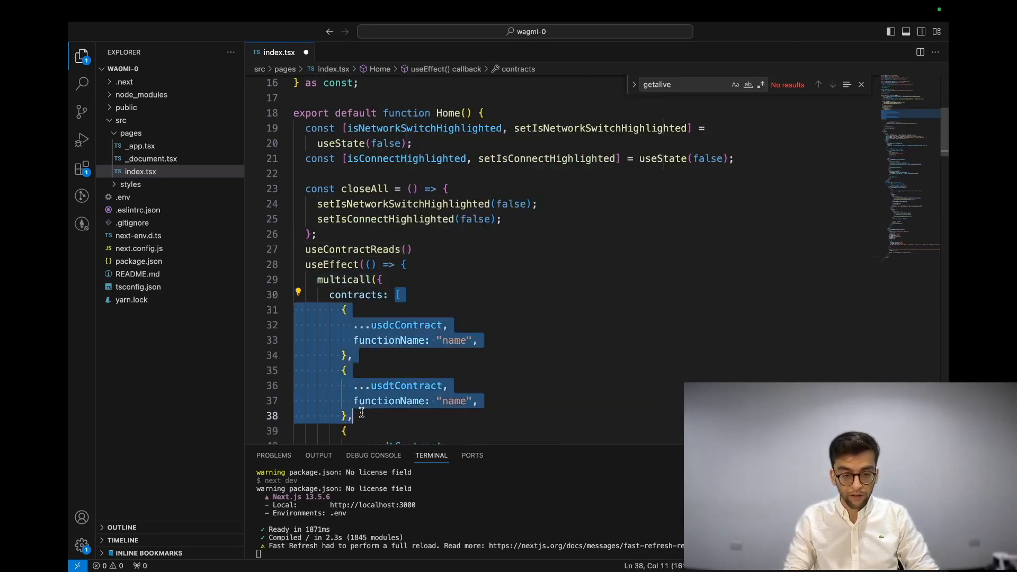
scroll("down", 3)
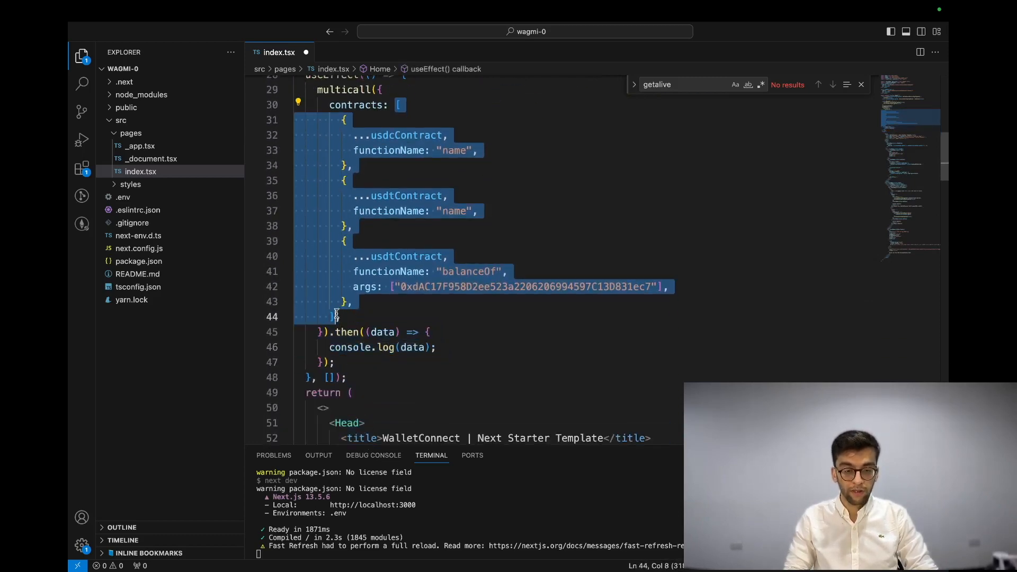
scroll("up", 3)
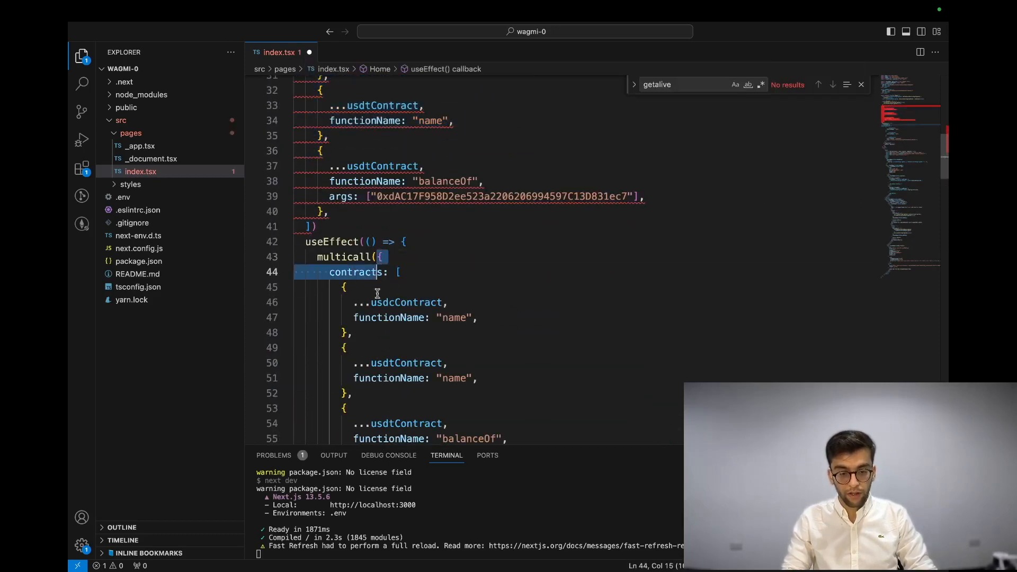
Give useContractReads a contracts object with the same three calls and fold the old multicall effect.
scroll("down", 3)
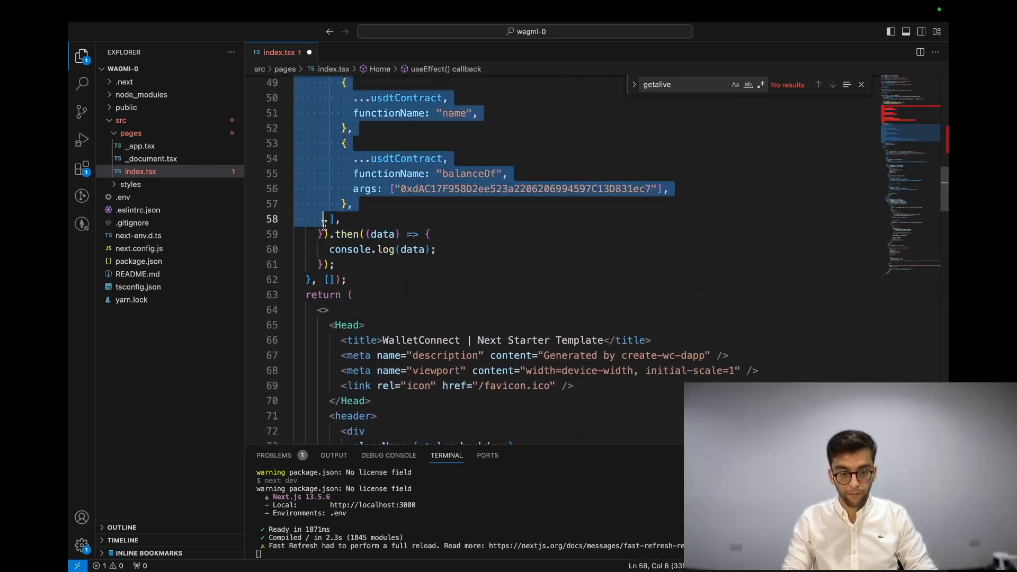
scroll("up", 3)
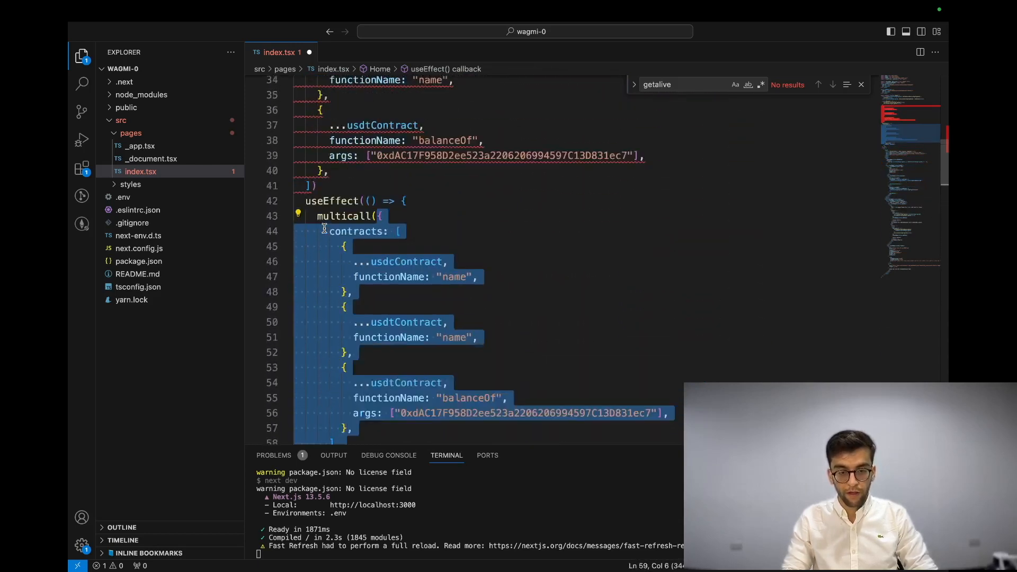
scroll("up", 3)
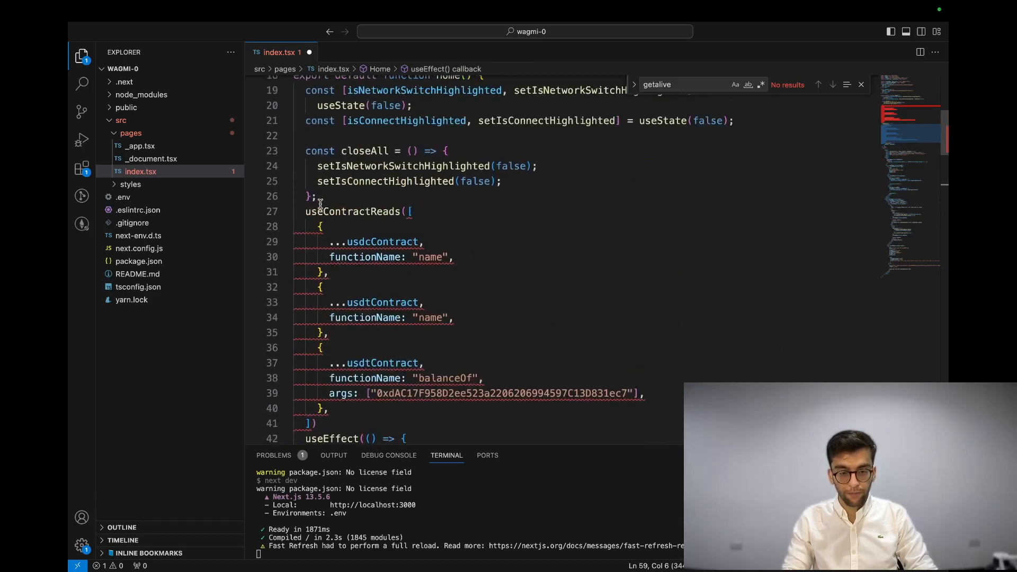
left_click(286, 212)
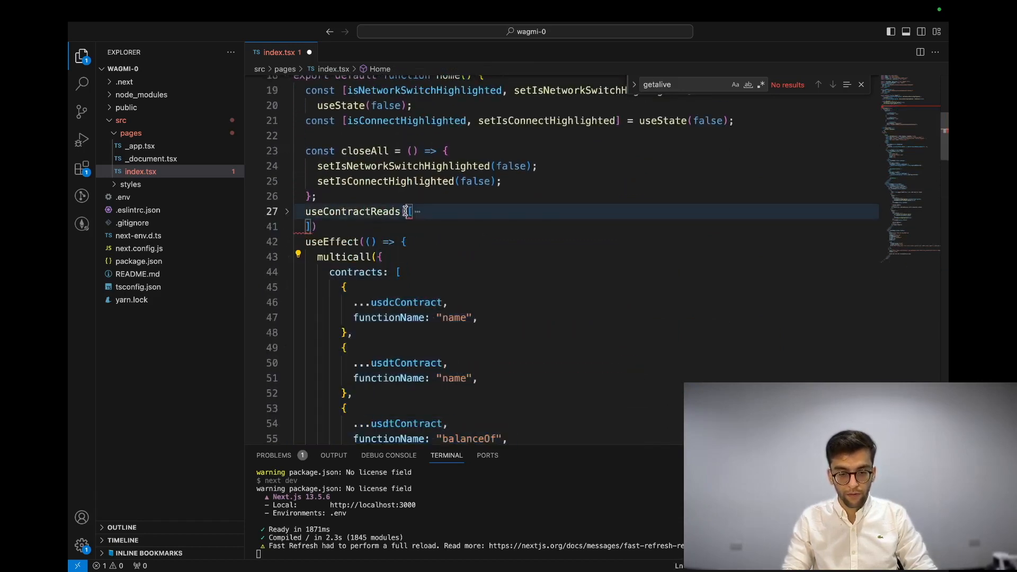
left_click(287, 211)
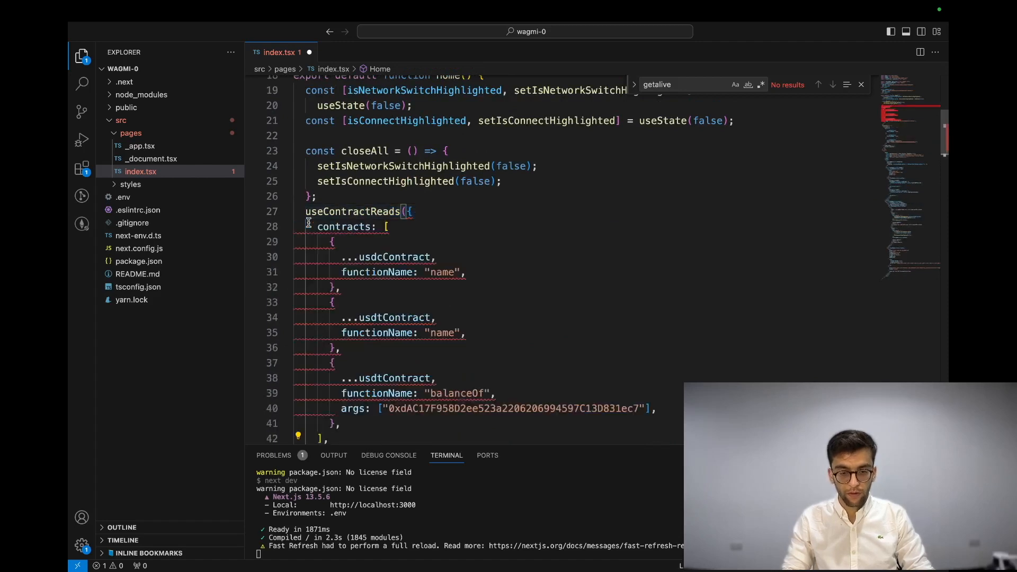
scroll("down", 3)
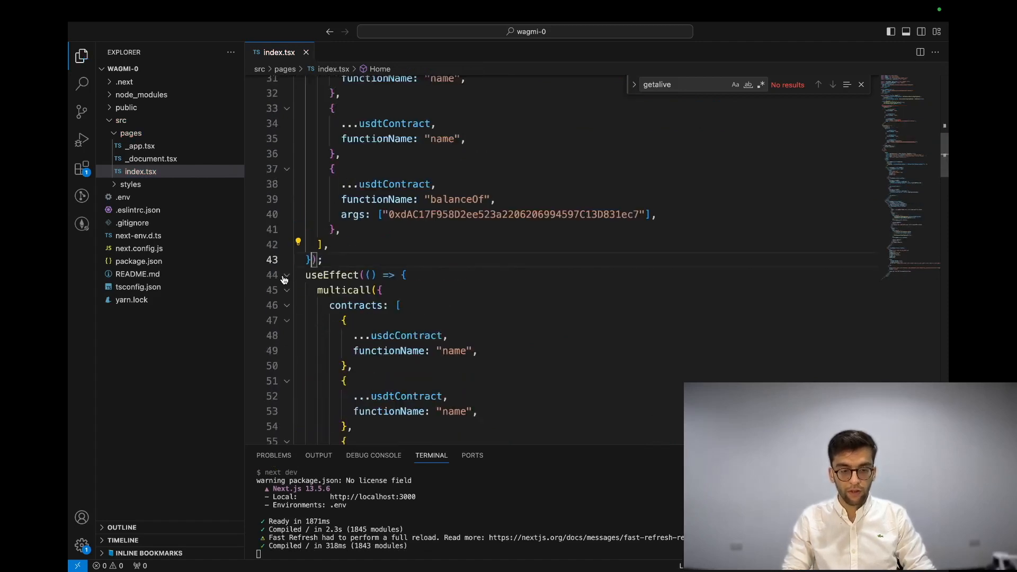
left_click(285, 275)
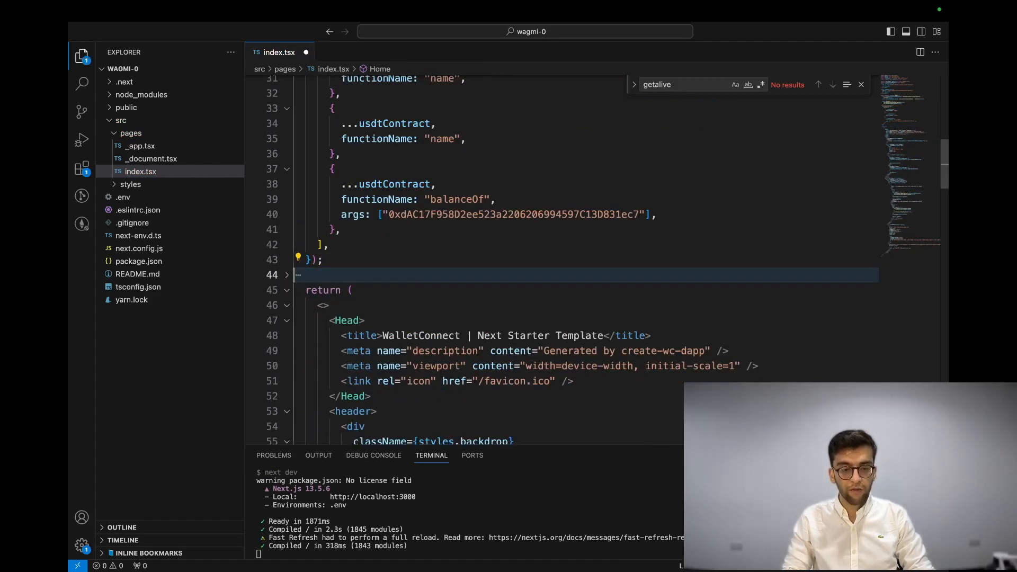
Store the hook output in const results, add console.log(results), and remove the multicall useEffect.
scroll("up", 3)
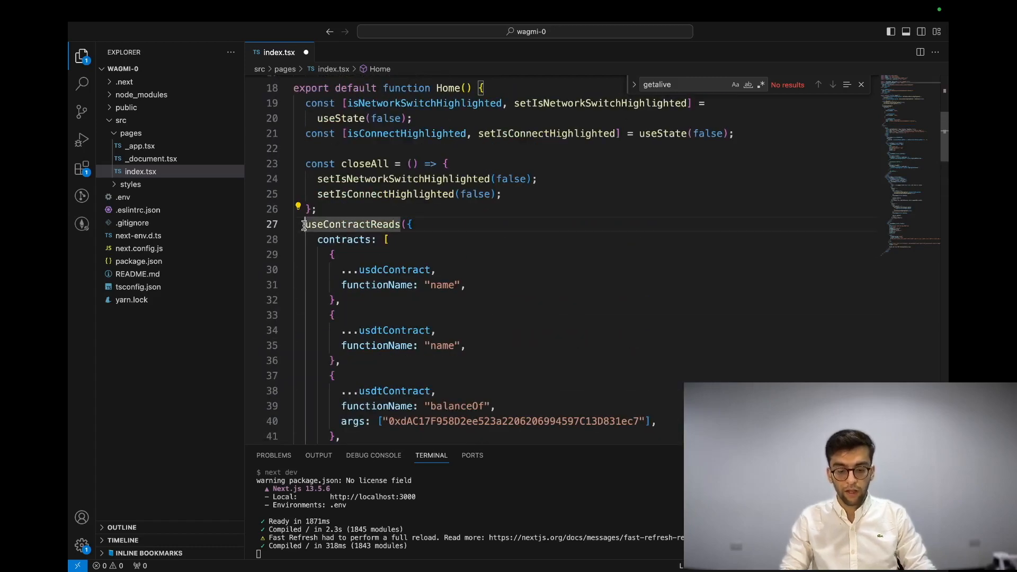
type("const results=")
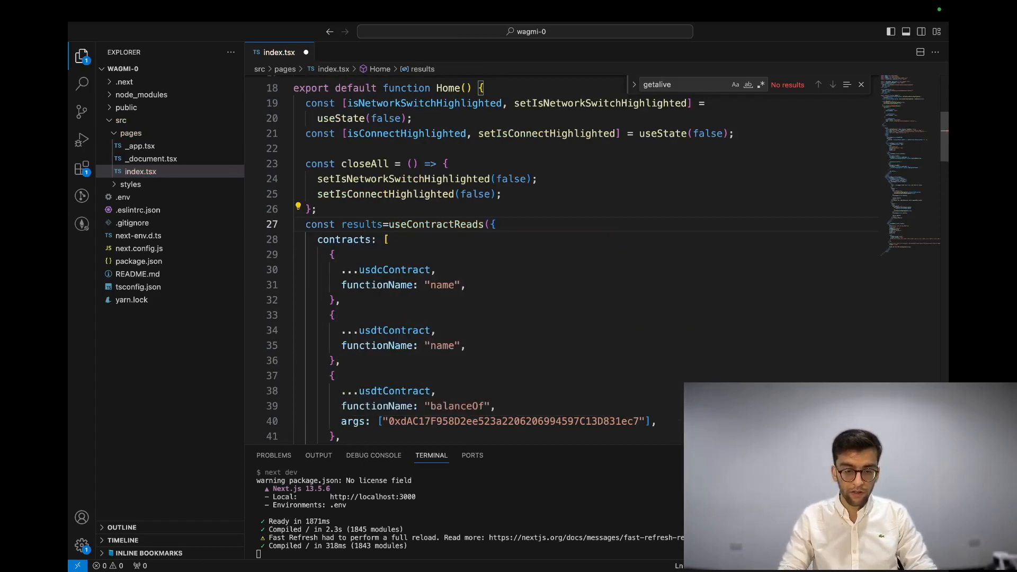
scroll("down", 3)
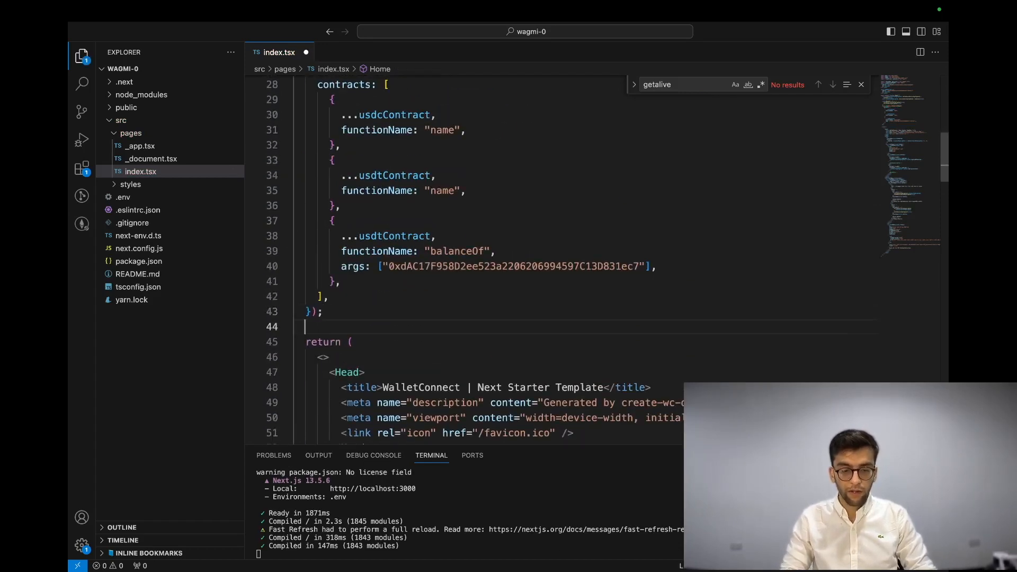
type("console.log();")
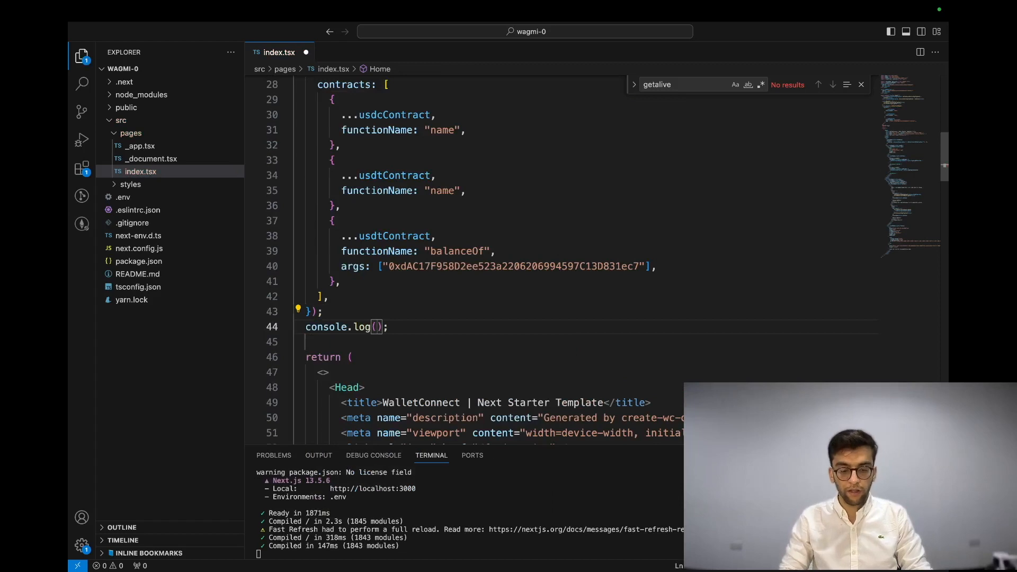
type("results")
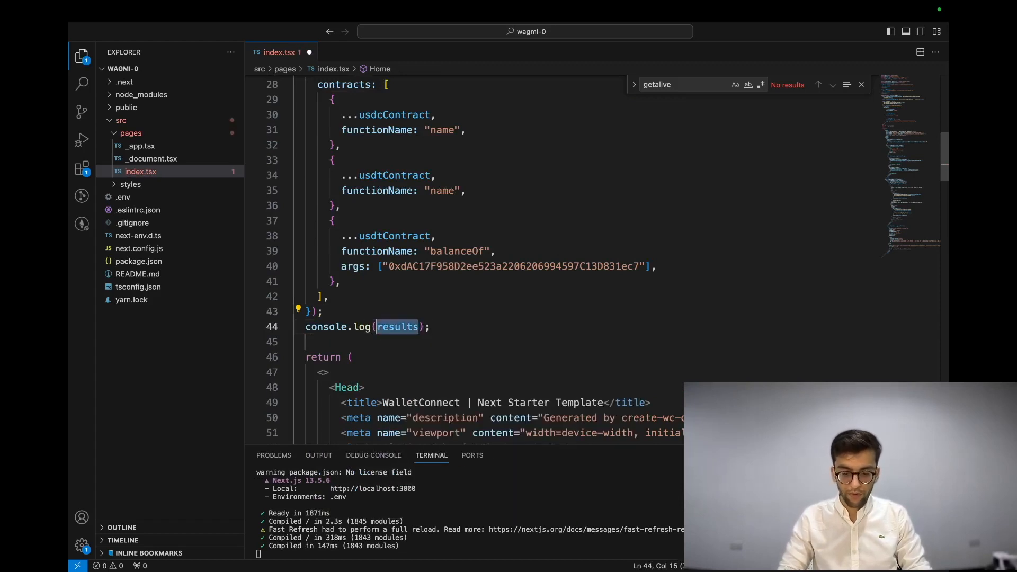
scroll("up", 3)
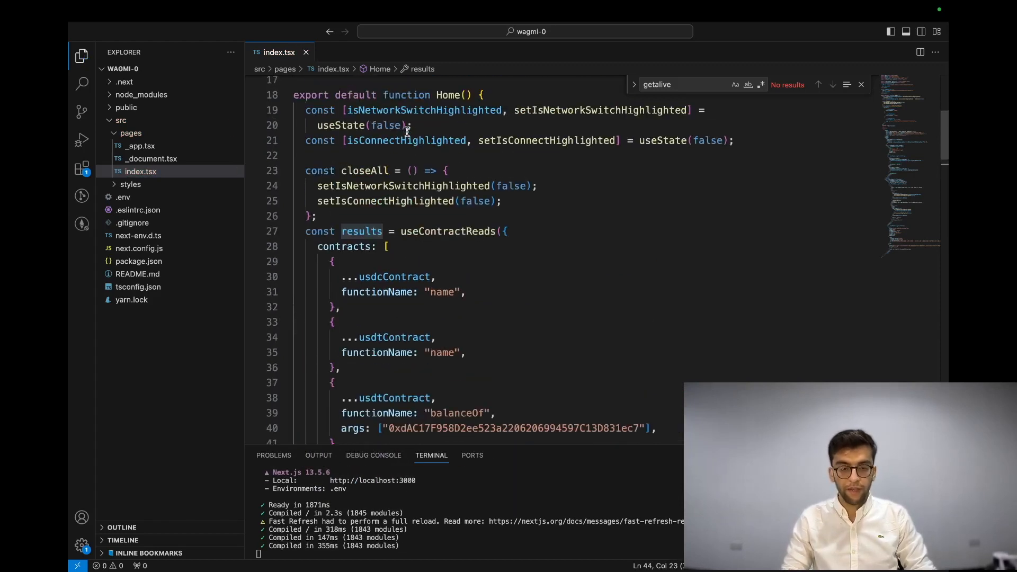
scroll("down", 3)
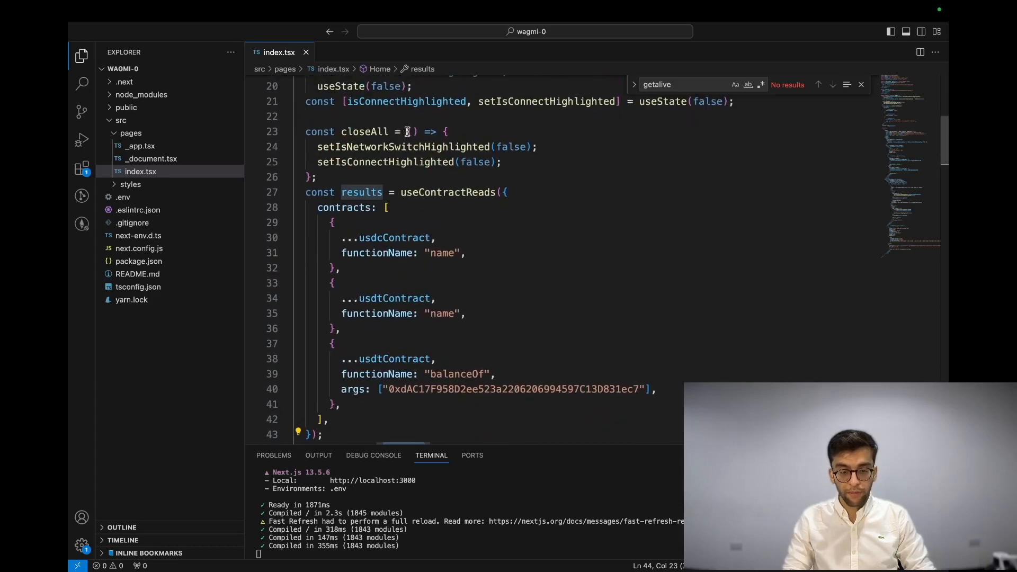
left_click(561, 33)
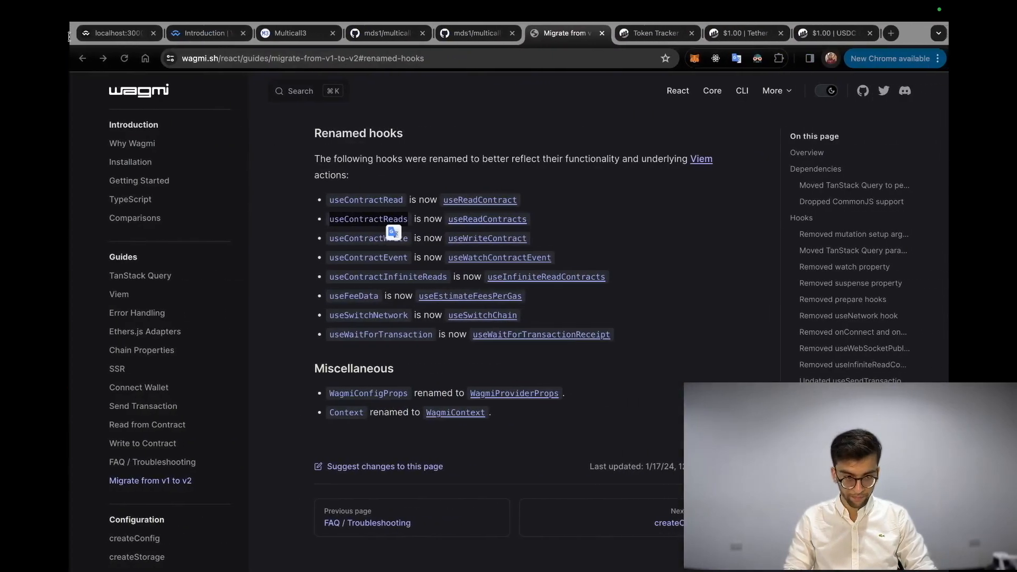
Show the localhost app's console with the logged useContractReads results object and its three-item data array expanded.
left_click(116, 33)
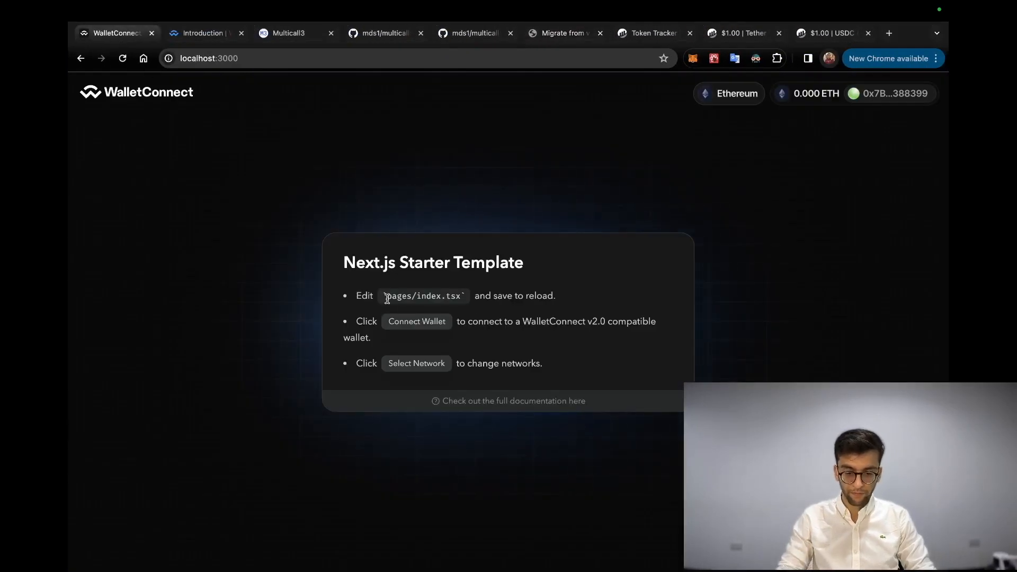
key("F12")
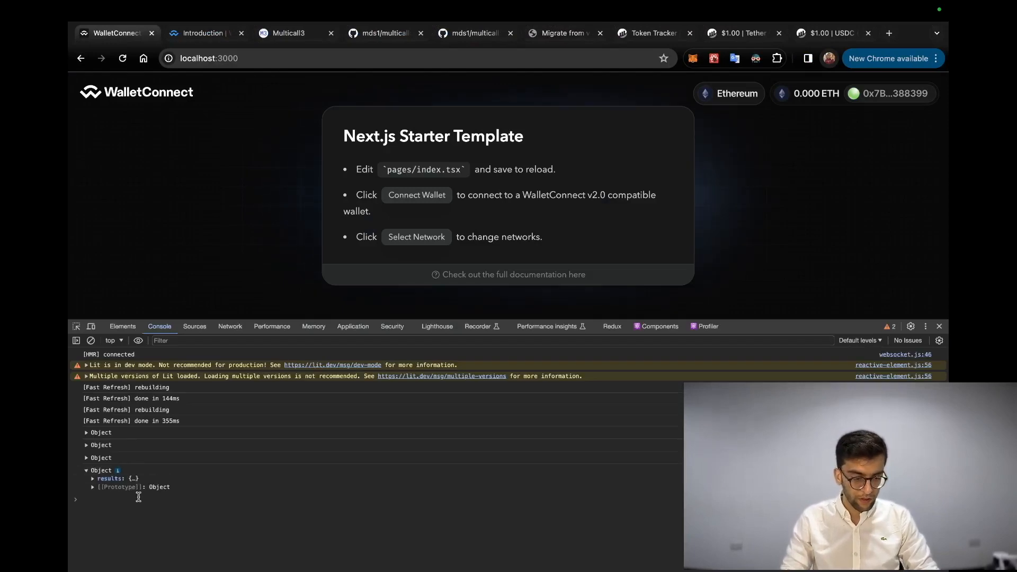
left_click(92, 478)
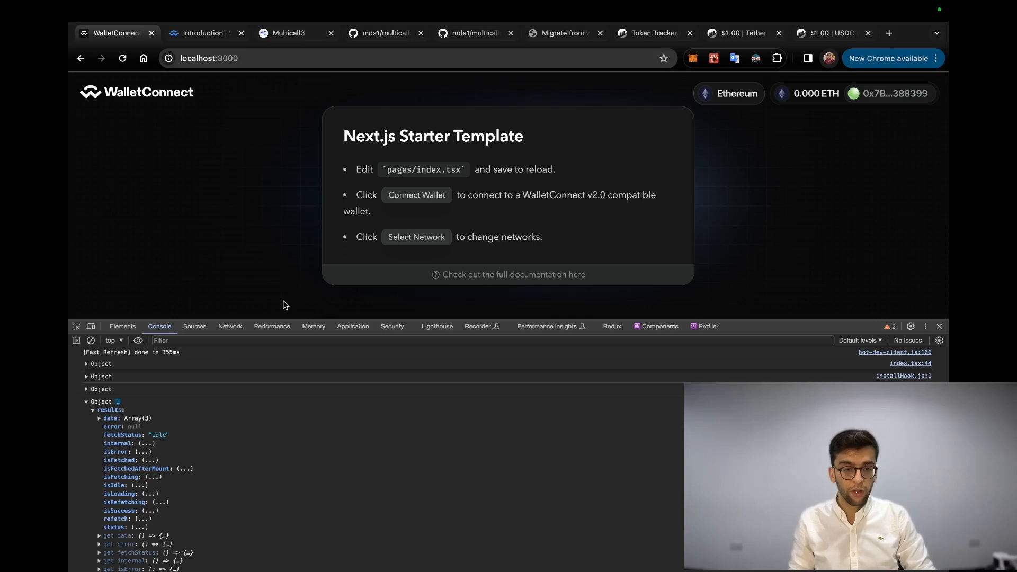
mouse_move(247, 223)
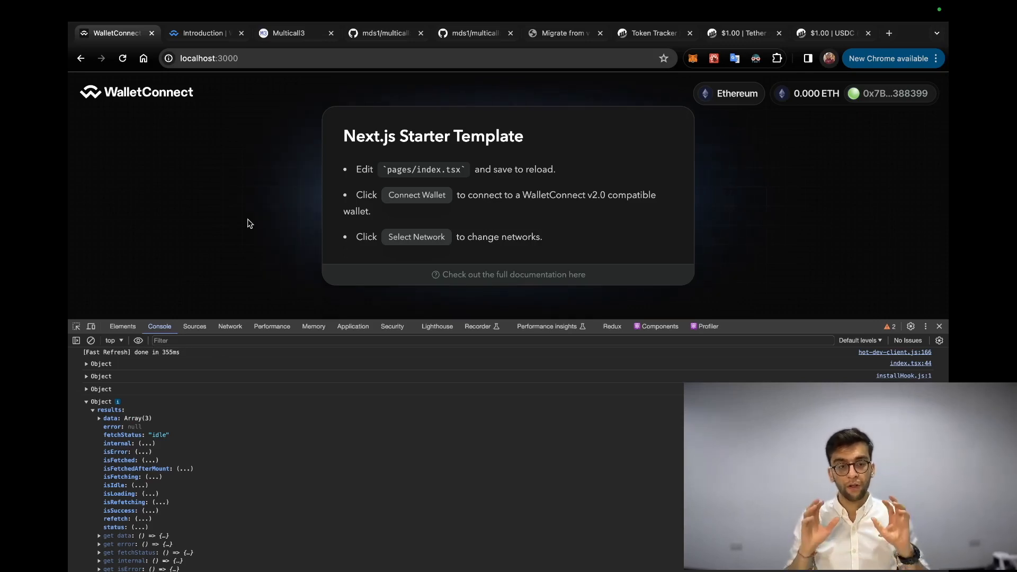